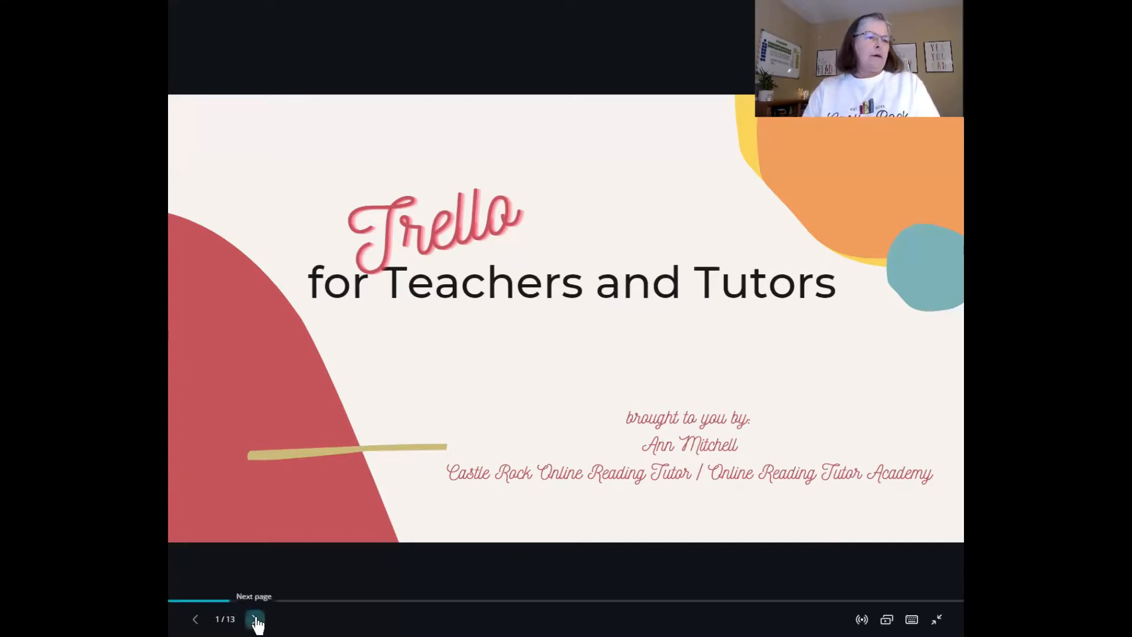
Advance the presentation from the title slide to slide 3, 'First, a bit about me'.
{"action": "left_click", "coordinate": [254, 619]}
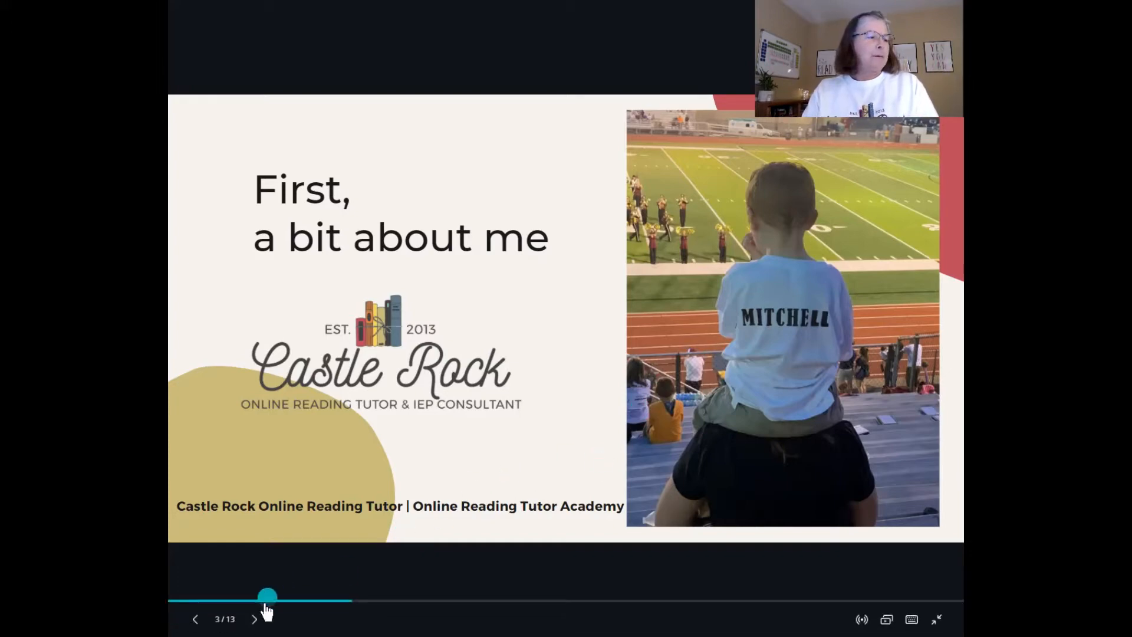
Advance through the chat prompt slide to slide 5, the Trello overview.
{"action": "left_click", "coordinate": [255, 619]}
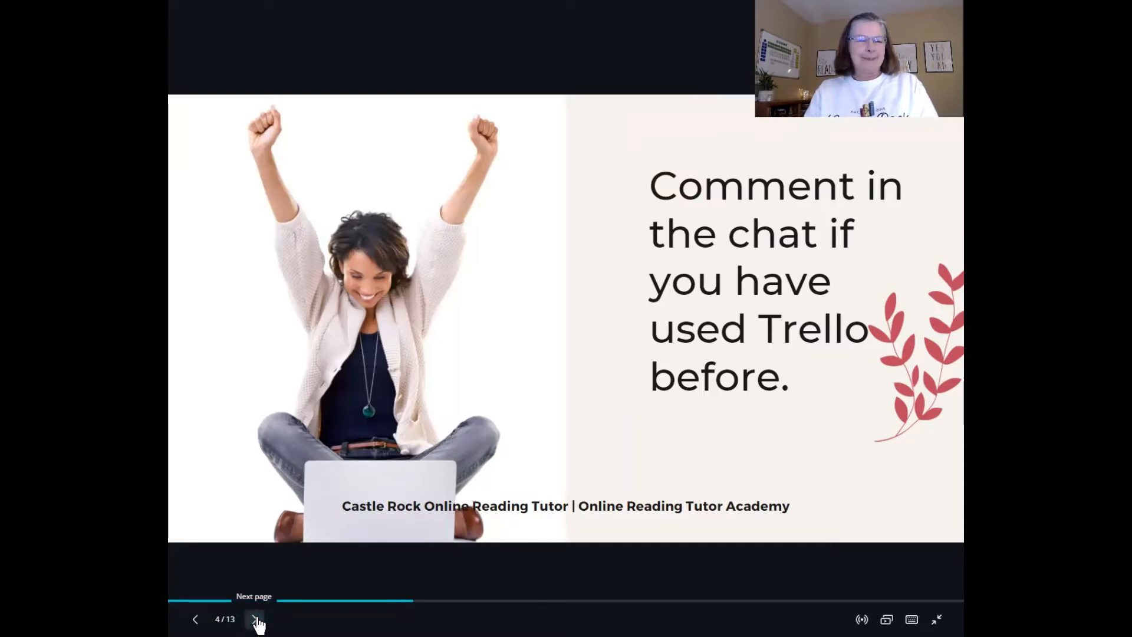
{"action": "left_click", "coordinate": [256, 619]}
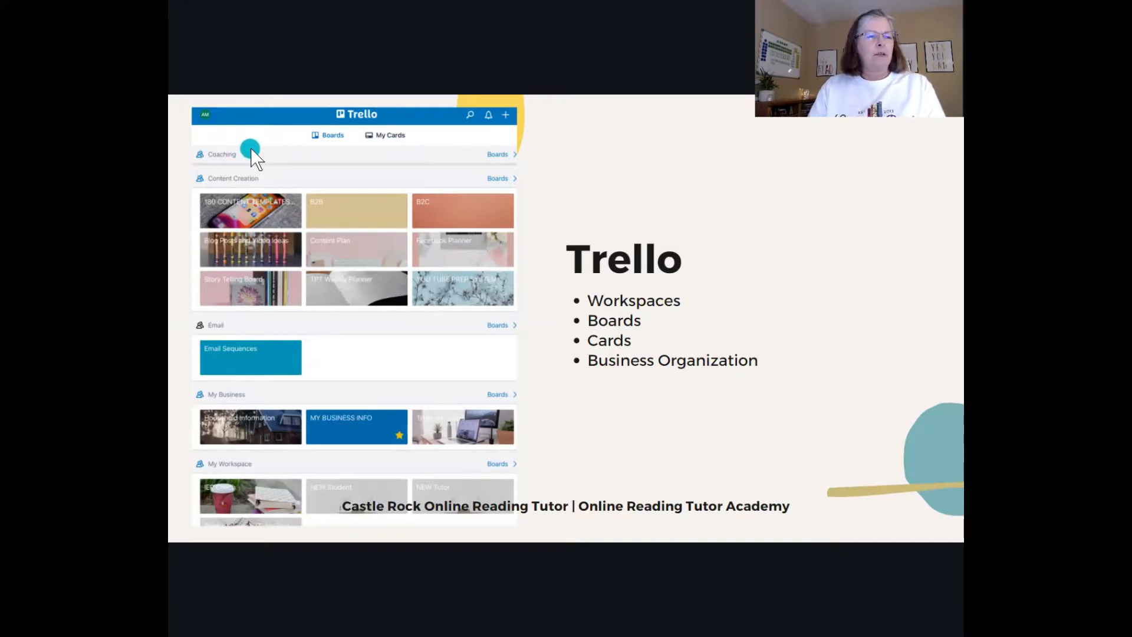
{"action": "mouse_move", "coordinate": [265, 183]}
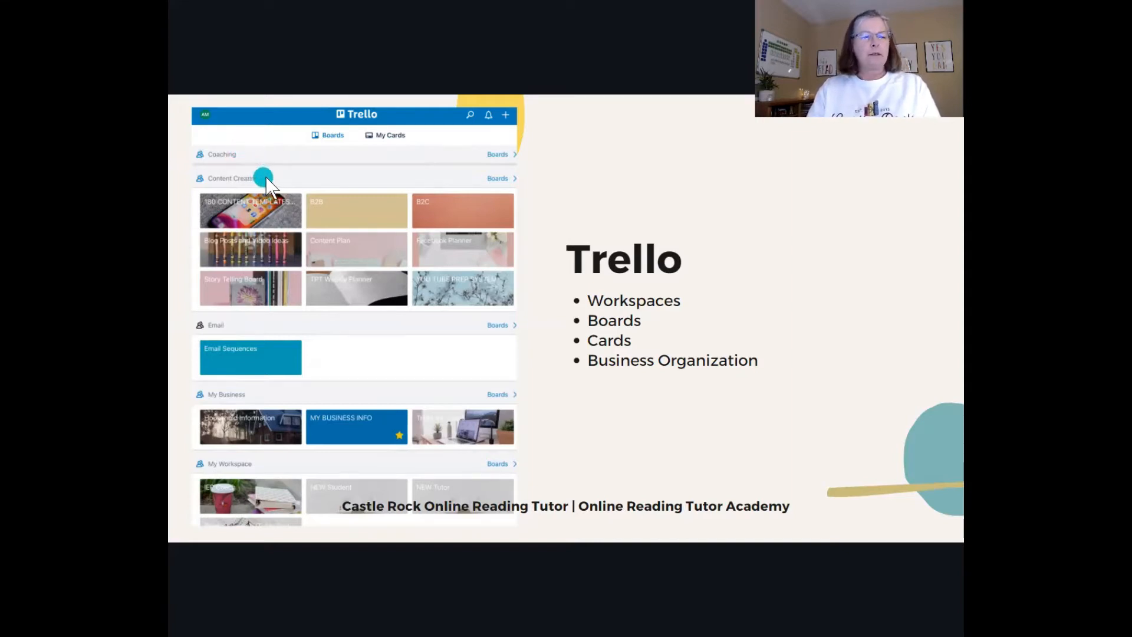
{"action": "mouse_move", "coordinate": [513, 160]}
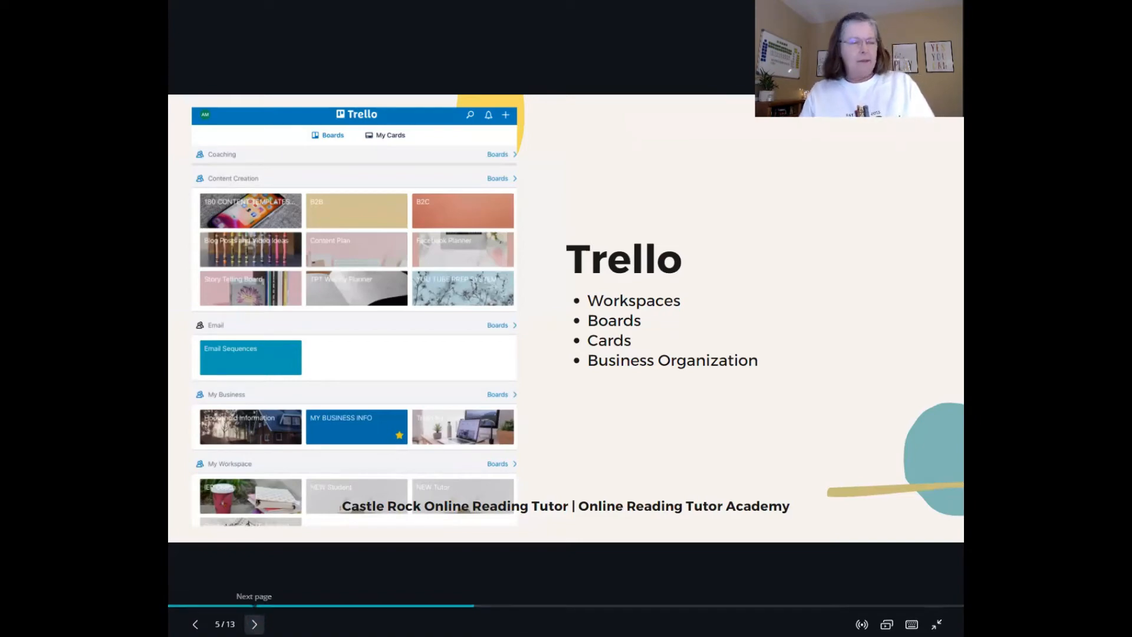
Step back and forth between the overview and Workspaces slides, ending on slide 6, Workspaces.
{"action": "left_click", "coordinate": [254, 624]}
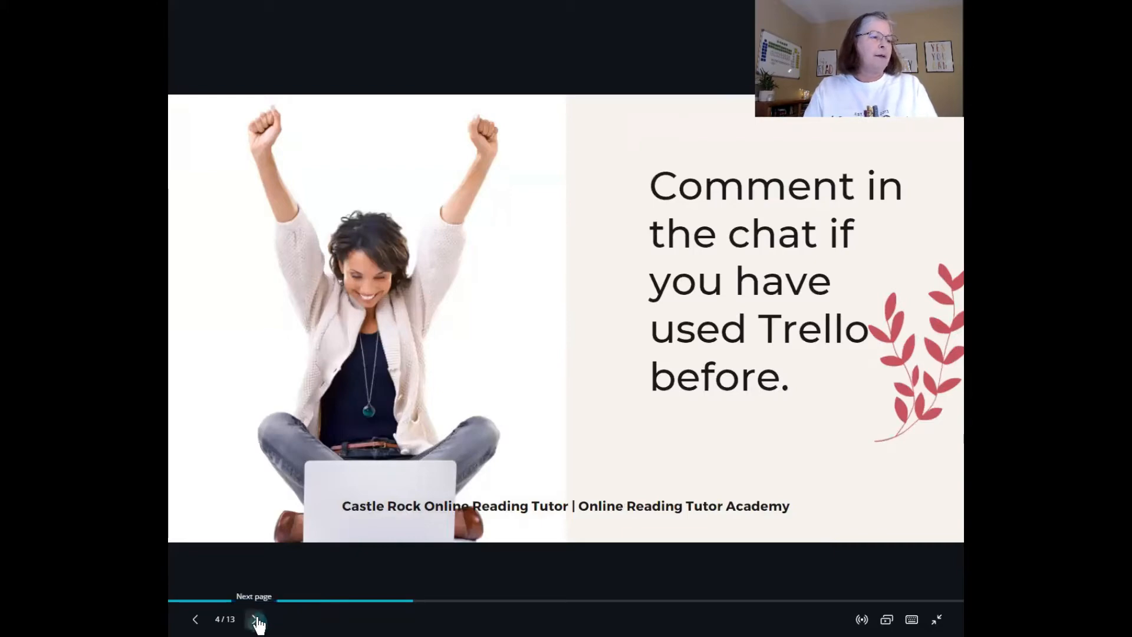
{"action": "left_click", "coordinate": [257, 619]}
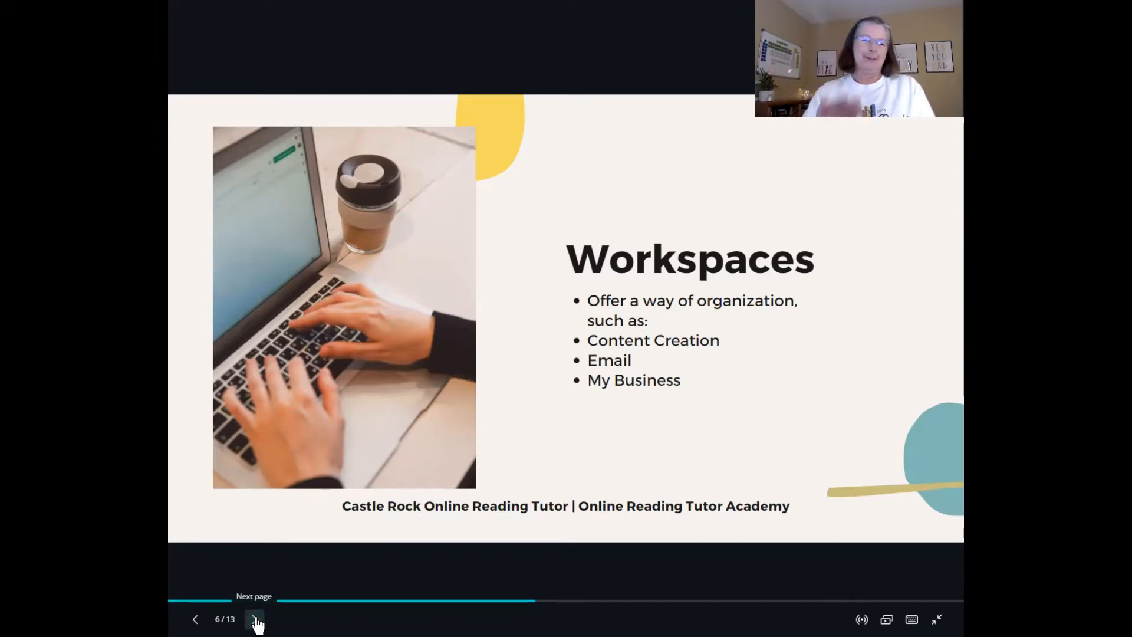
{"action": "left_click", "coordinate": [254, 619]}
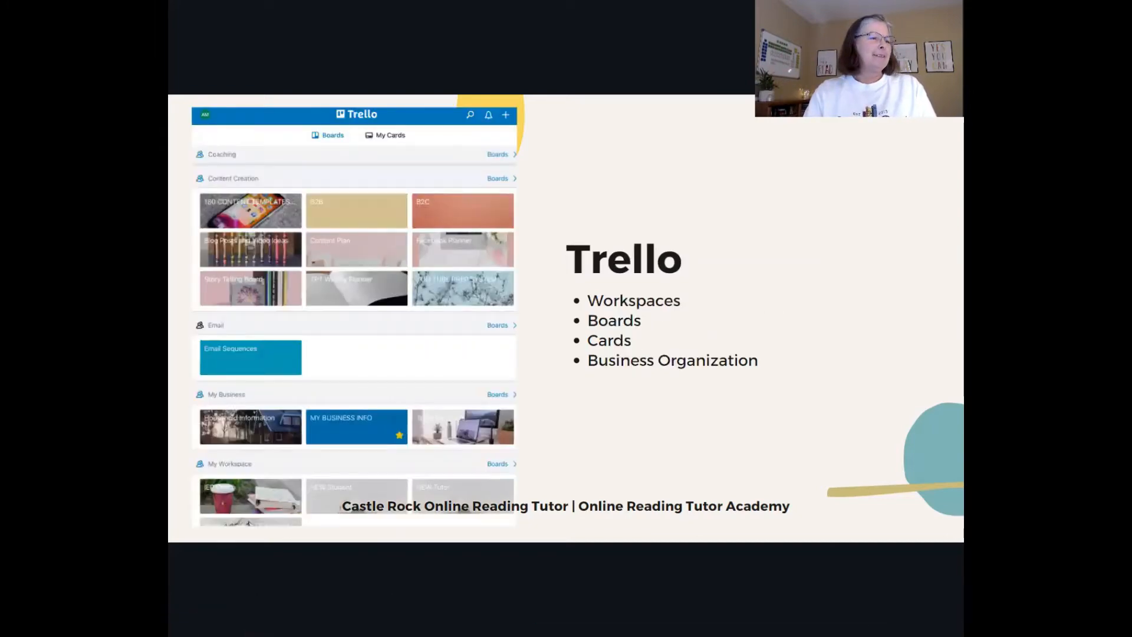
{"action": "left_click", "coordinate": [255, 619]}
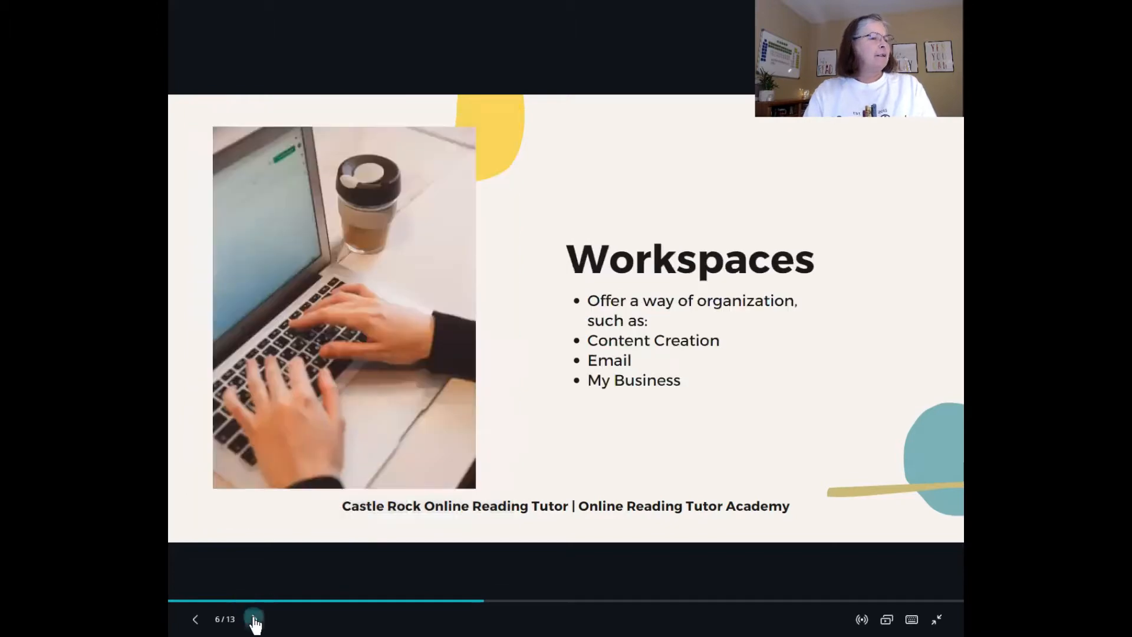
Advance to slide 7, Boards, on the 10-boards-per-workspace free limit.
{"action": "left_click", "coordinate": [254, 619]}
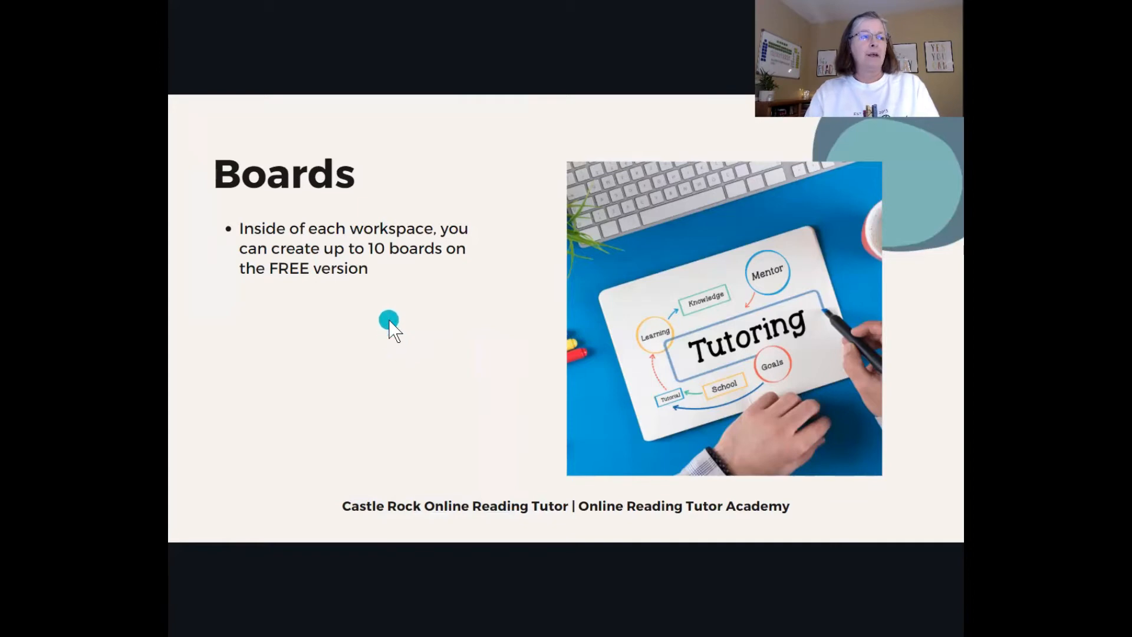
{"action": "mouse_move", "coordinate": [448, 279]}
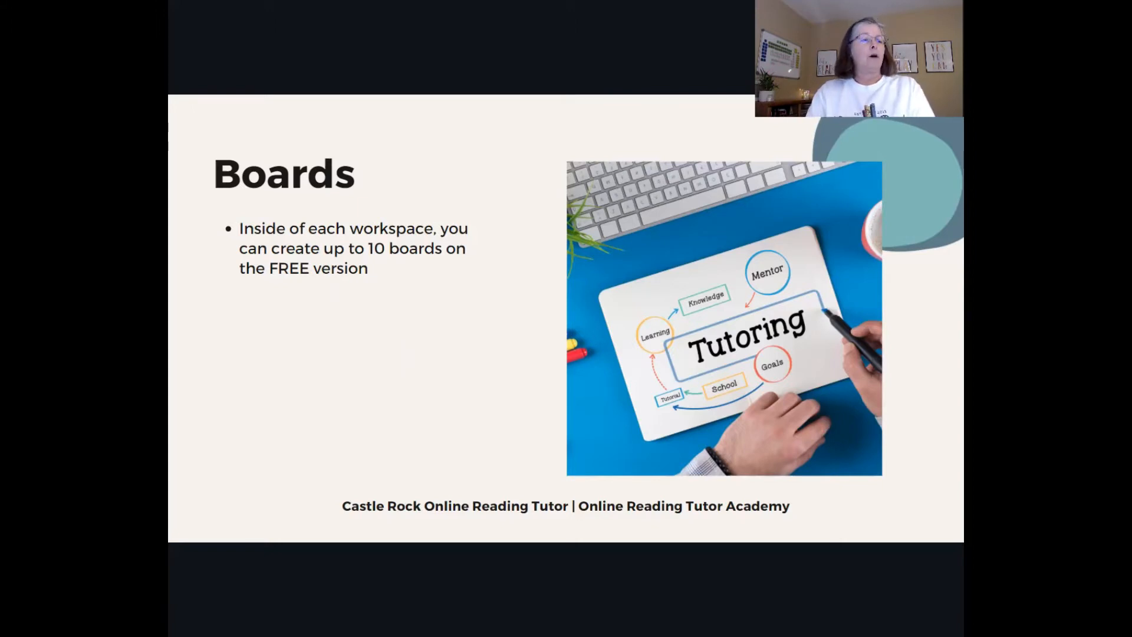
{"action": "left_click", "coordinate": [446, 375]}
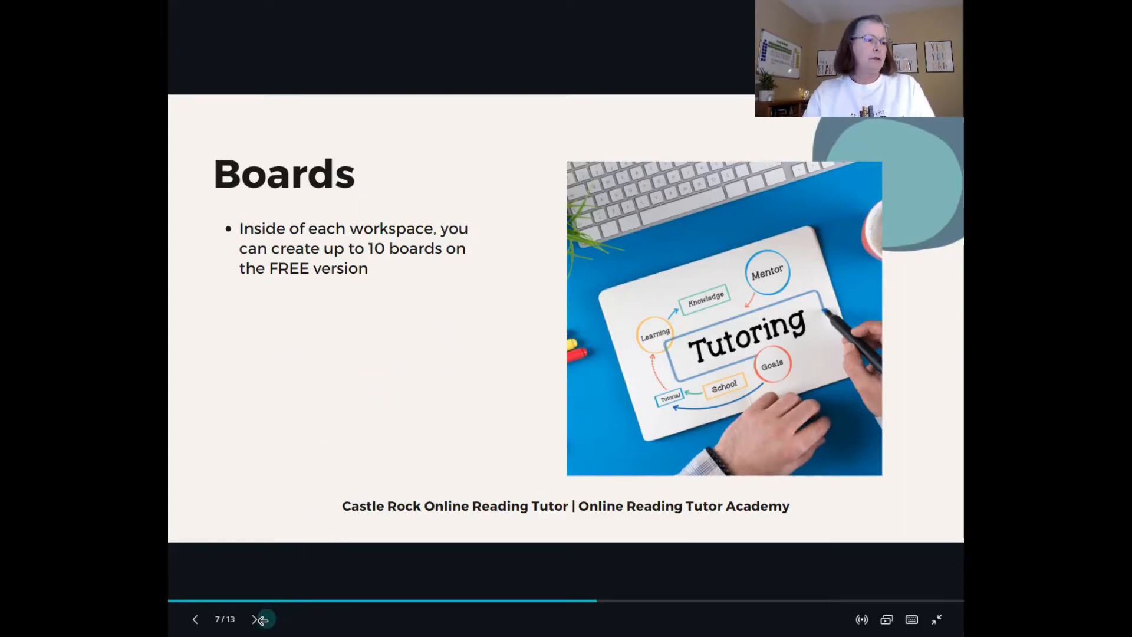
Advance to slide 8, Cards, explaining cards live inside each board.
{"action": "left_click", "coordinate": [259, 619]}
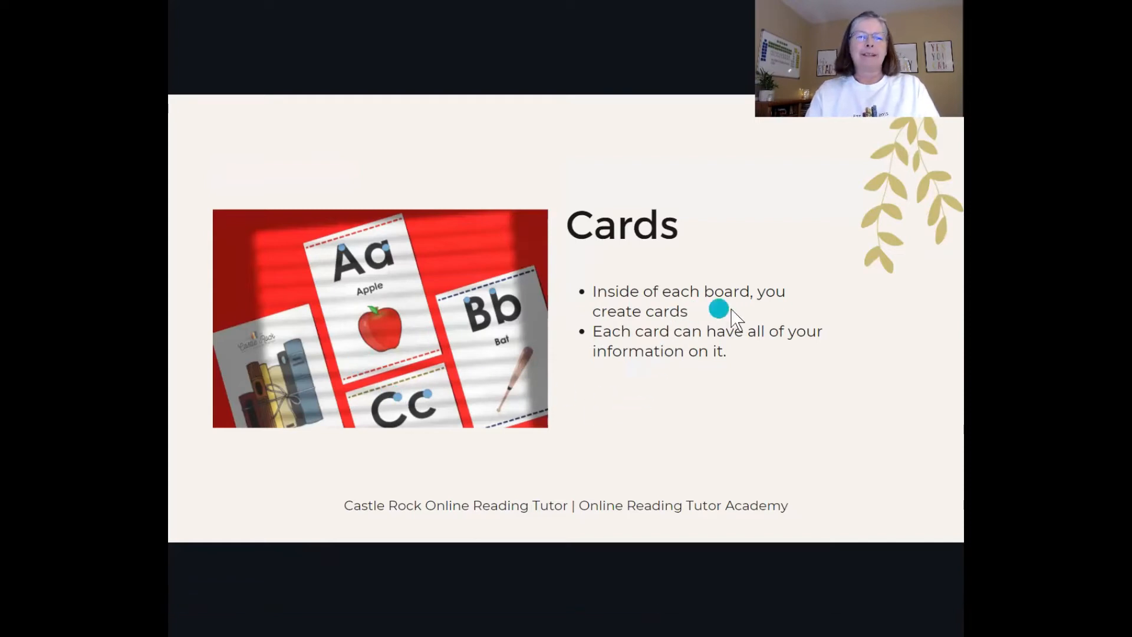
{"action": "mouse_move", "coordinate": [764, 381]}
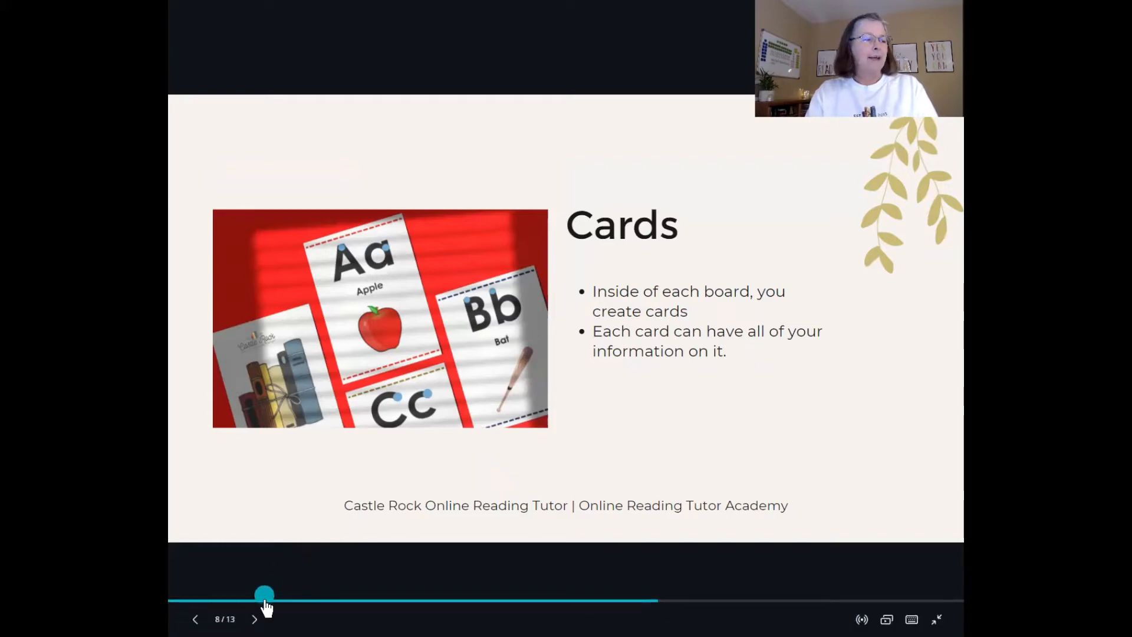
Present slide 9, 'Organizing Your online business', and move on toward the Trello boards.
{"action": "left_click", "coordinate": [254, 619]}
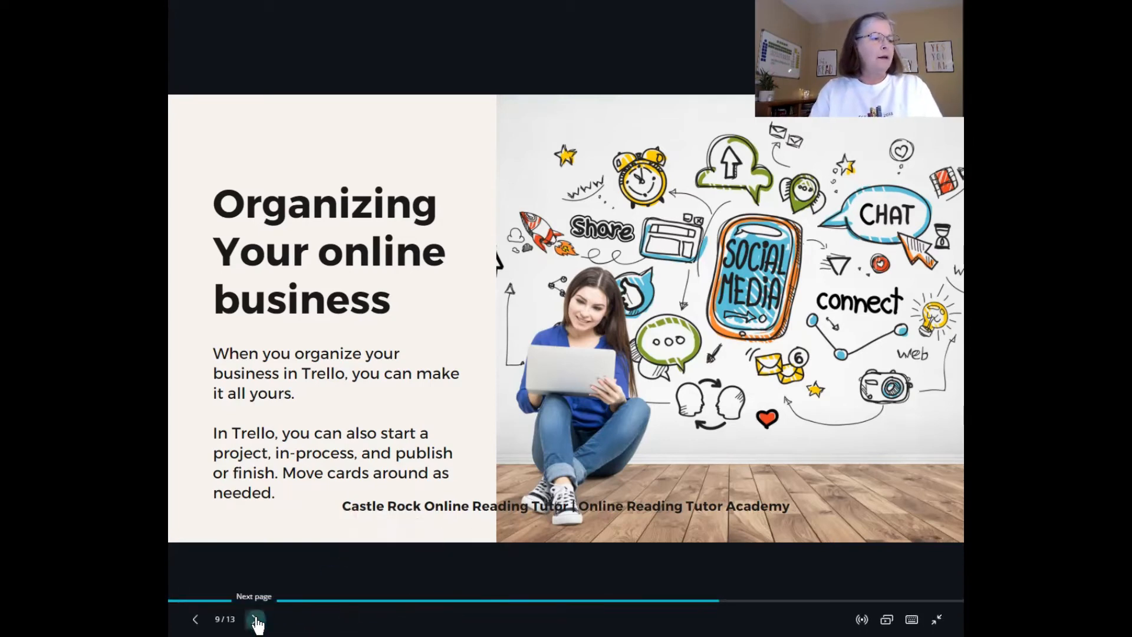
{"action": "left_click", "coordinate": [257, 619]}
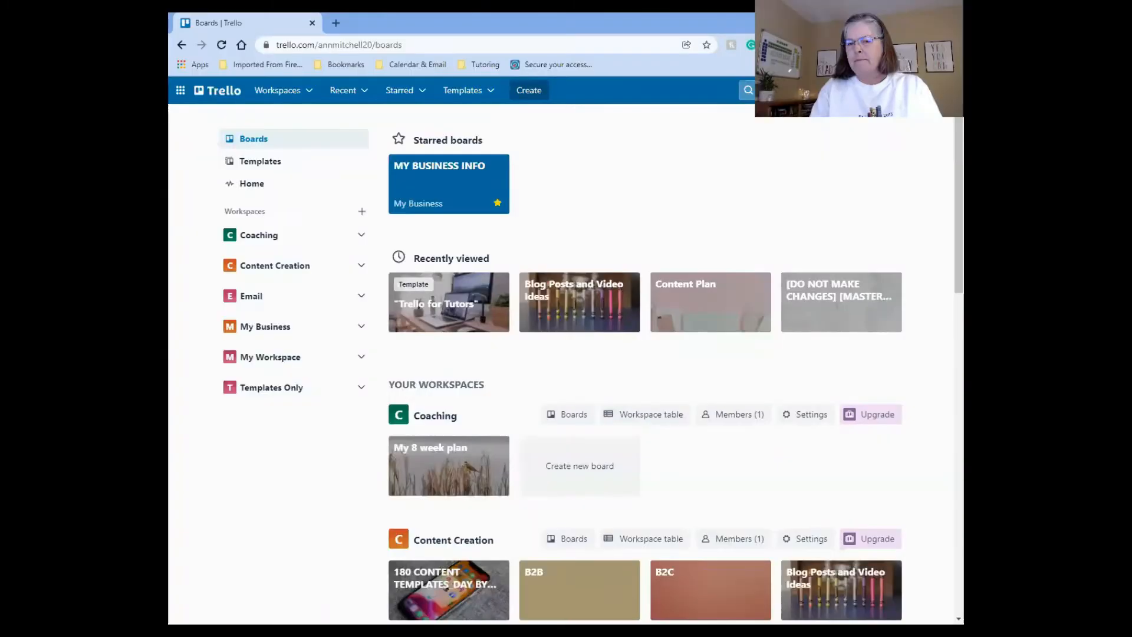
{"action": "mouse_move", "coordinate": [414, 179]}
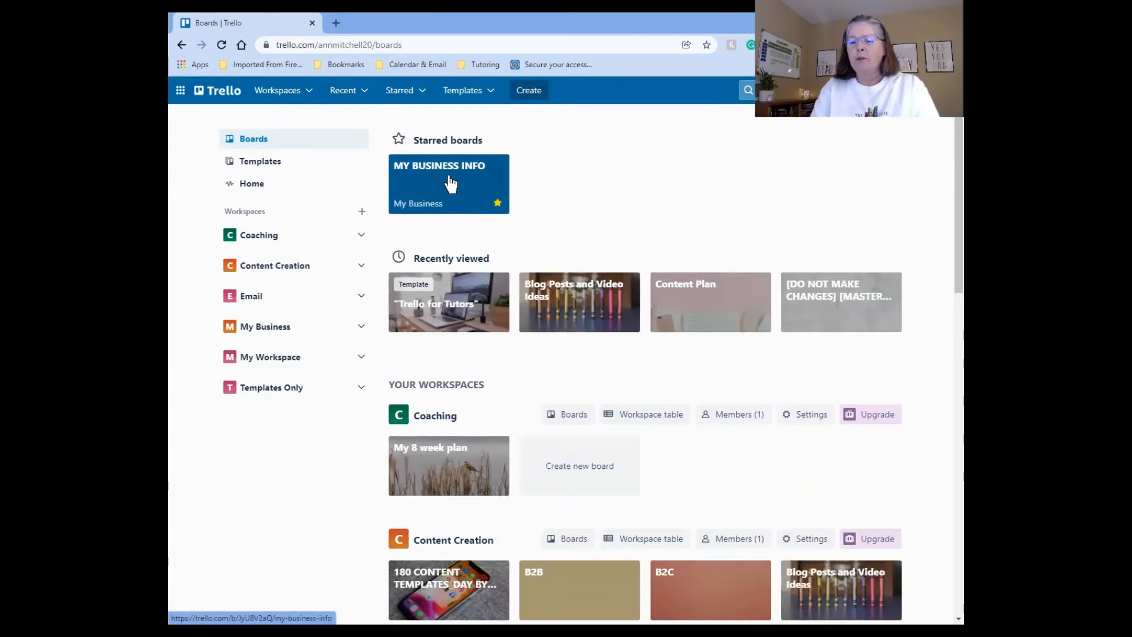
{"action": "mouse_move", "coordinate": [462, 184]}
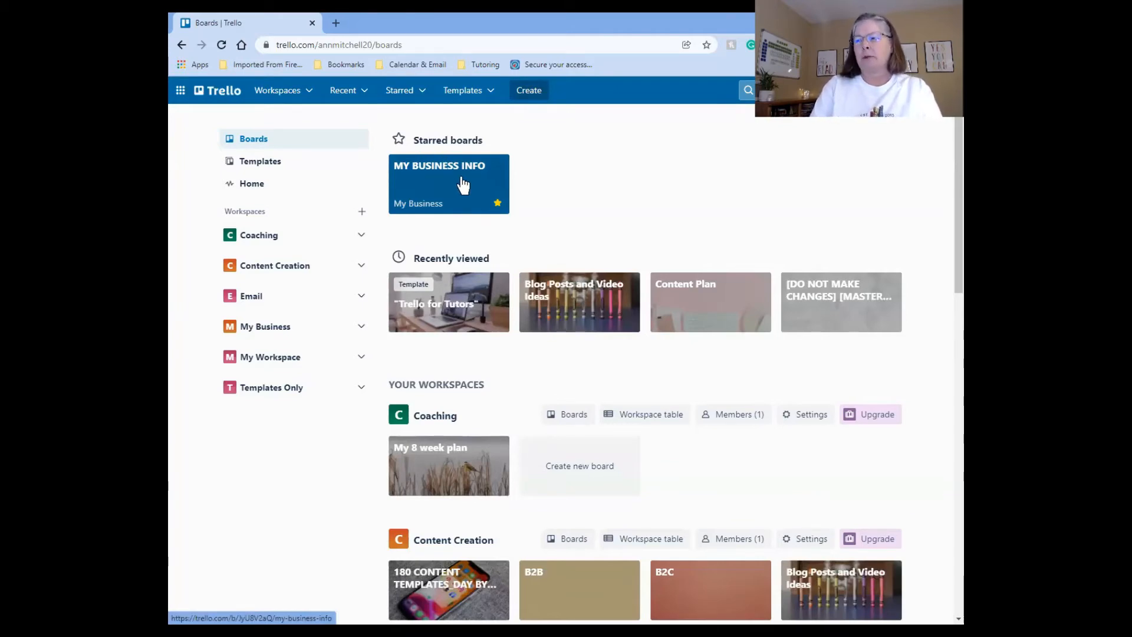
{"action": "mouse_move", "coordinate": [448, 303]}
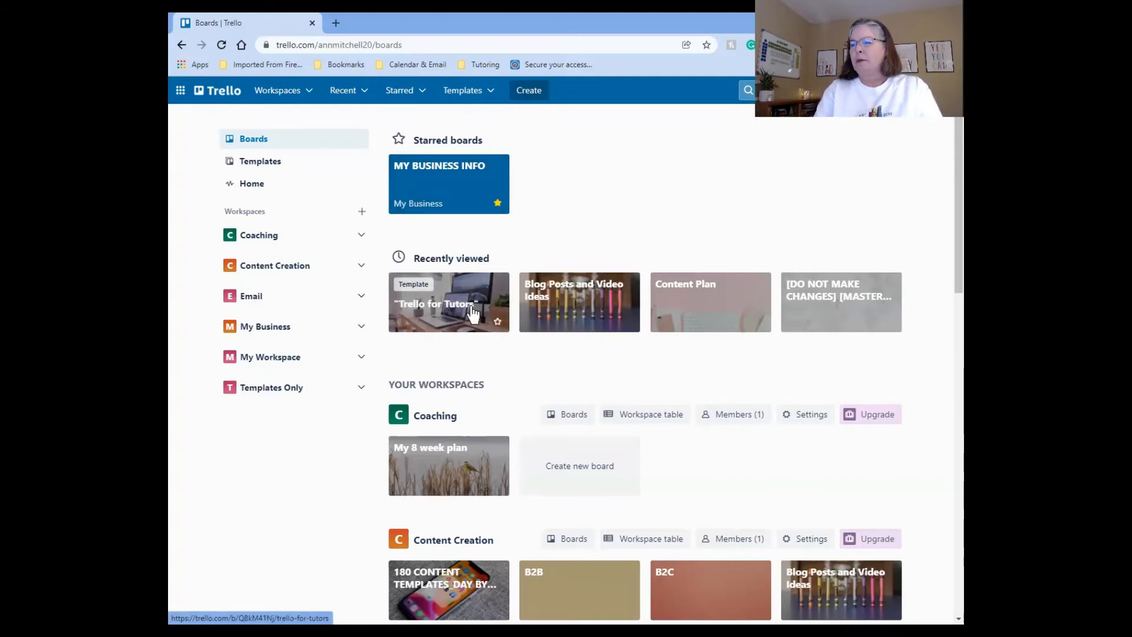
{"action": "mouse_move", "coordinate": [473, 310]}
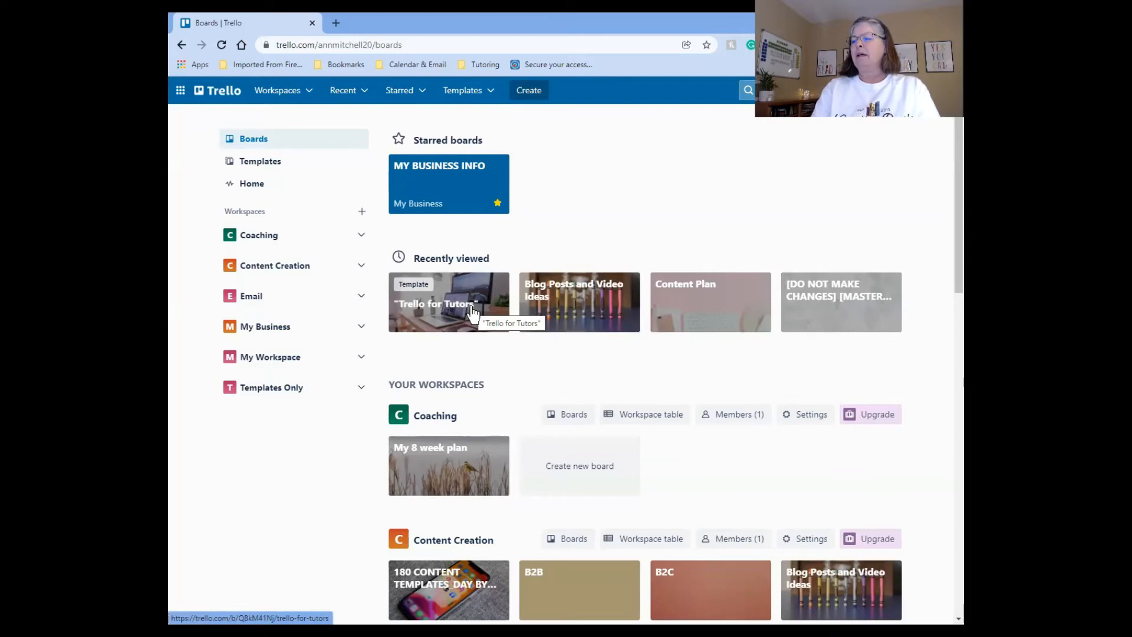
{"action": "mouse_move", "coordinate": [656, 299]}
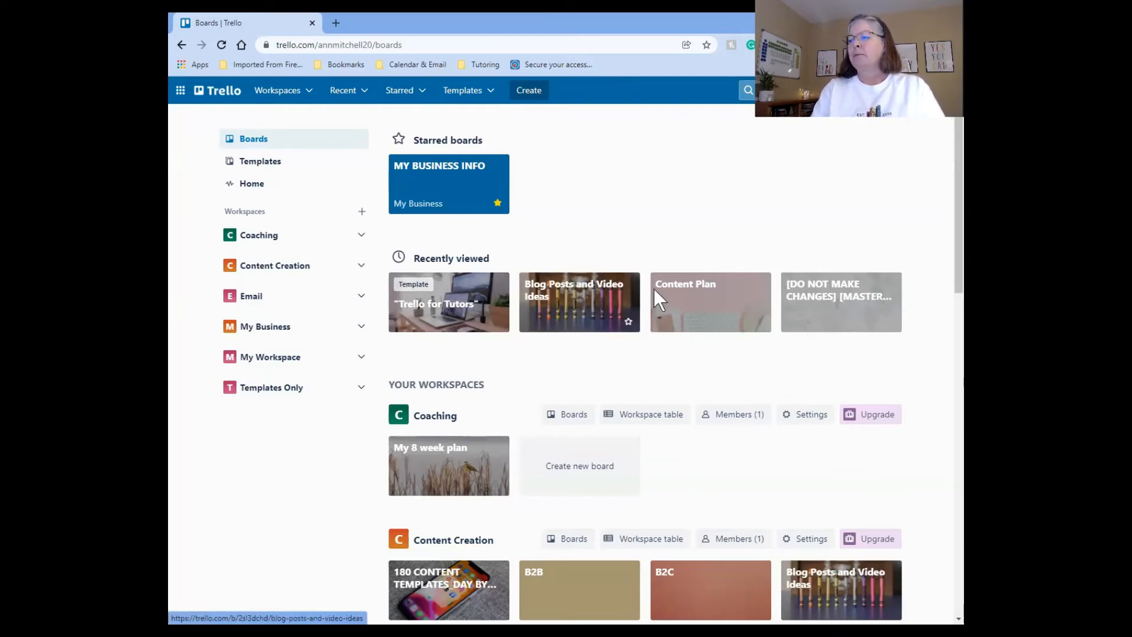
{"action": "mouse_move", "coordinate": [694, 303]}
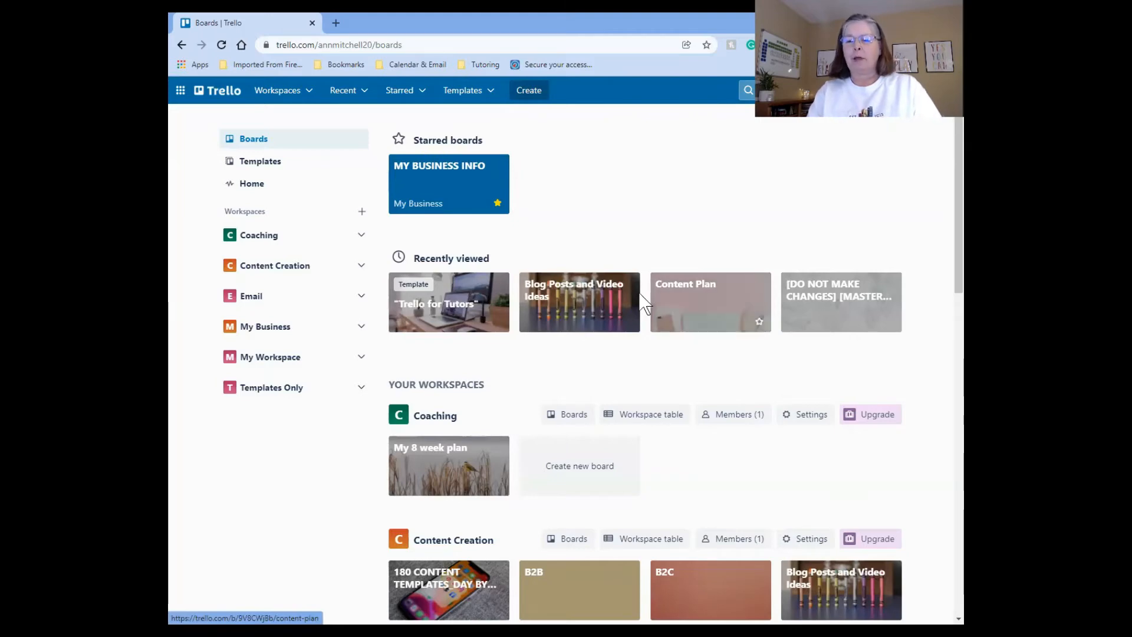
{"action": "mouse_move", "coordinate": [472, 354]}
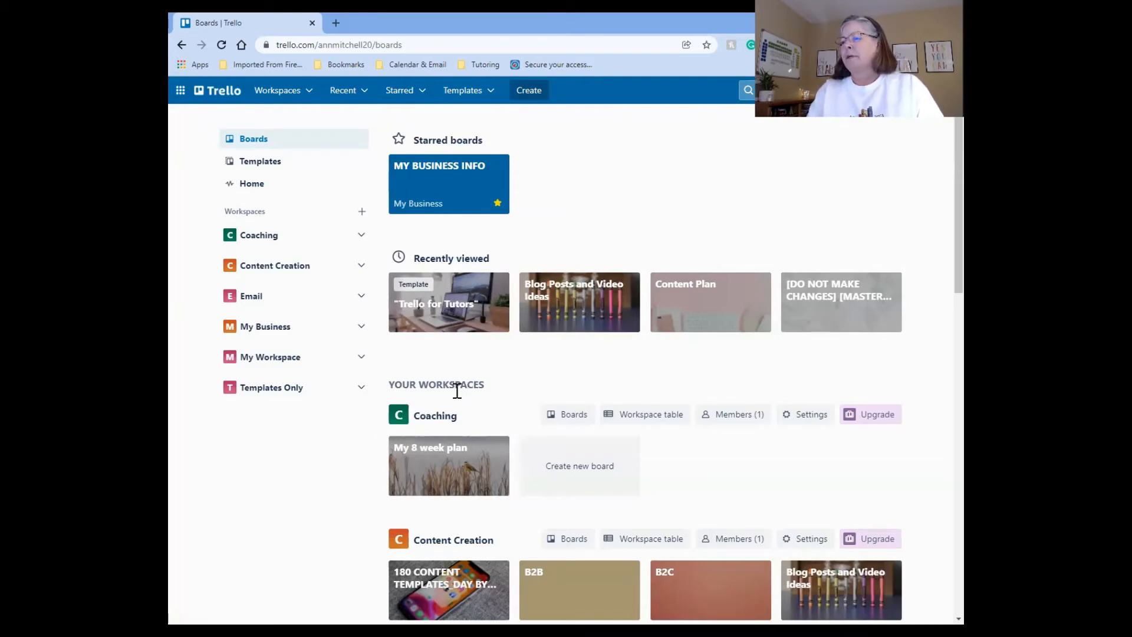
{"action": "scroll", "scroll_direction": "down", "scroll_amount": 3}
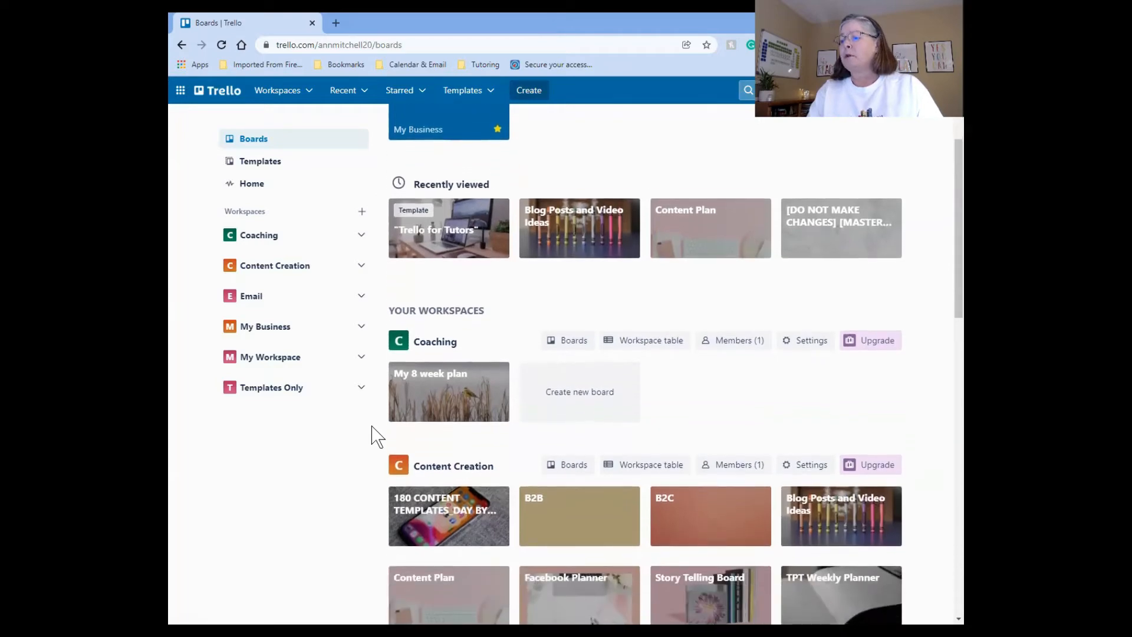
{"action": "scroll", "scroll_direction": "down", "scroll_amount": 3}
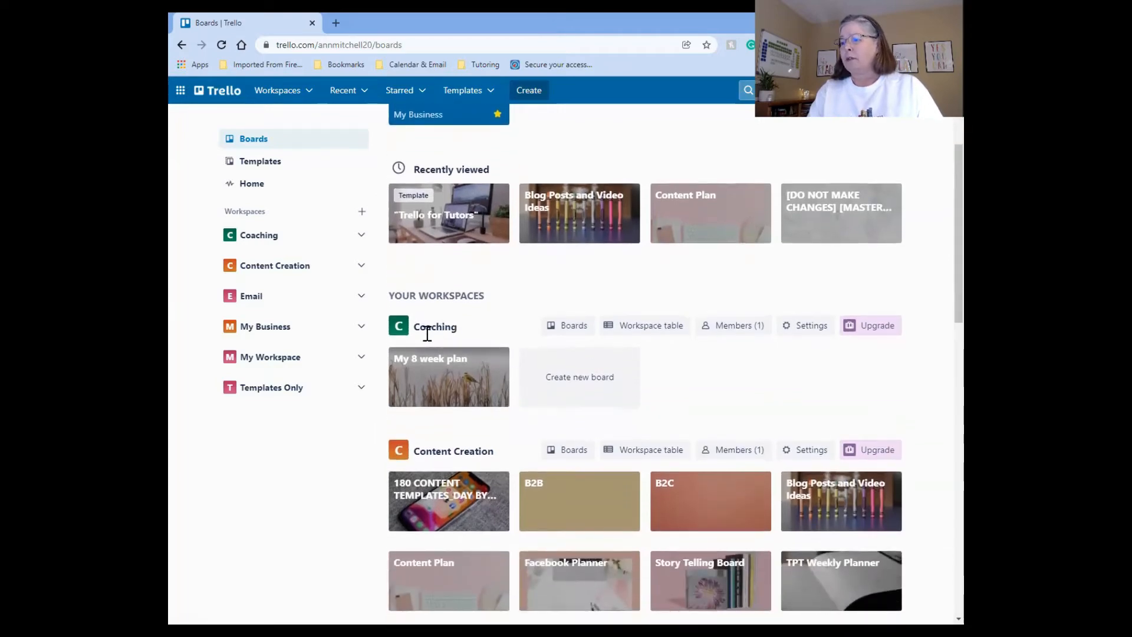
{"action": "scroll", "scroll_direction": "down", "scroll_amount": 3}
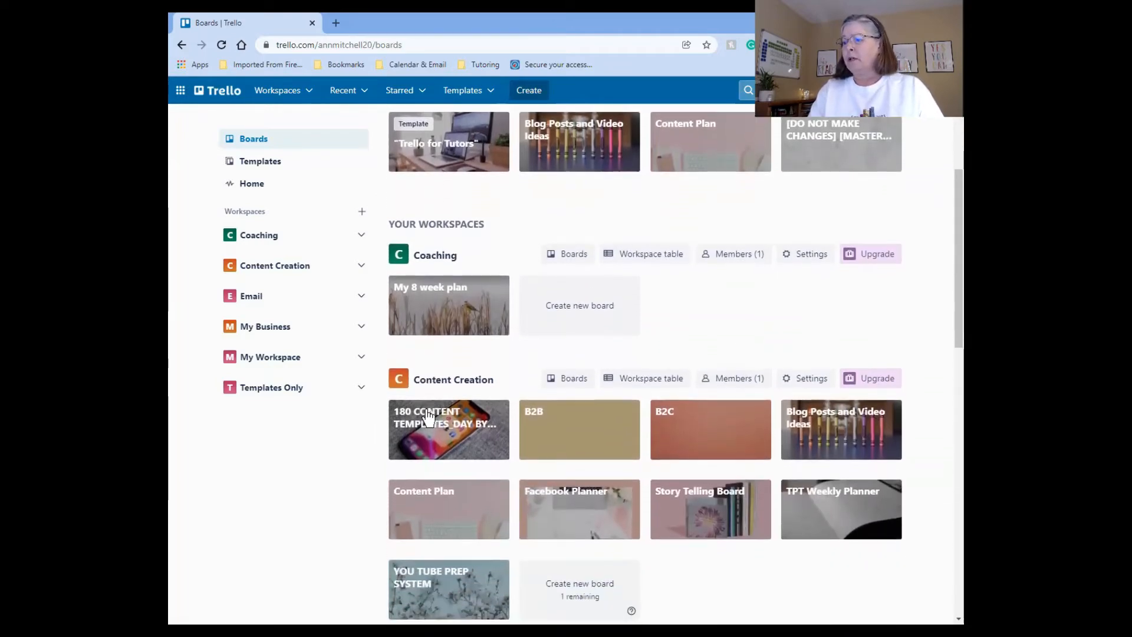
{"action": "scroll", "scroll_direction": "down", "scroll_amount": 3}
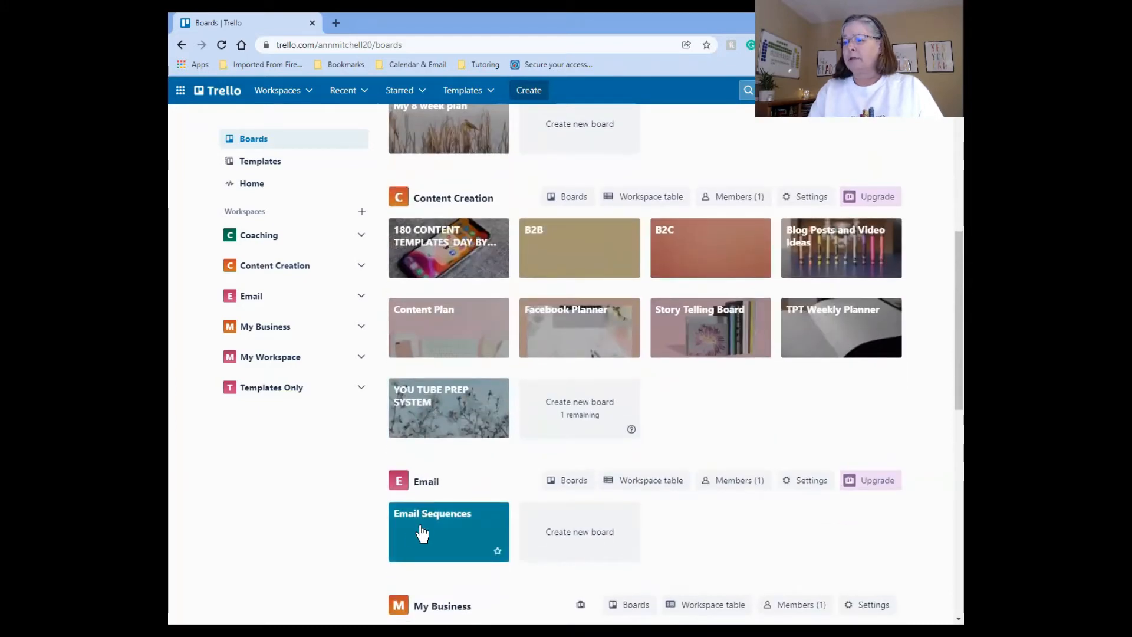
{"action": "scroll", "scroll_direction": "down", "scroll_amount": 3}
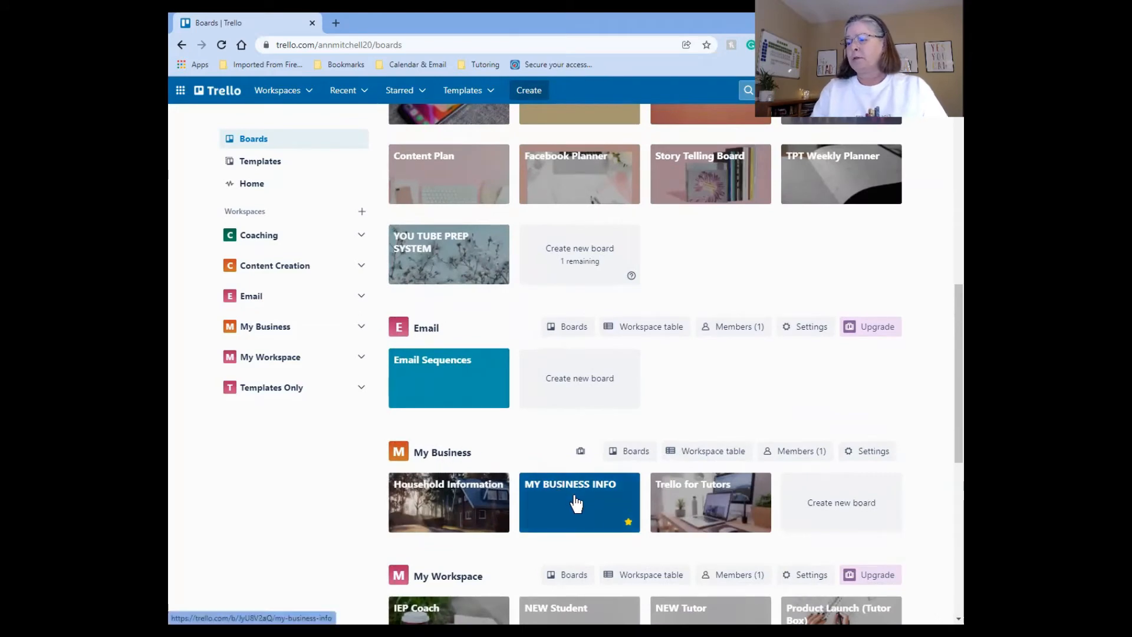
{"action": "mouse_move", "coordinate": [509, 513]}
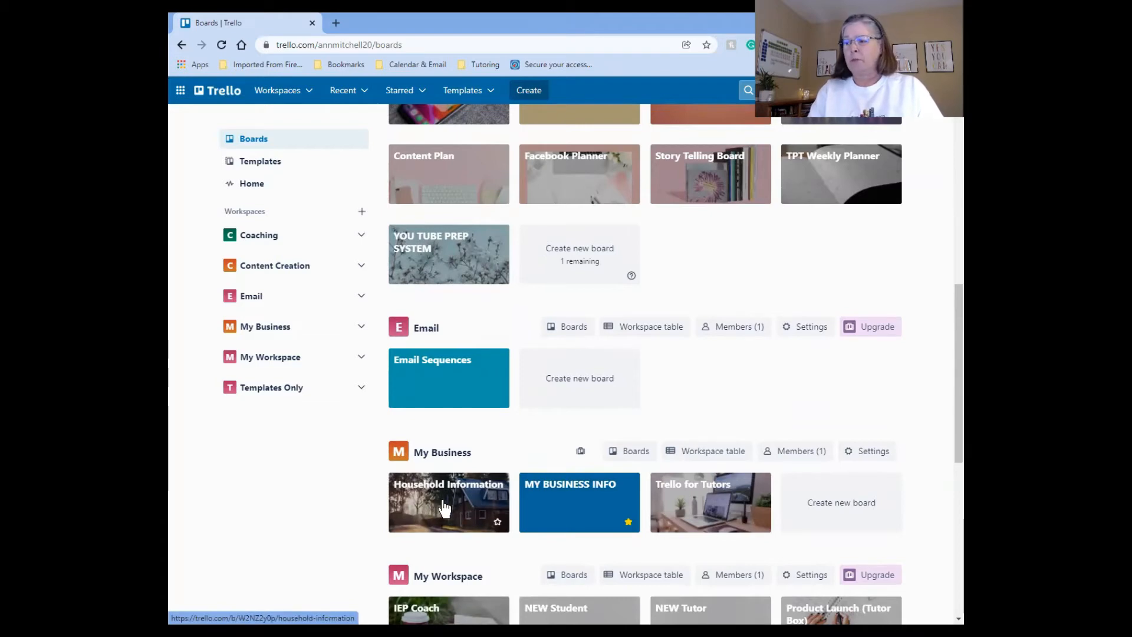
{"action": "scroll", "scroll_direction": "down", "scroll_amount": 3}
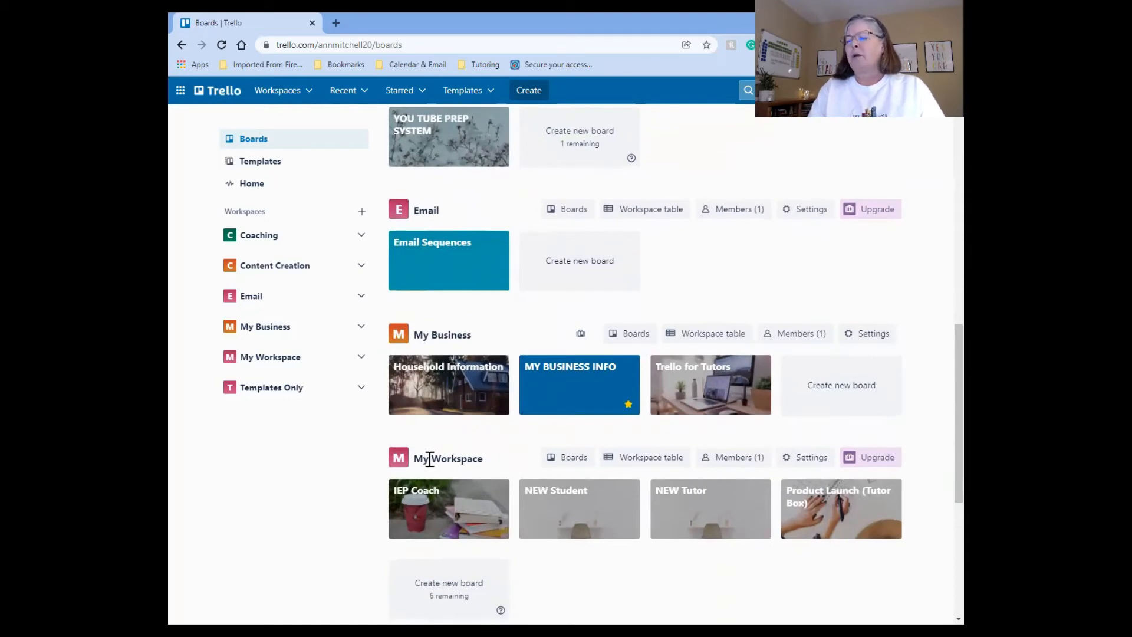
{"action": "mouse_move", "coordinate": [564, 507]}
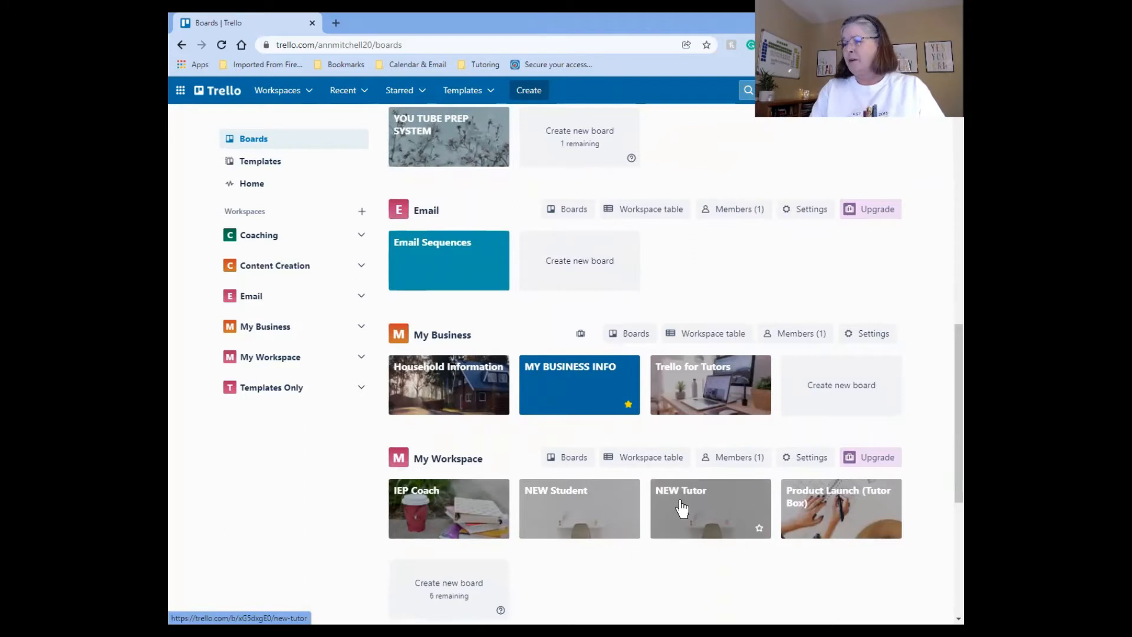
{"action": "mouse_move", "coordinate": [421, 511]}
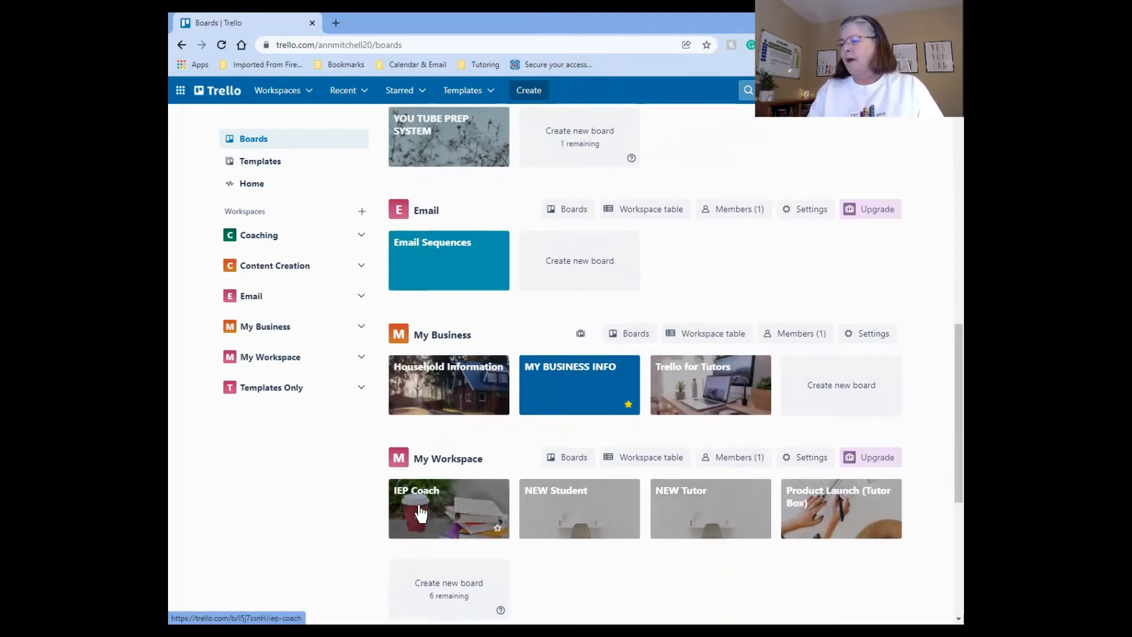
{"action": "mouse_move", "coordinate": [375, 513]}
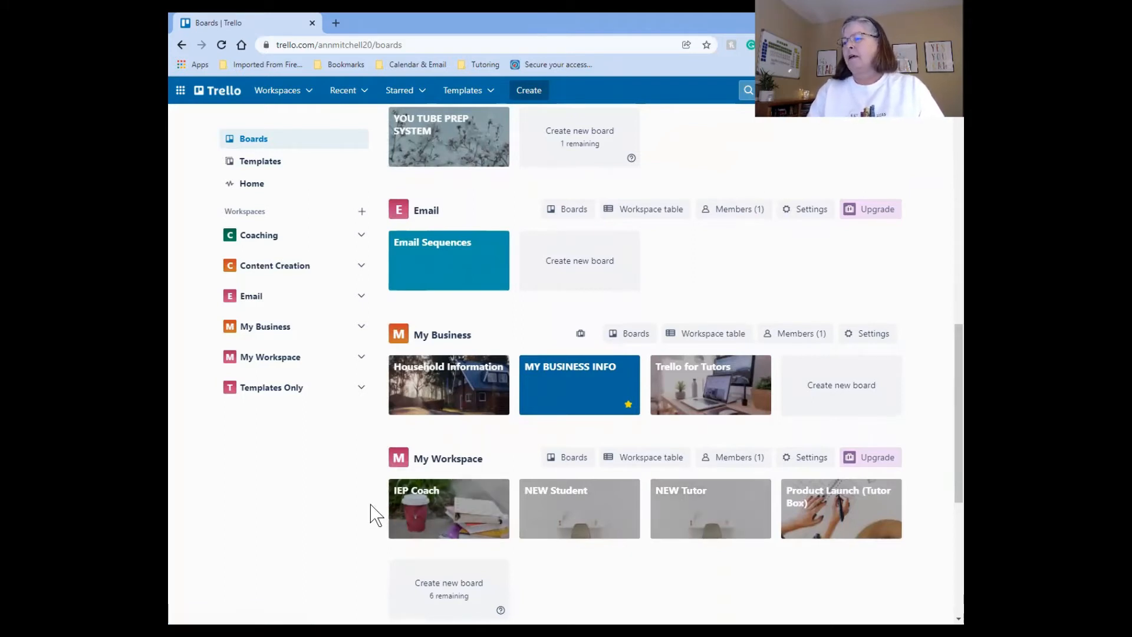
{"action": "mouse_move", "coordinate": [830, 520]}
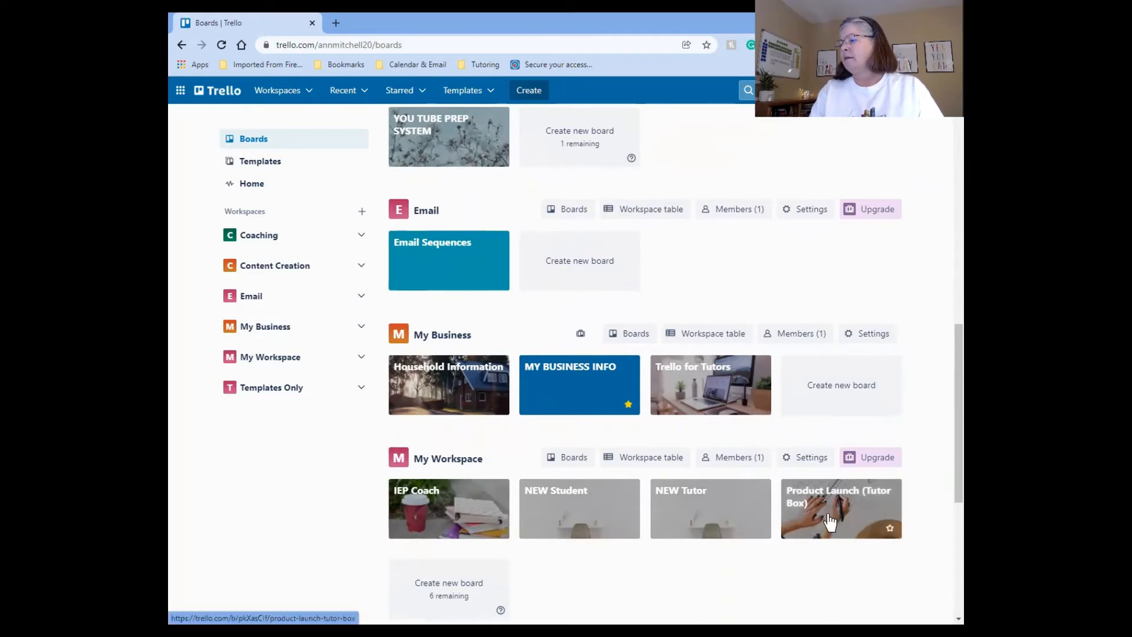
{"action": "mouse_move", "coordinate": [397, 498]}
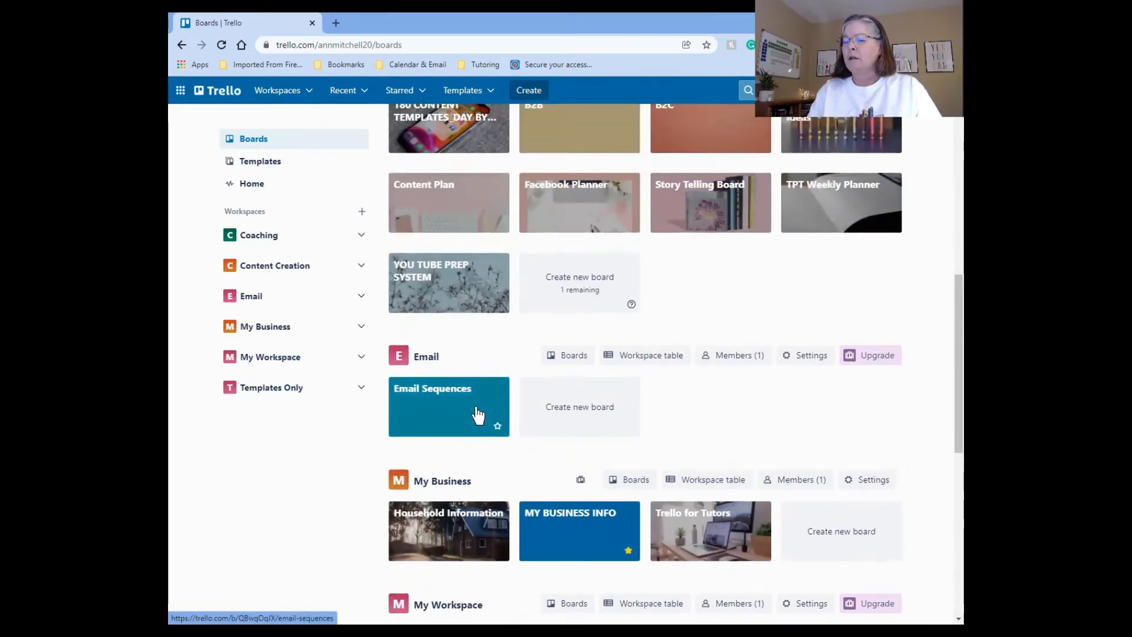
{"action": "mouse_move", "coordinate": [473, 339]}
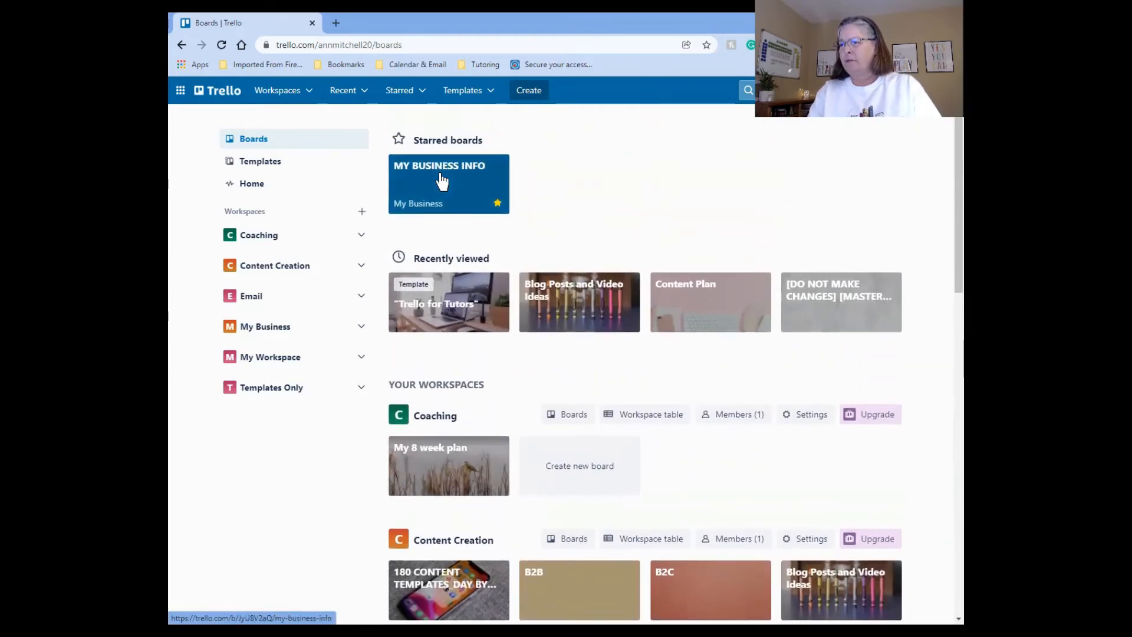
Open the MY BUSINESS INFO board and review its Hex Code Numbers and Logo cards.
{"action": "left_click", "coordinate": [439, 166]}
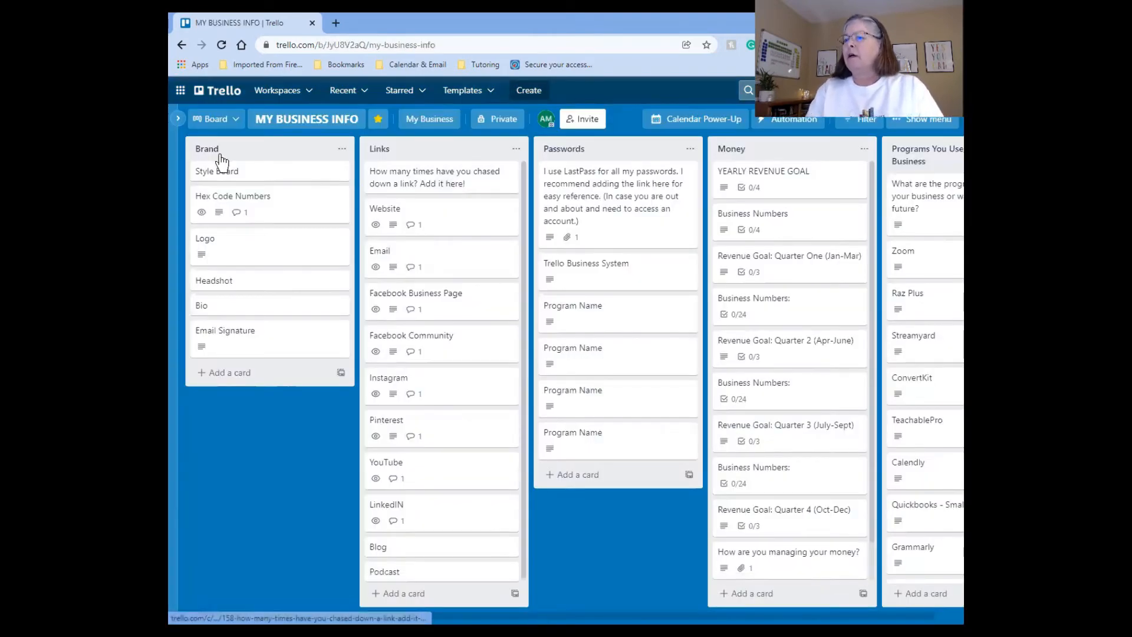
{"action": "mouse_move", "coordinate": [325, 123]}
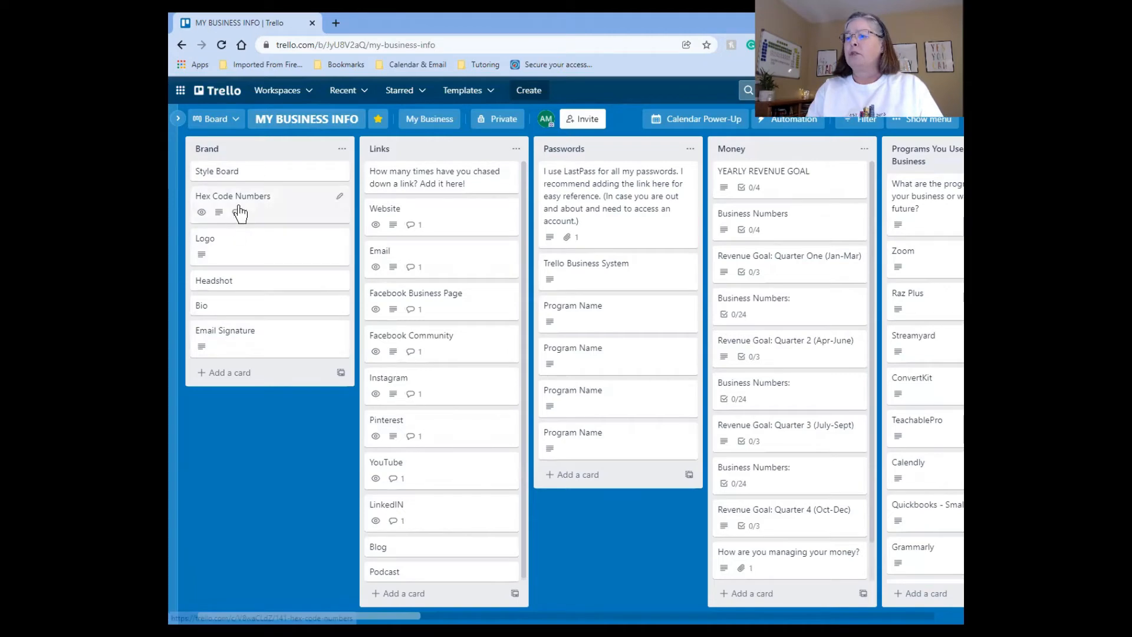
{"action": "left_click", "coordinate": [232, 195]}
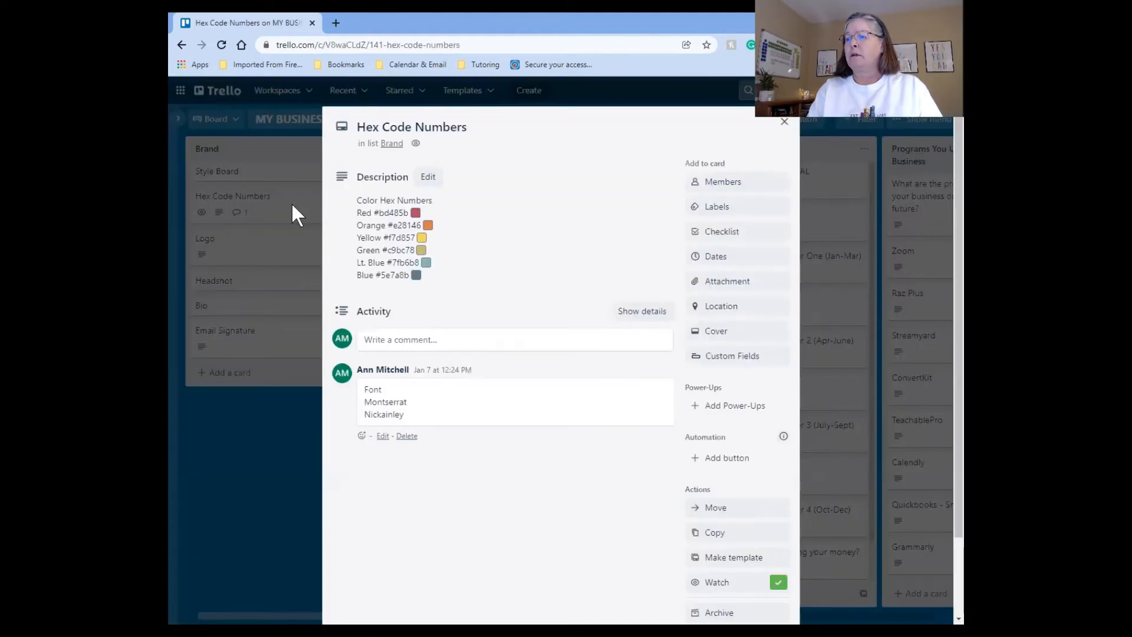
{"action": "mouse_move", "coordinate": [384, 278]}
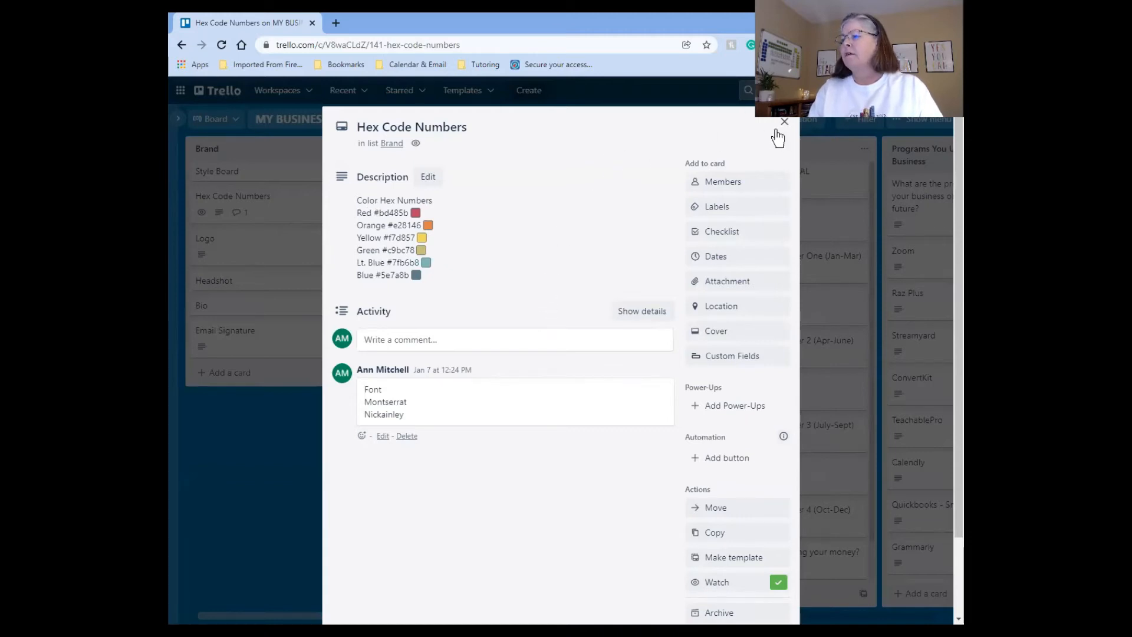
{"action": "left_click", "coordinate": [784, 121]}
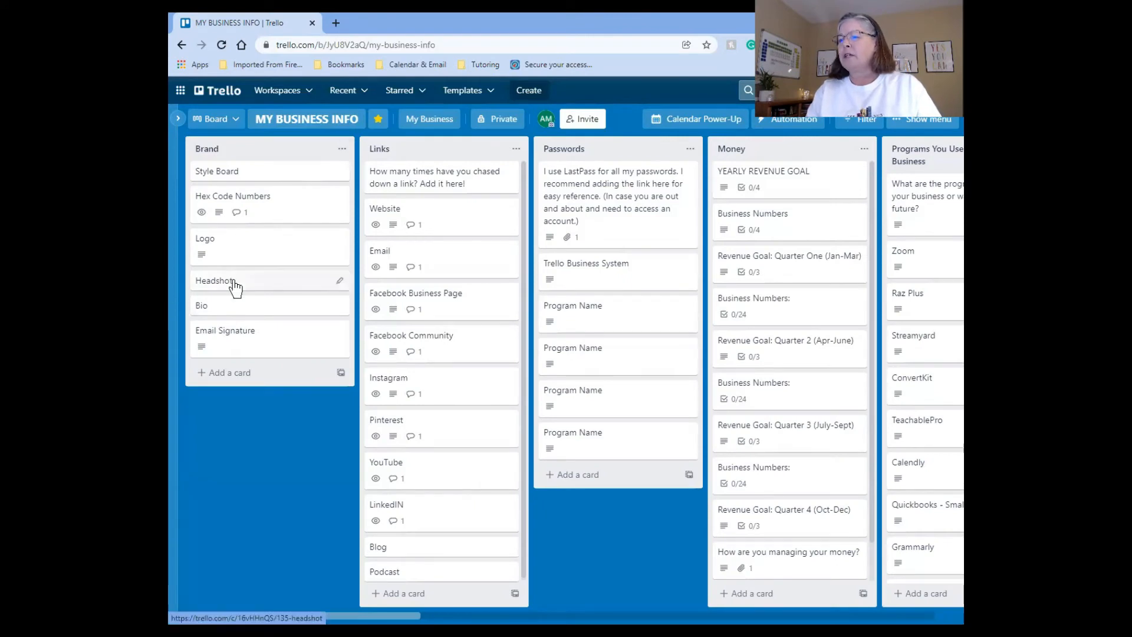
{"action": "left_click", "coordinate": [204, 238]}
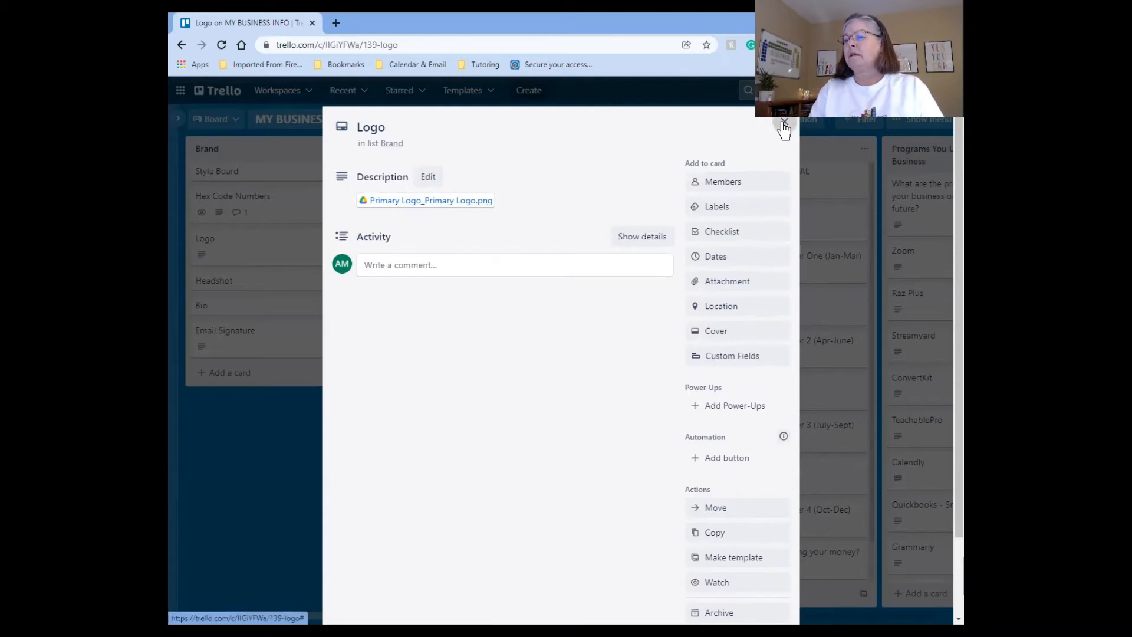
{"action": "left_click", "coordinate": [786, 122]}
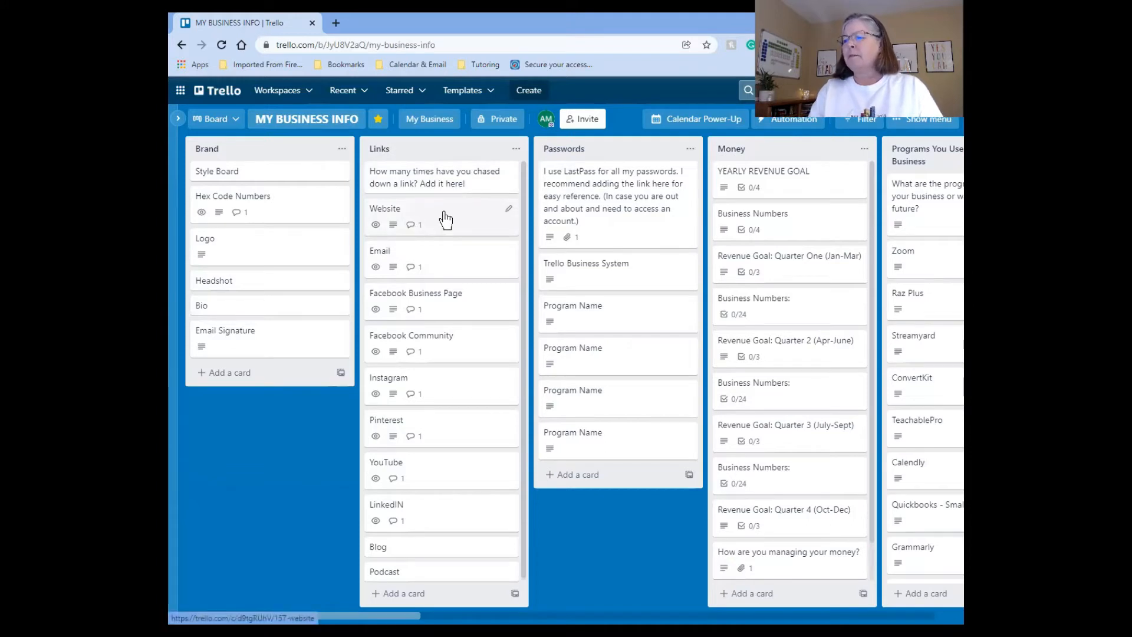
{"action": "mouse_move", "coordinate": [439, 262]}
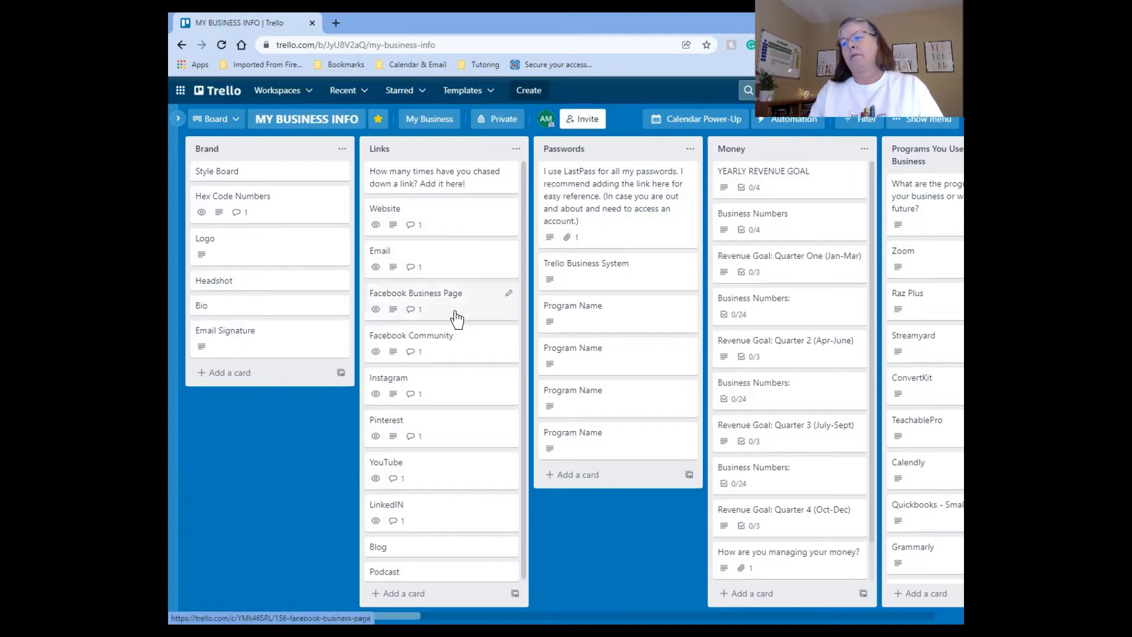
{"action": "mouse_move", "coordinate": [457, 370]}
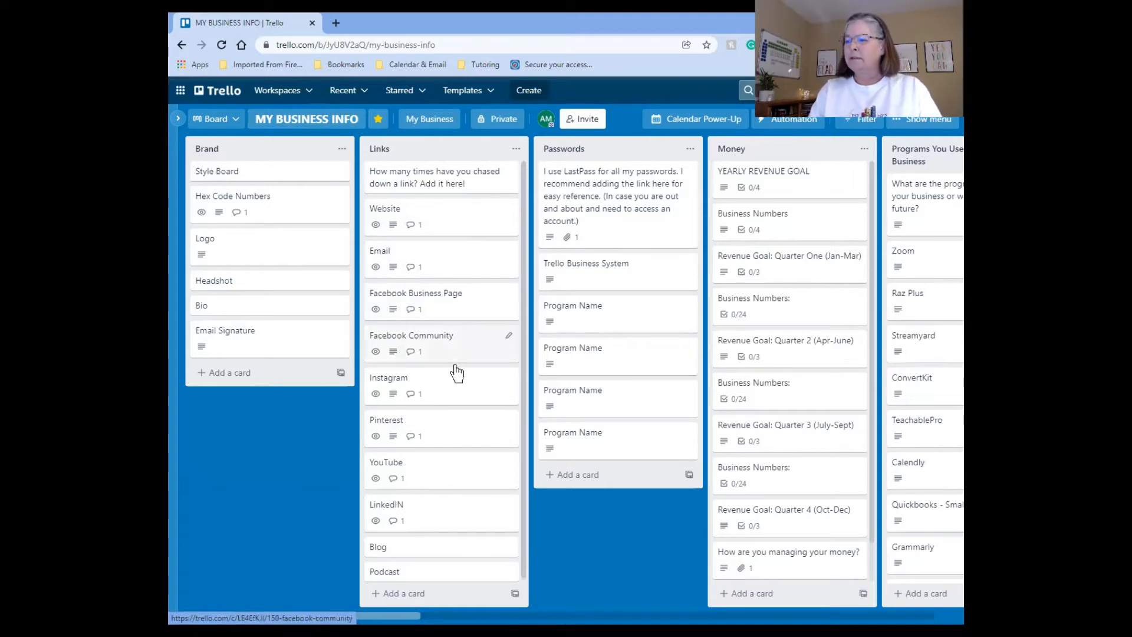
{"action": "mouse_move", "coordinate": [455, 433]}
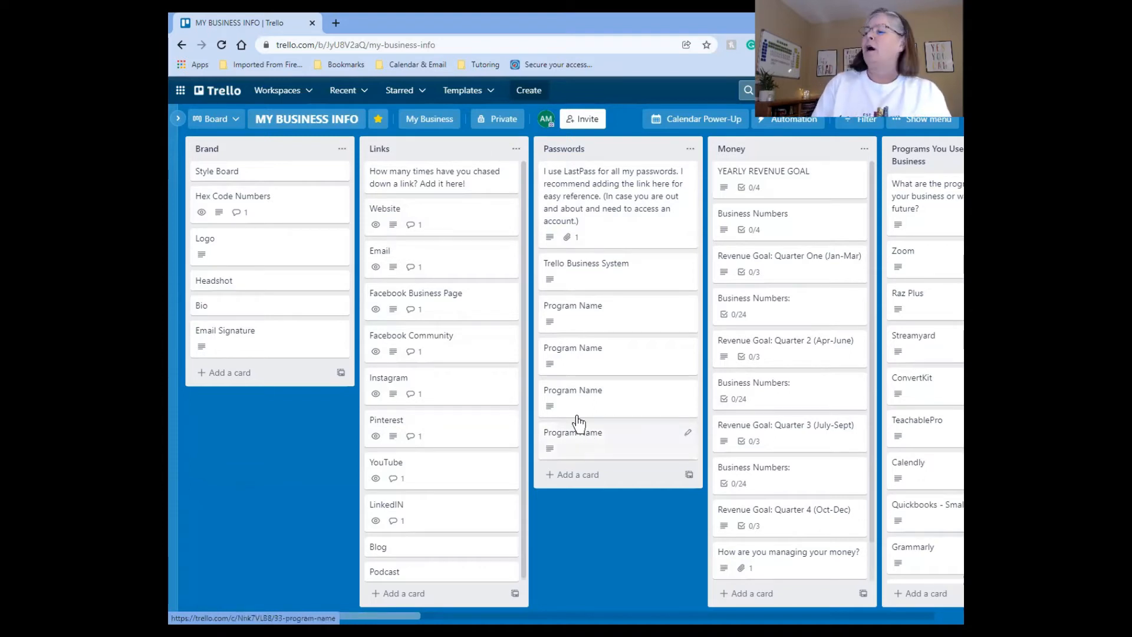
{"action": "mouse_move", "coordinate": [608, 180]}
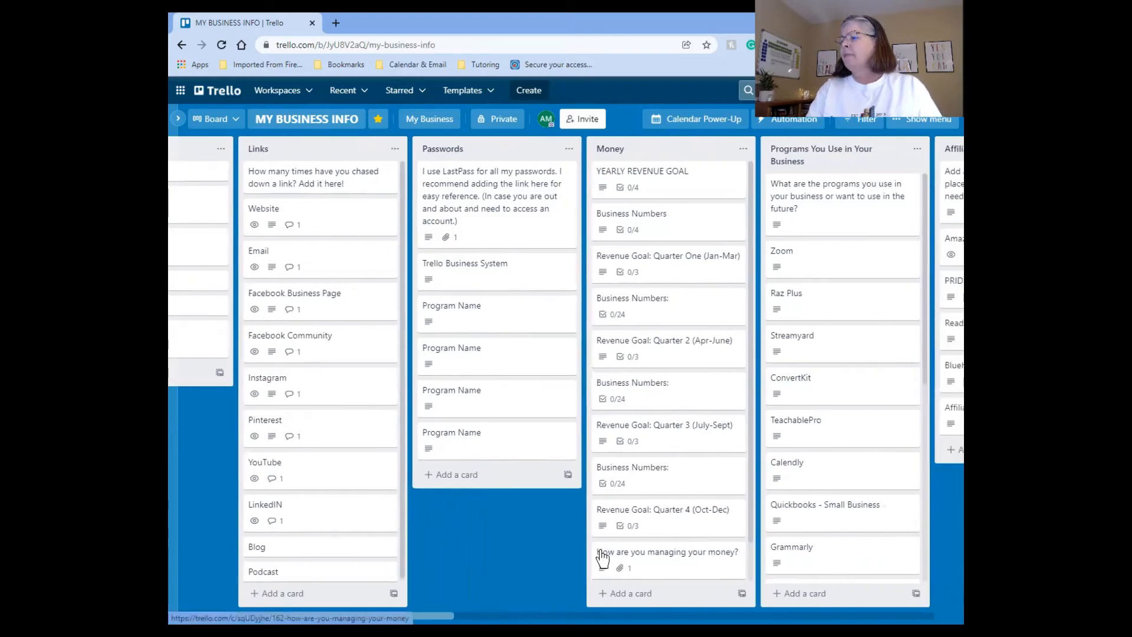
Scroll the board right past Affiliate Links and Testimonials to the Courses list.
{"action": "scroll", "scroll_direction": "right", "scroll_amount": 3}
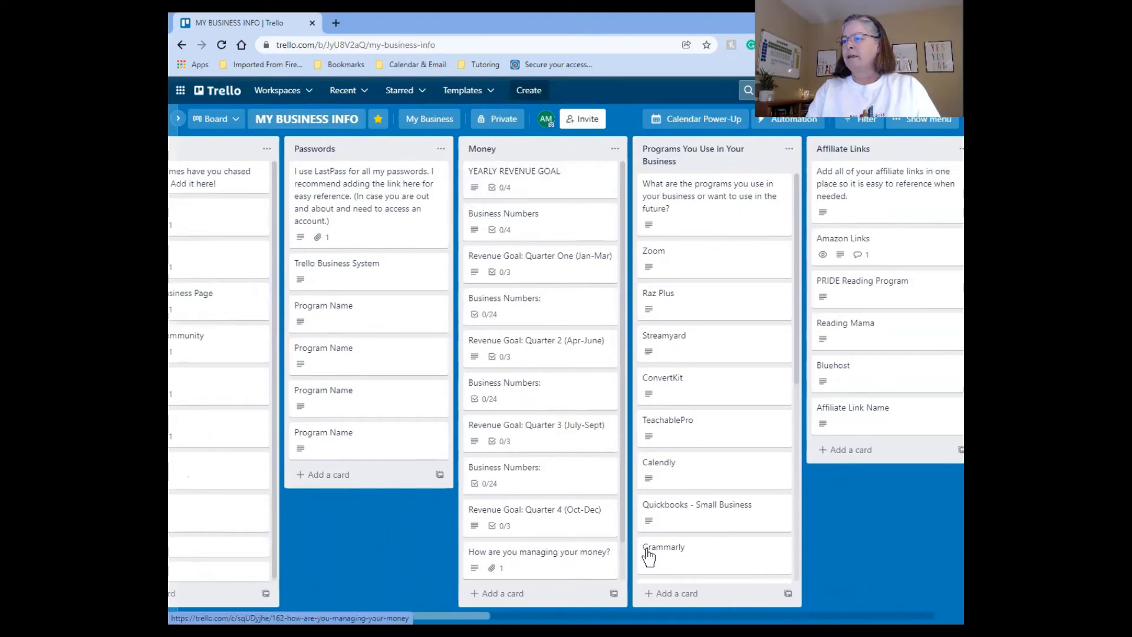
{"action": "scroll", "scroll_direction": "right", "scroll_amount": 3}
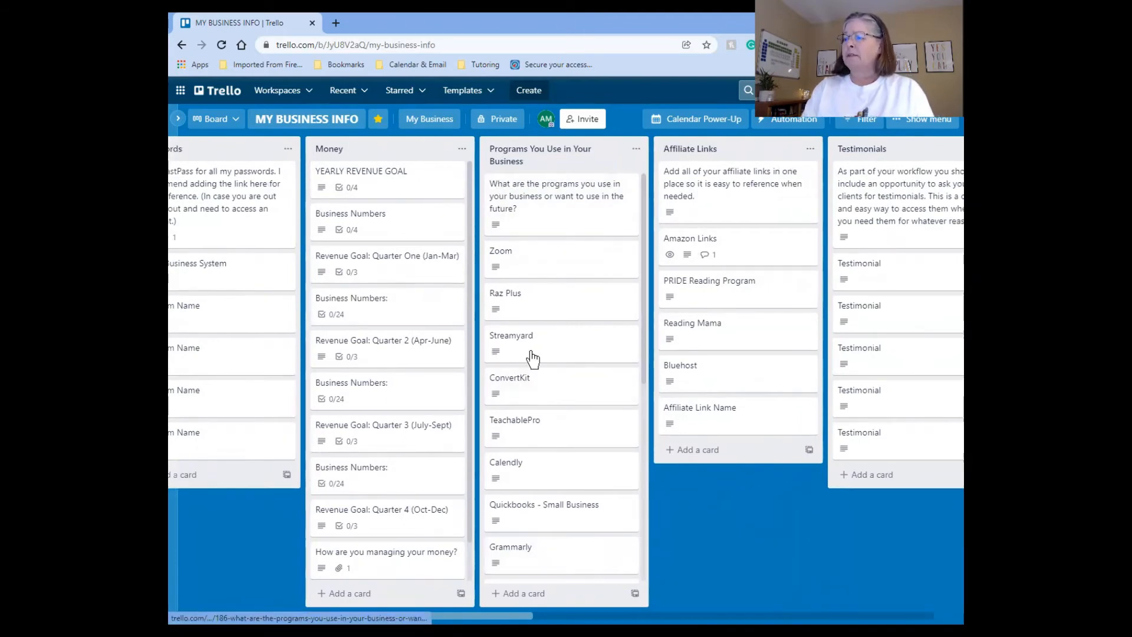
{"action": "mouse_move", "coordinate": [544, 433]}
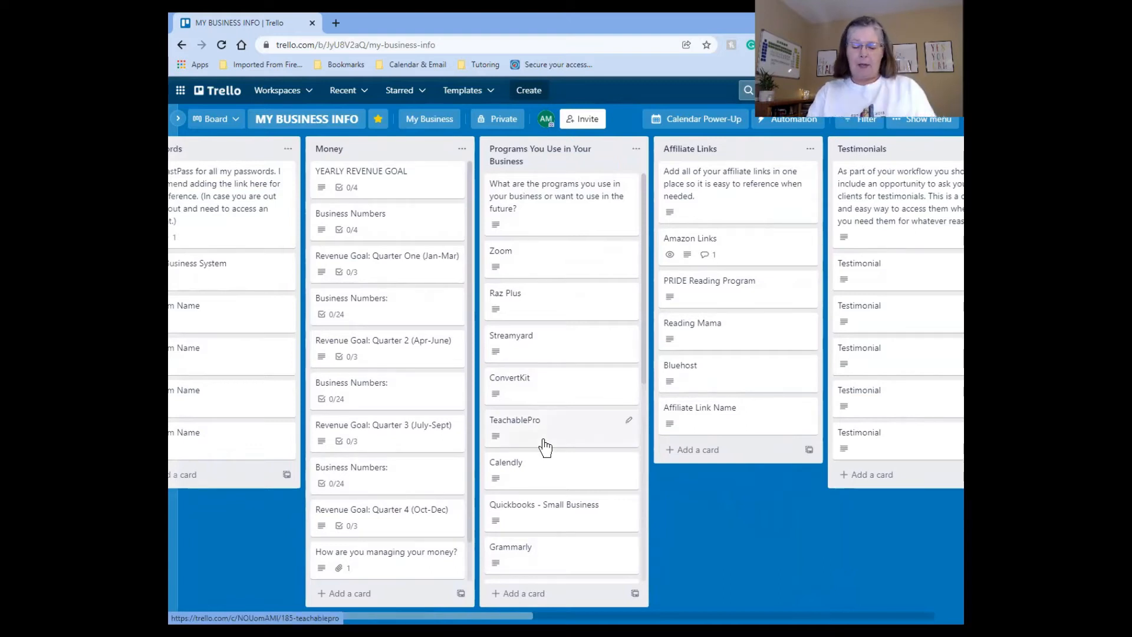
{"action": "mouse_move", "coordinate": [565, 432]}
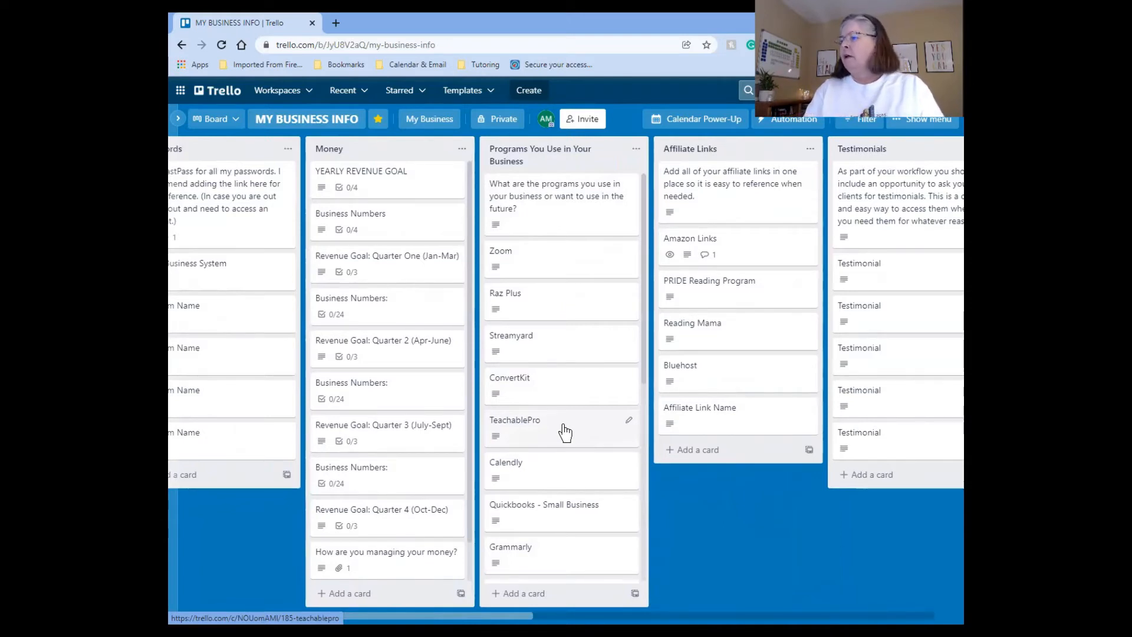
{"action": "scroll", "scroll_direction": "right", "scroll_amount": 3}
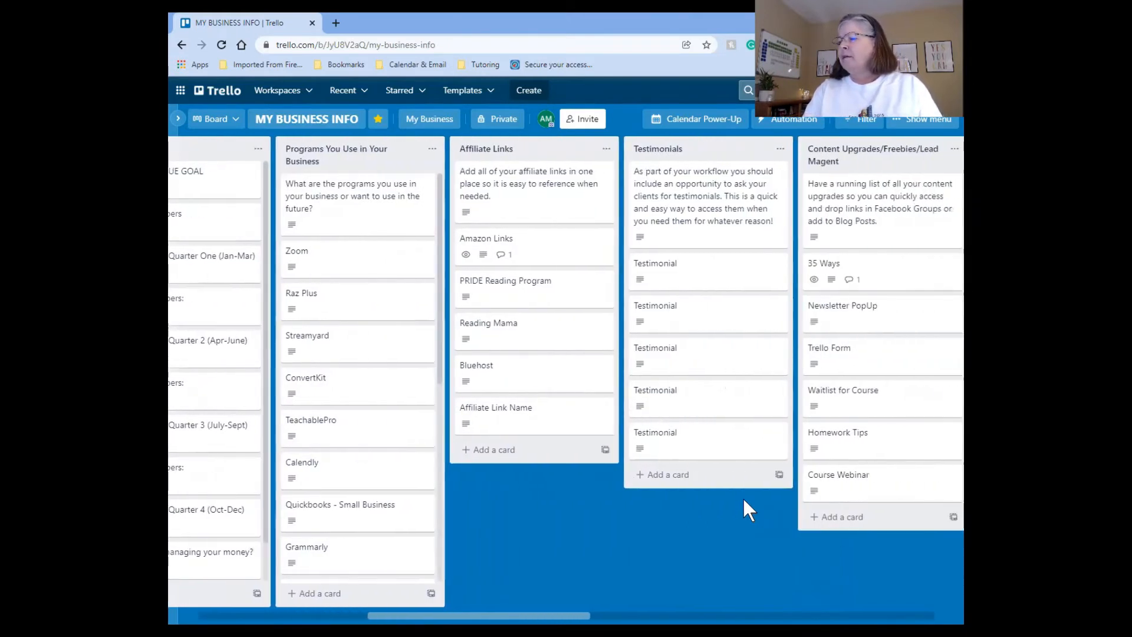
{"action": "mouse_move", "coordinate": [559, 436]}
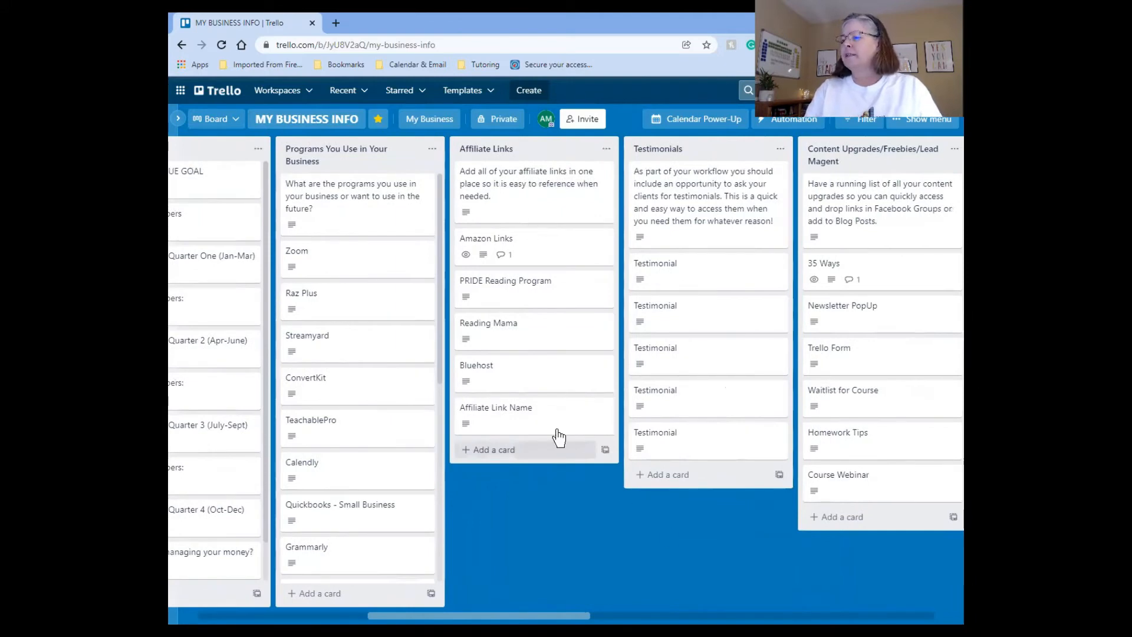
{"action": "scroll", "scroll_direction": "right", "scroll_amount": 3}
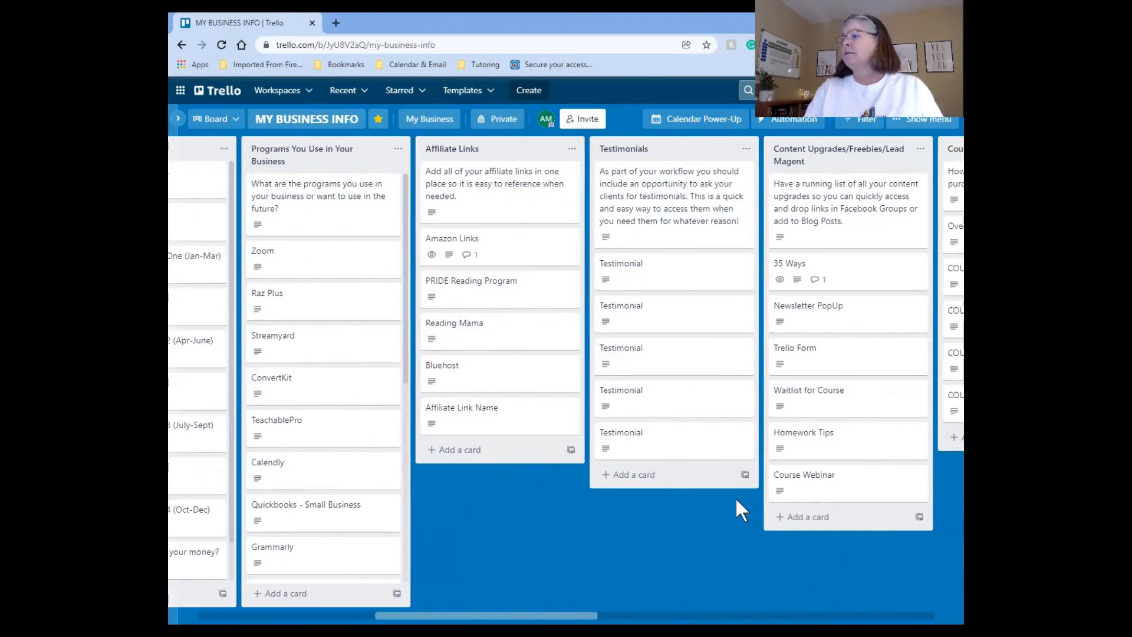
{"action": "scroll", "scroll_direction": "right", "scroll_amount": 3}
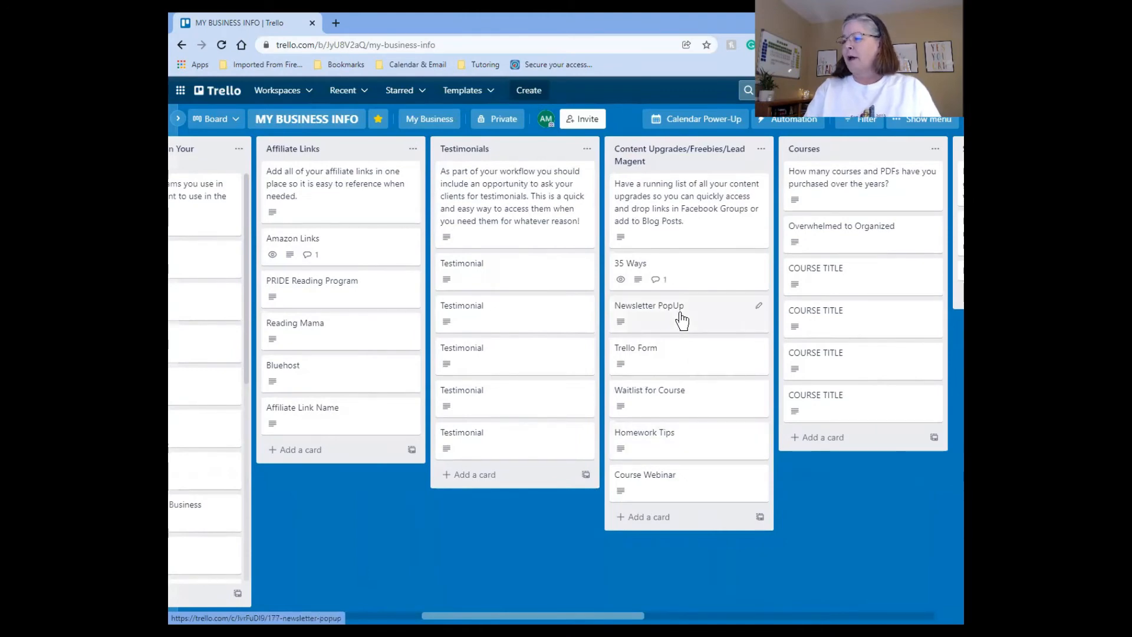
{"action": "mouse_move", "coordinate": [764, 387]}
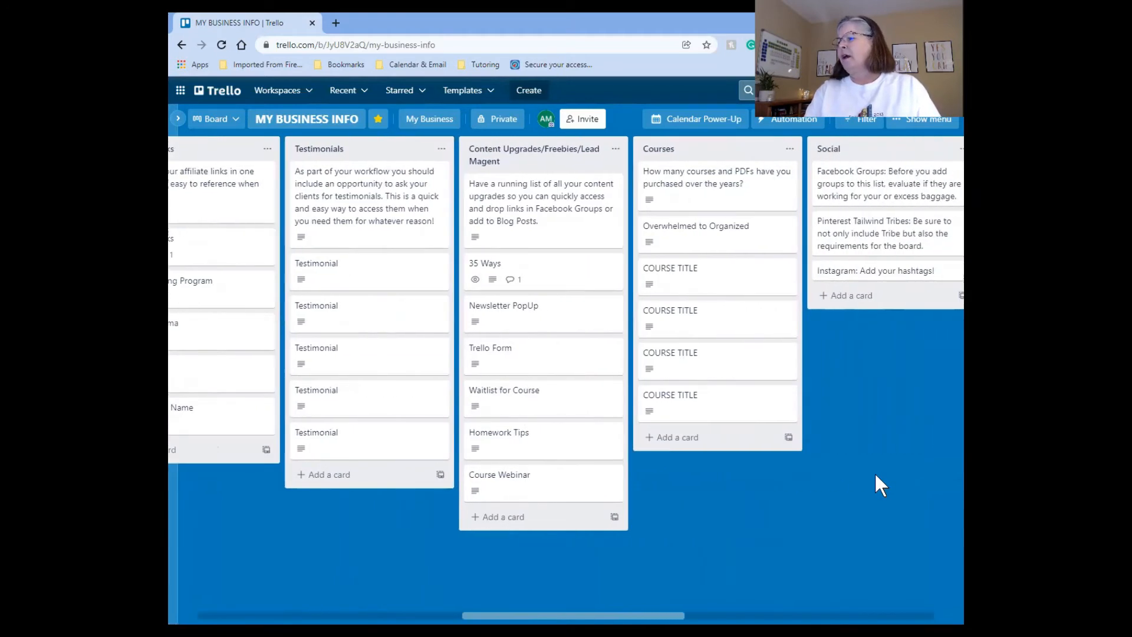
{"action": "mouse_move", "coordinate": [846, 409]}
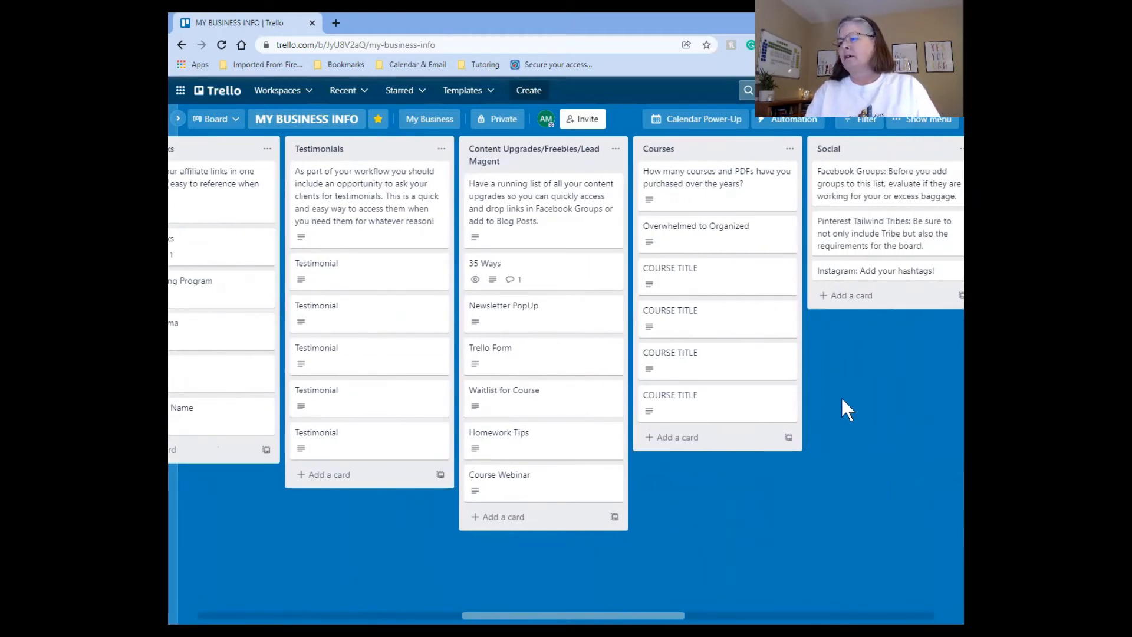
{"action": "mouse_move", "coordinate": [735, 238]}
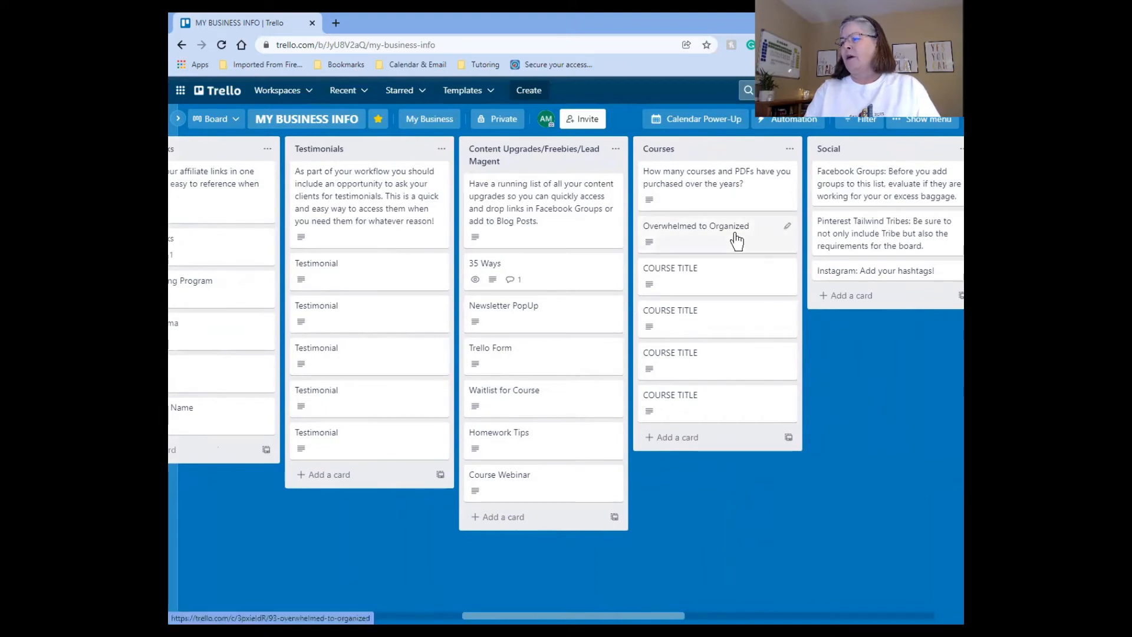
{"action": "left_click", "coordinate": [696, 227]}
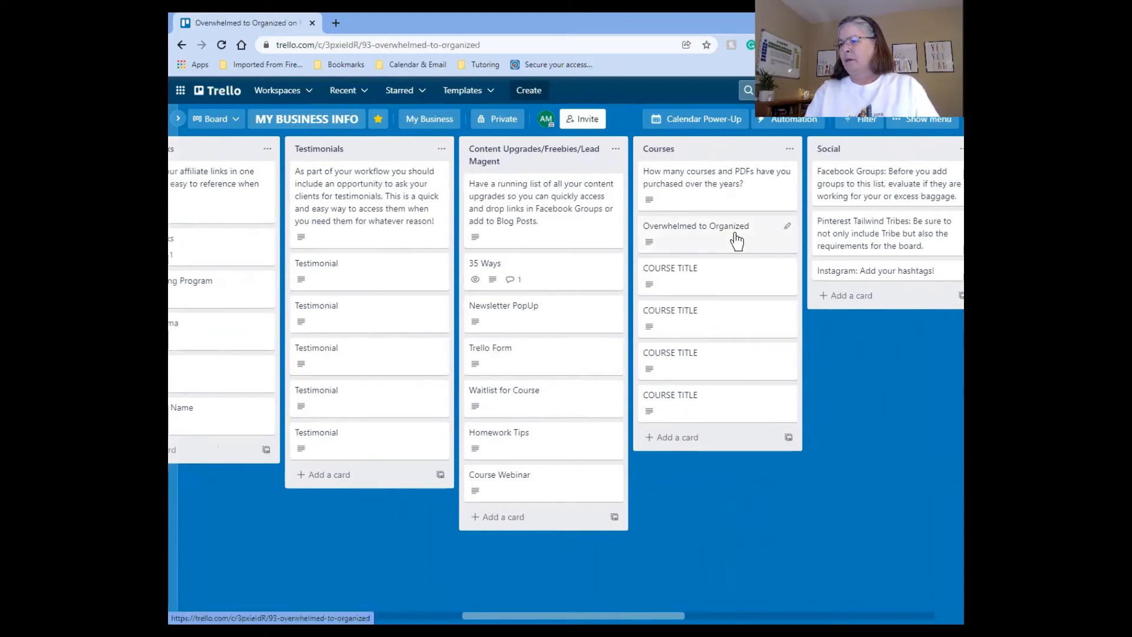
{"action": "left_click", "coordinate": [722, 231]}
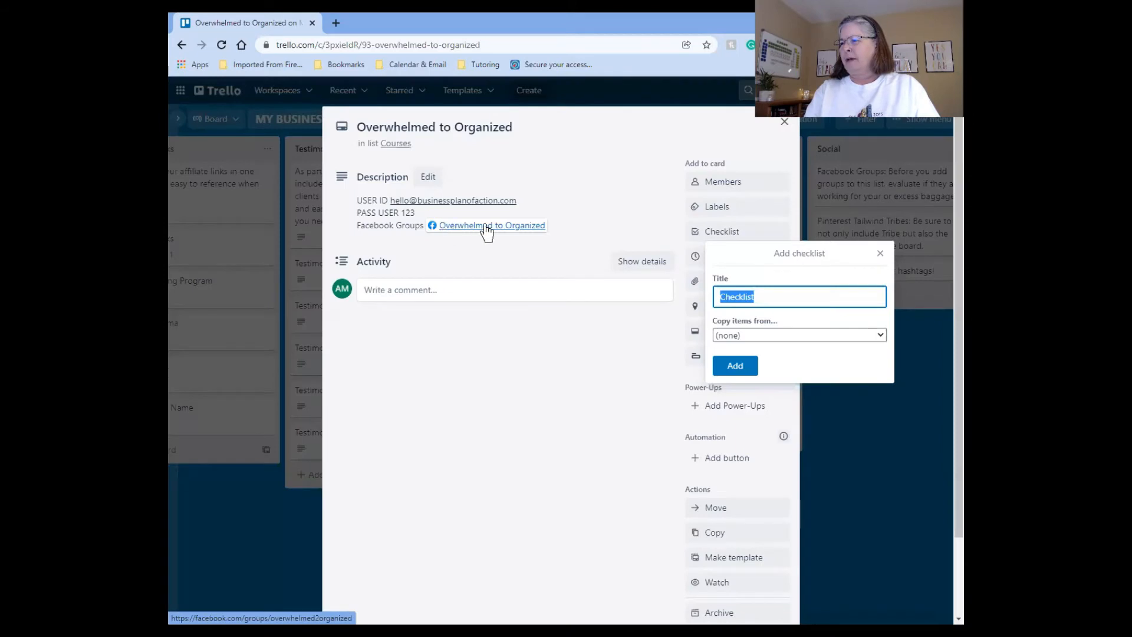
{"action": "mouse_move", "coordinate": [779, 135]}
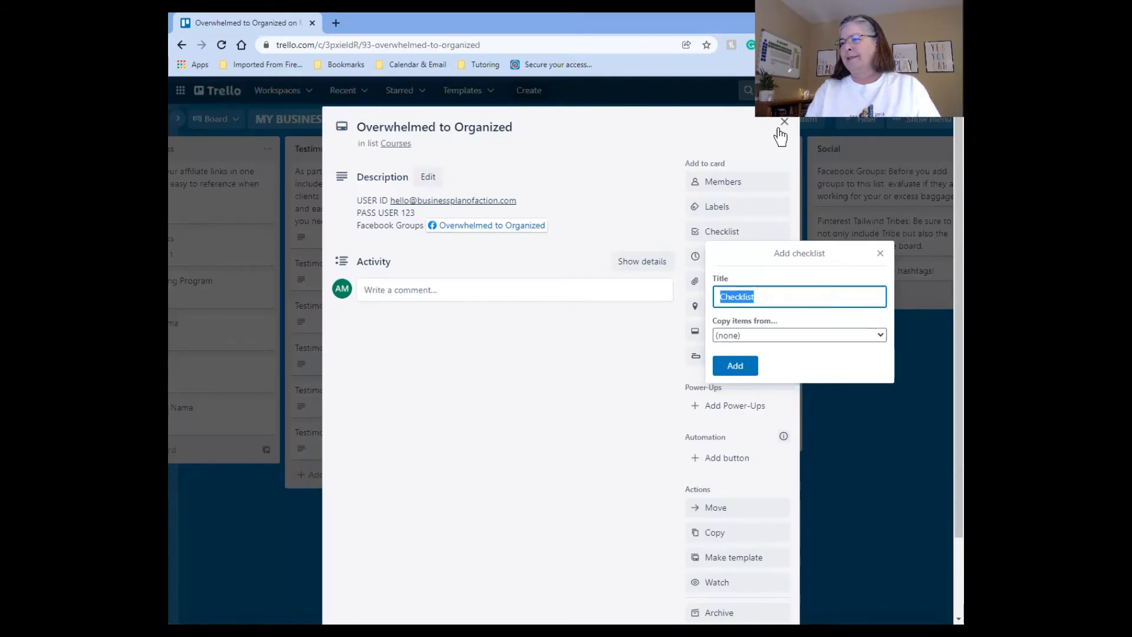
{"action": "left_click", "coordinate": [785, 122]}
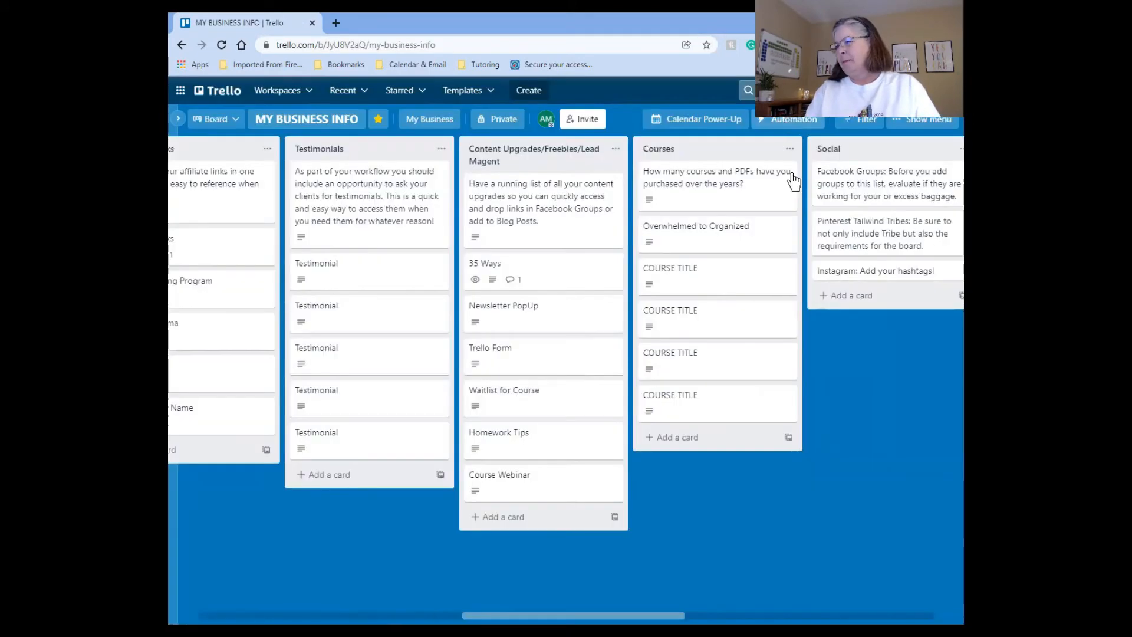
{"action": "scroll", "scroll_direction": "right", "scroll_amount": 3}
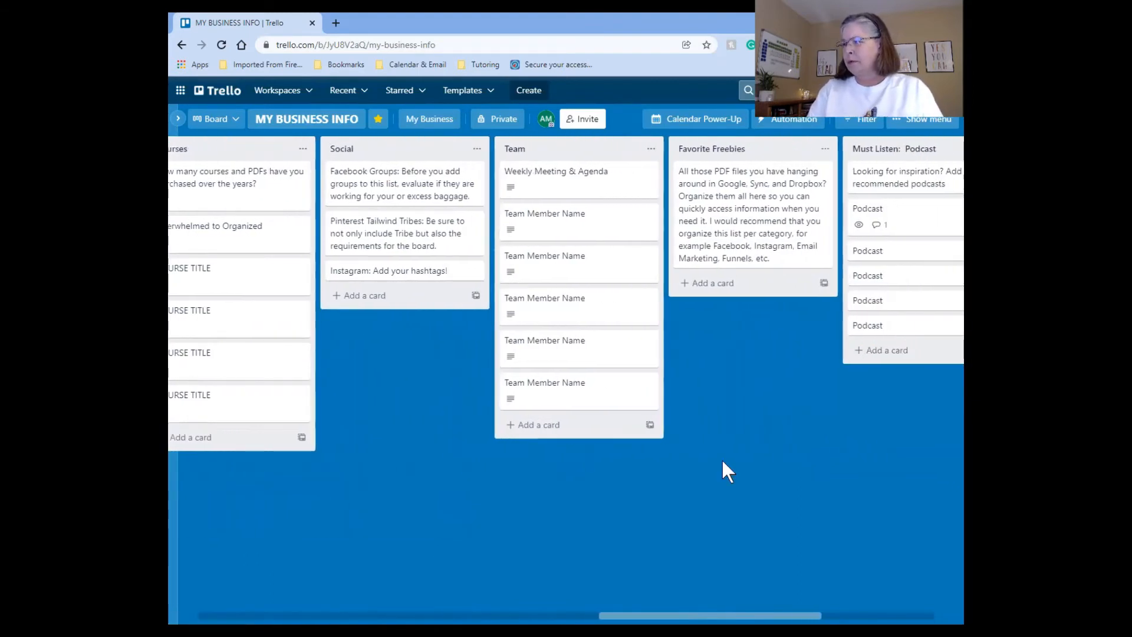
{"action": "scroll", "scroll_direction": "right", "scroll_amount": 3}
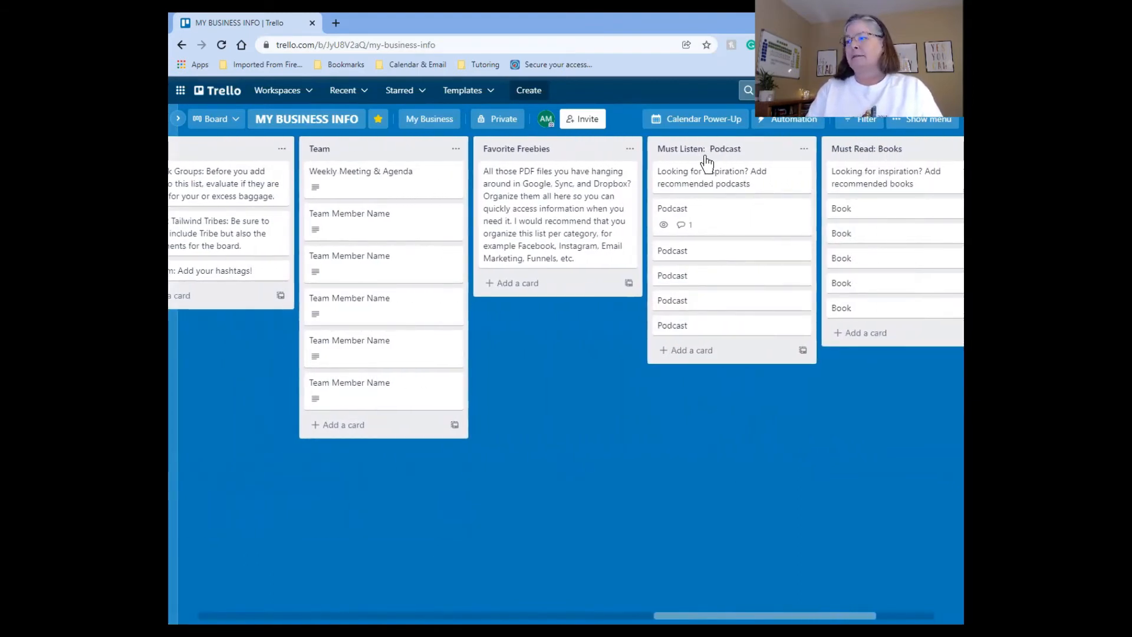
{"action": "left_click", "coordinate": [671, 207]}
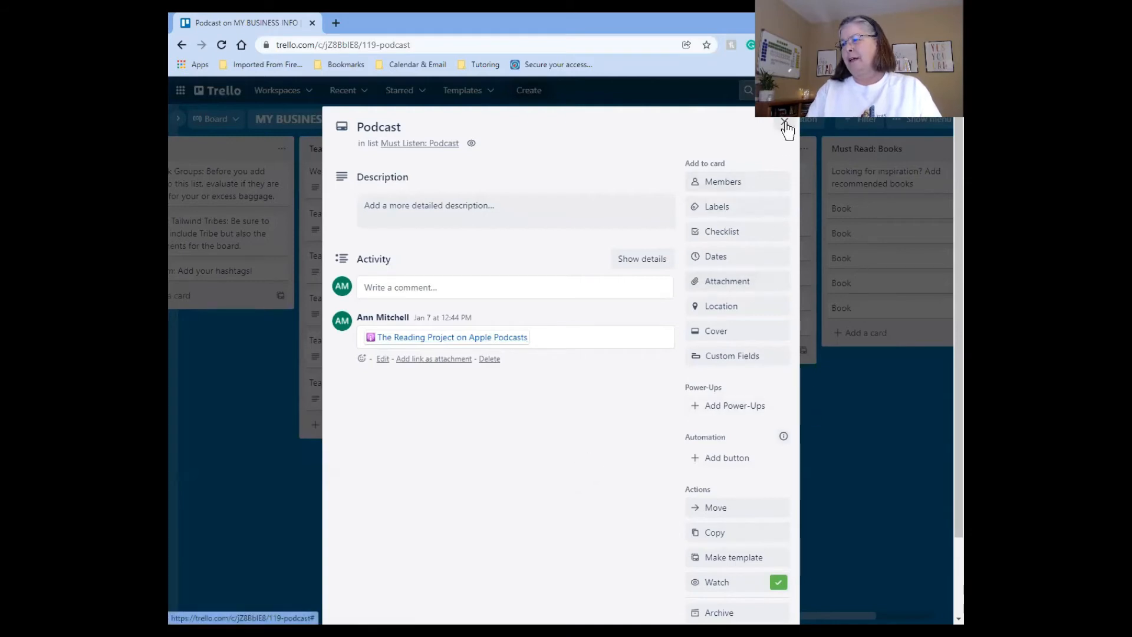
{"action": "left_click", "coordinate": [785, 122]}
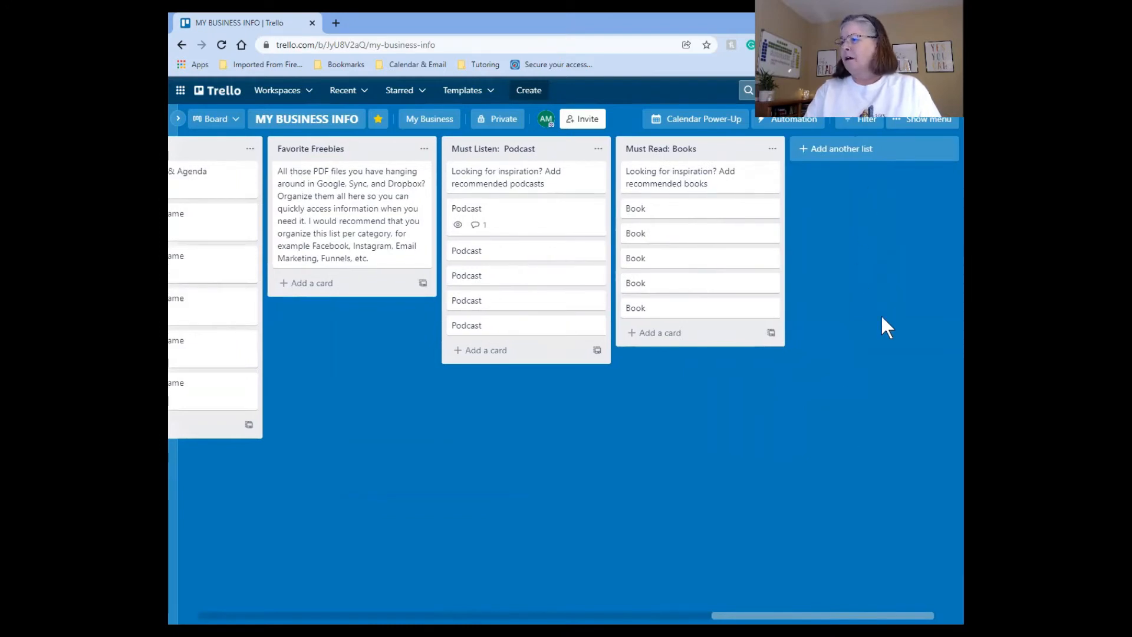
Add a new list named Next at the end of the board.
{"action": "left_click", "coordinate": [840, 148]}
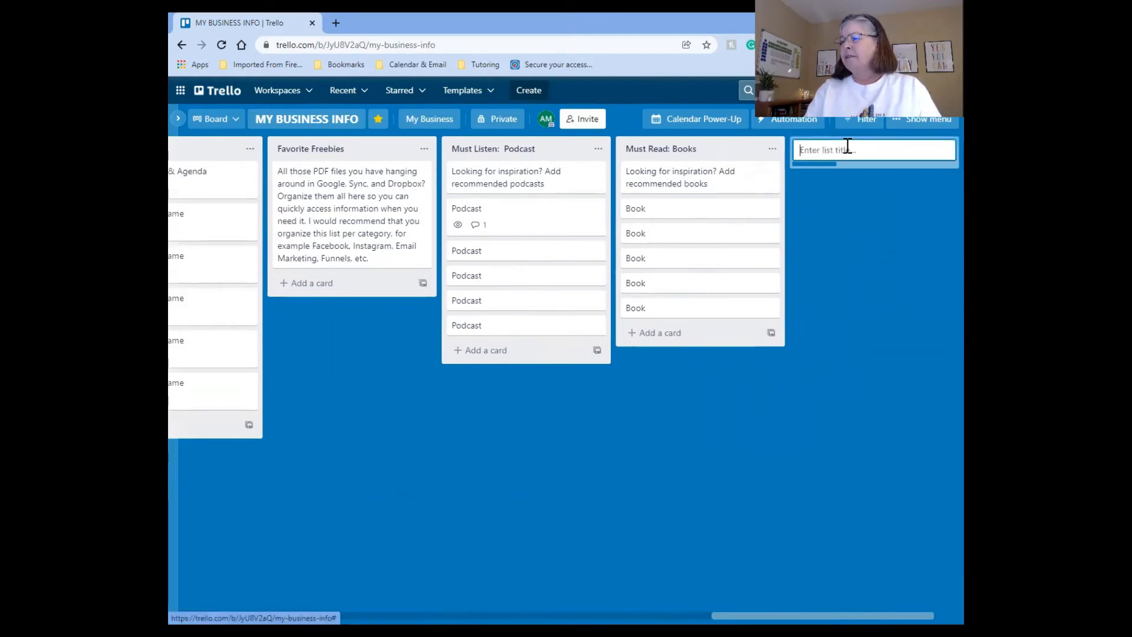
{"action": "left_click", "coordinate": [874, 149]}
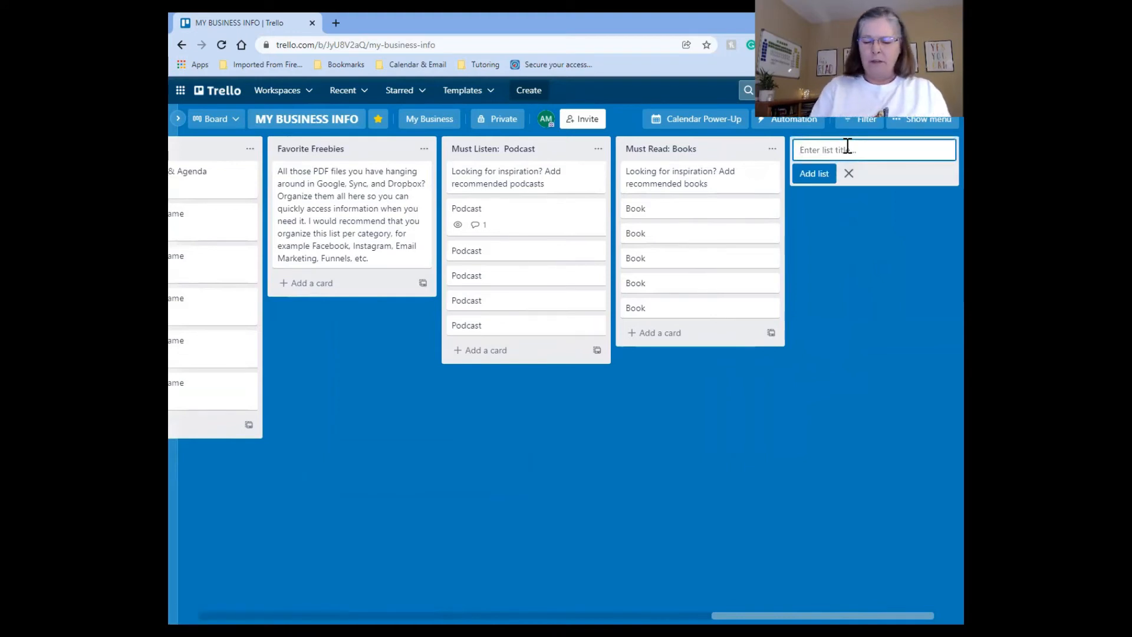
{"action": "type", "text": "Next"}
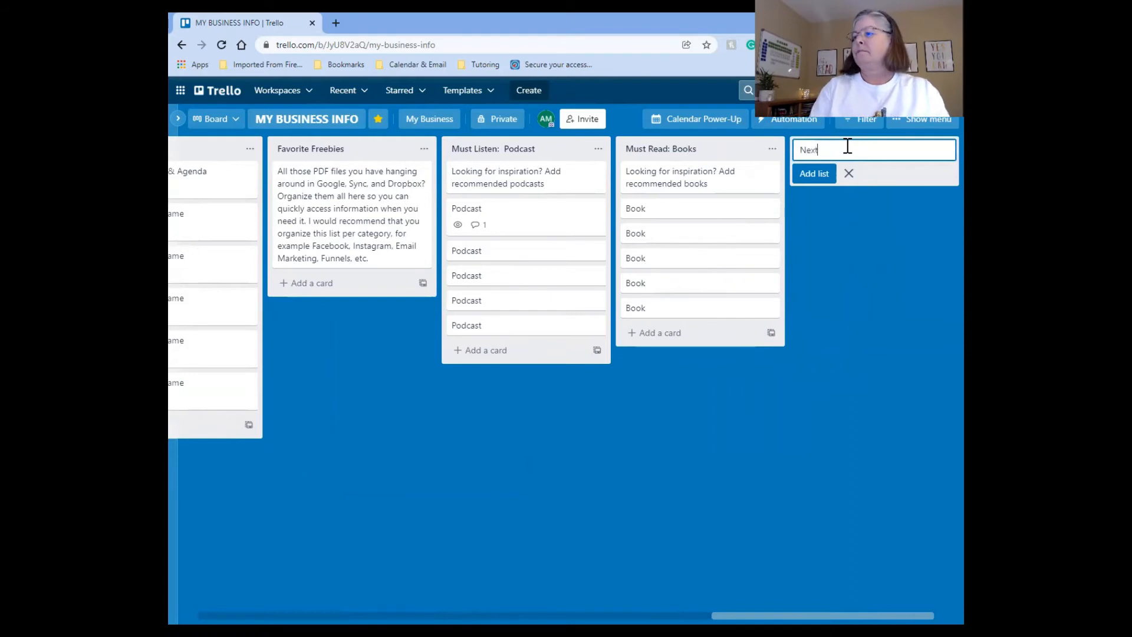
{"action": "left_click", "coordinate": [813, 174]}
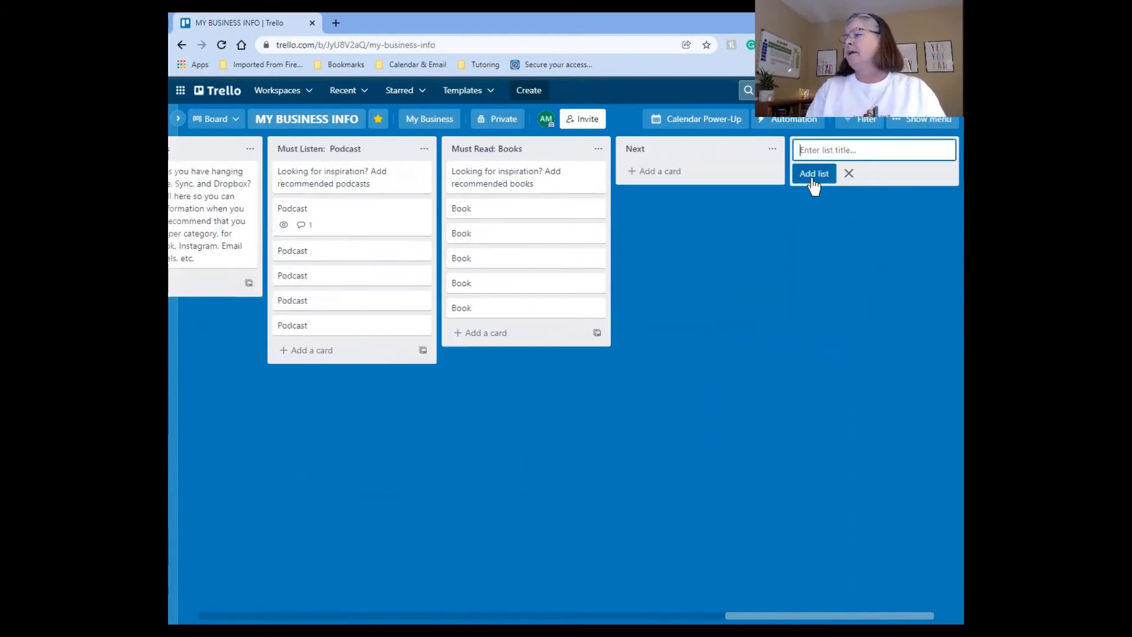
{"action": "mouse_move", "coordinate": [660, 171]}
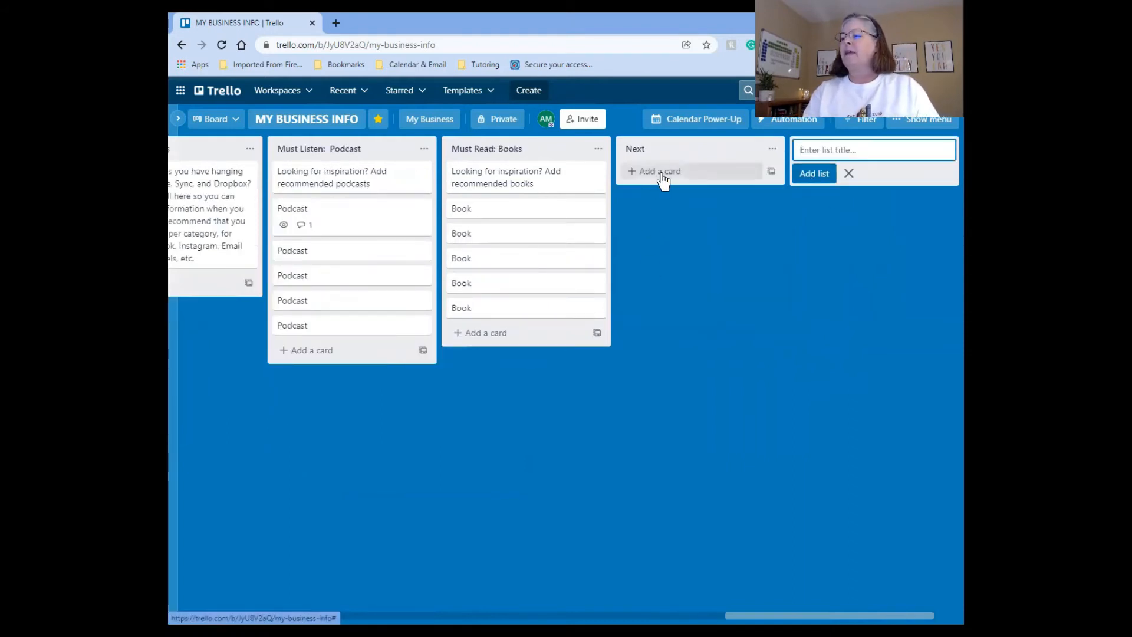
Add cards First and Last to the Next list and move Last above First.
{"action": "left_click", "coordinate": [659, 170]}
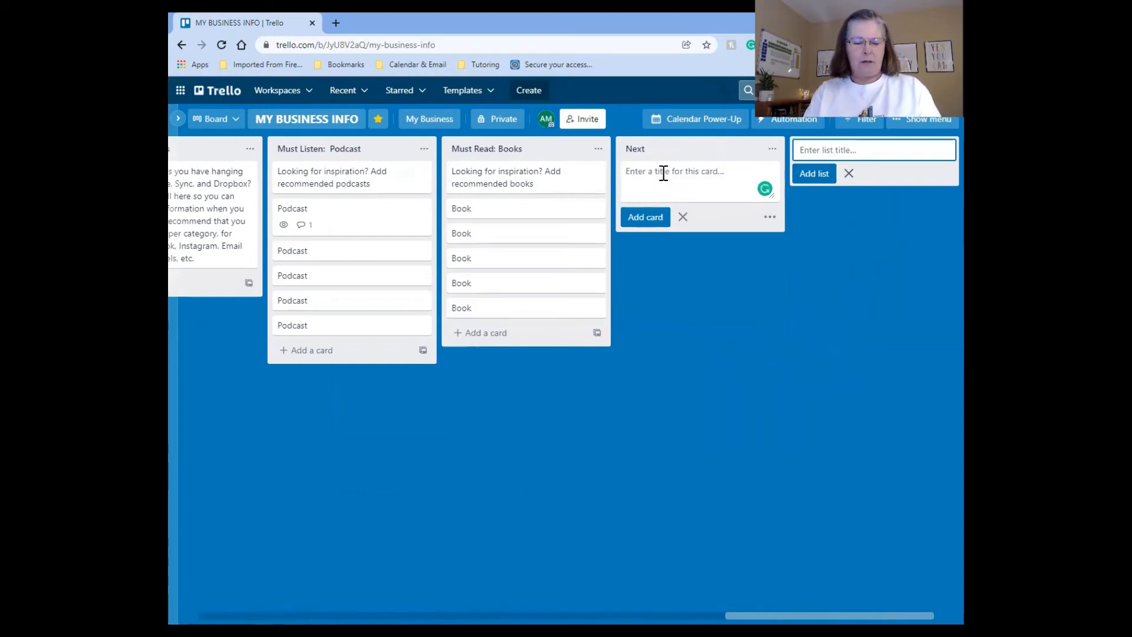
{"action": "type", "text": "First"}
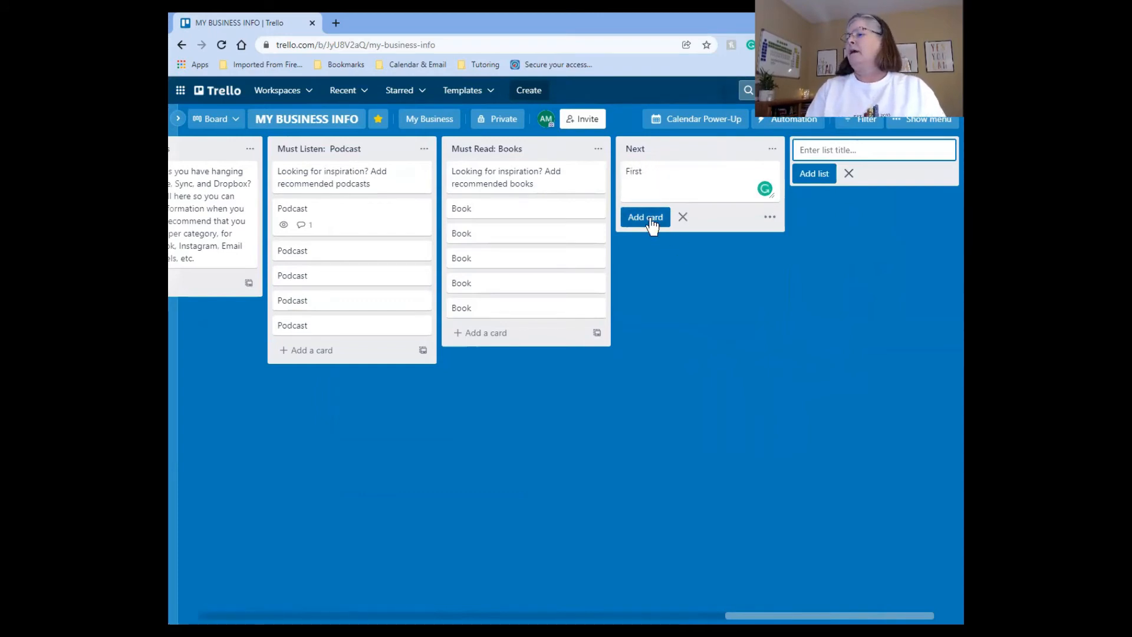
{"action": "left_click", "coordinate": [644, 217]}
{"action": "type", "text": "Last"}
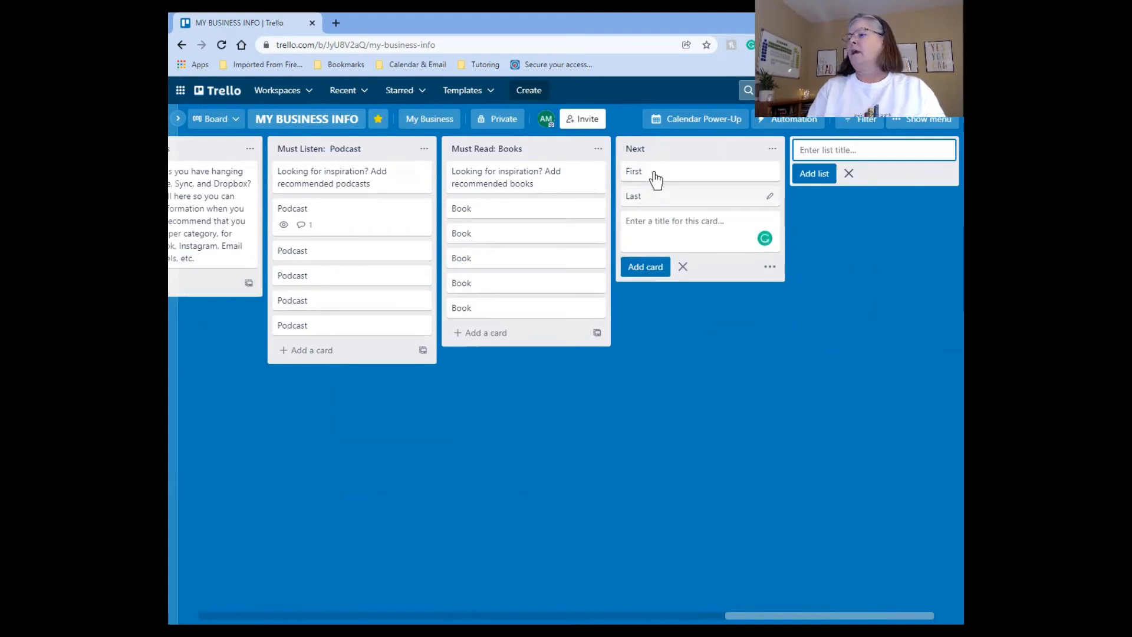
{"action": "left_click_drag", "start_coordinate": [633, 171], "coordinate": [683, 301]}
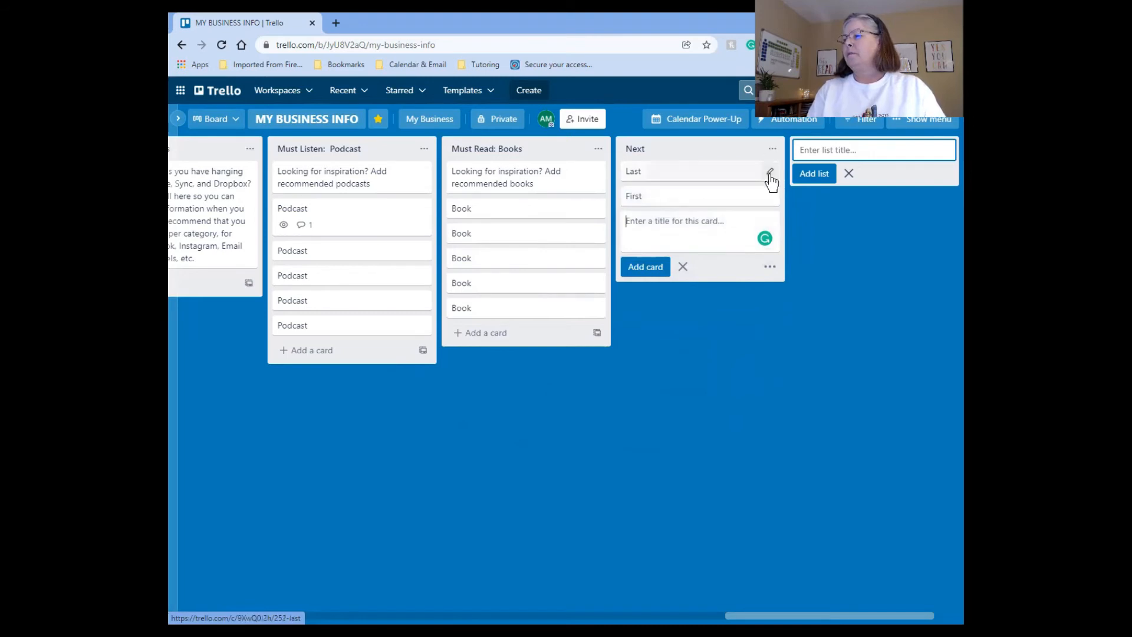
Bring up the quick-edit options for the Last card.
{"action": "left_click", "coordinate": [769, 177]}
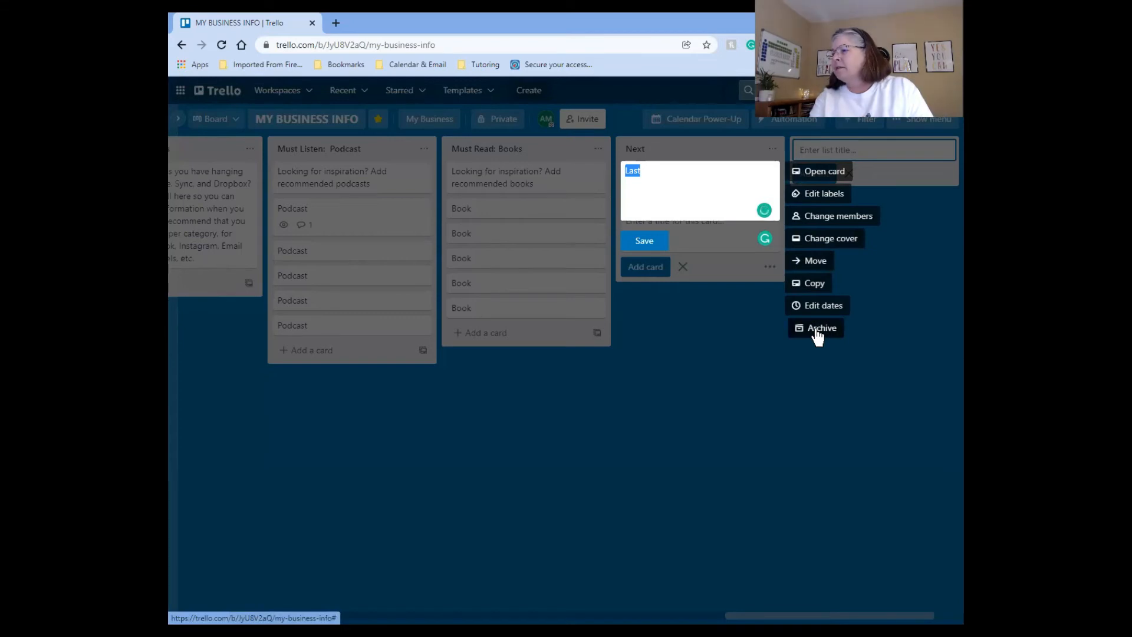
{"action": "mouse_move", "coordinate": [814, 193]}
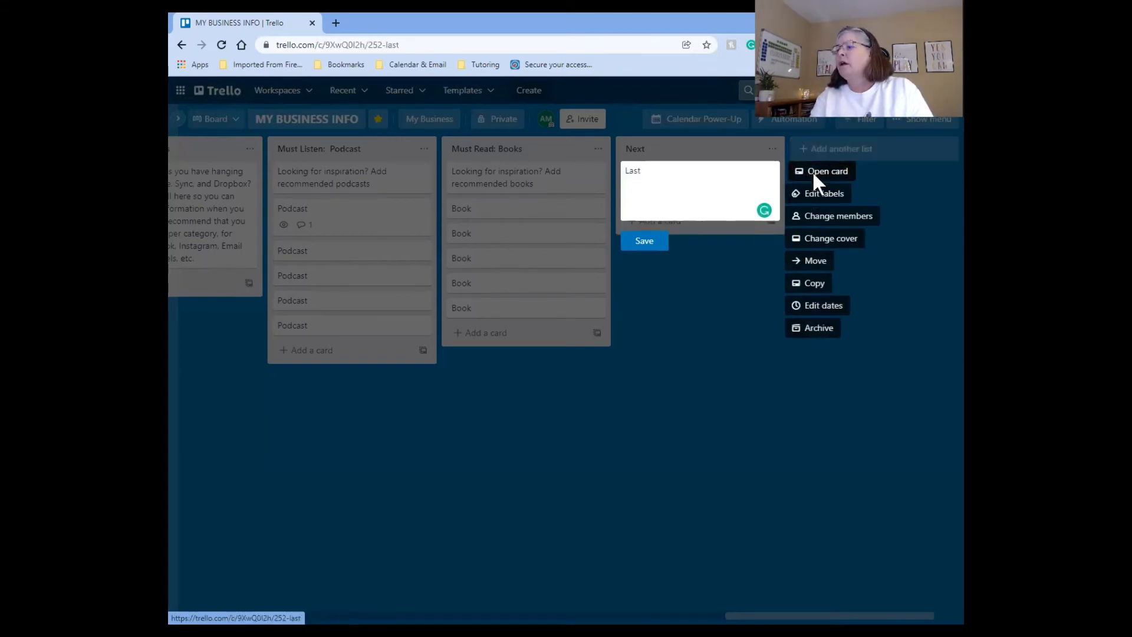
Give the Last card the description 'These are next tasks' and save it.
{"action": "left_click", "coordinate": [828, 171]}
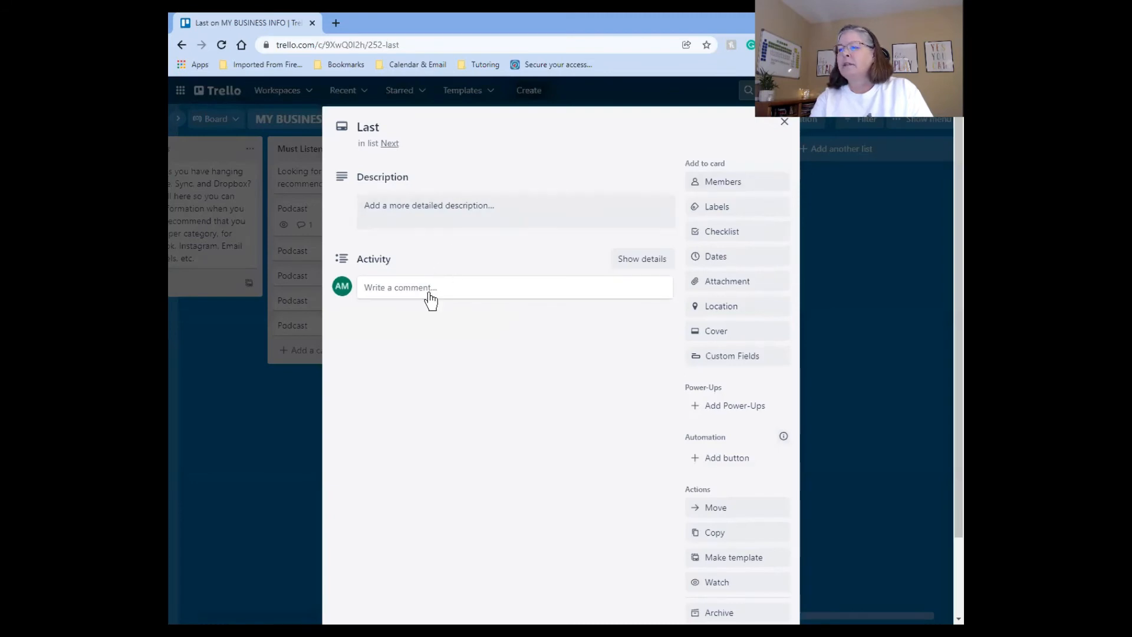
{"action": "mouse_move", "coordinate": [506, 217]}
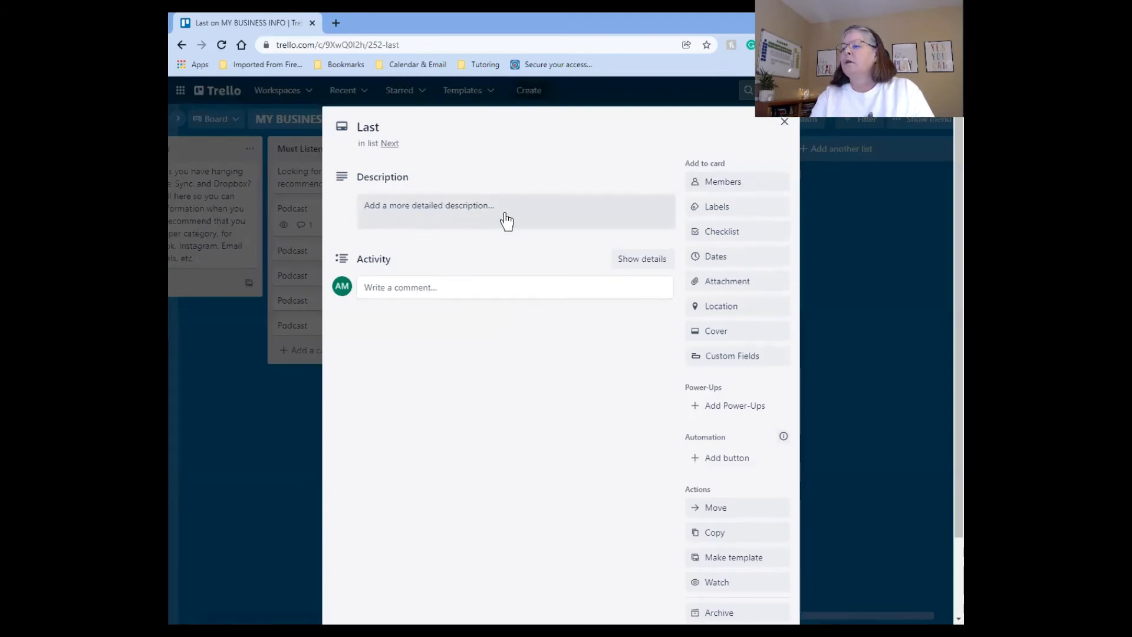
{"action": "left_click", "coordinate": [506, 210]}
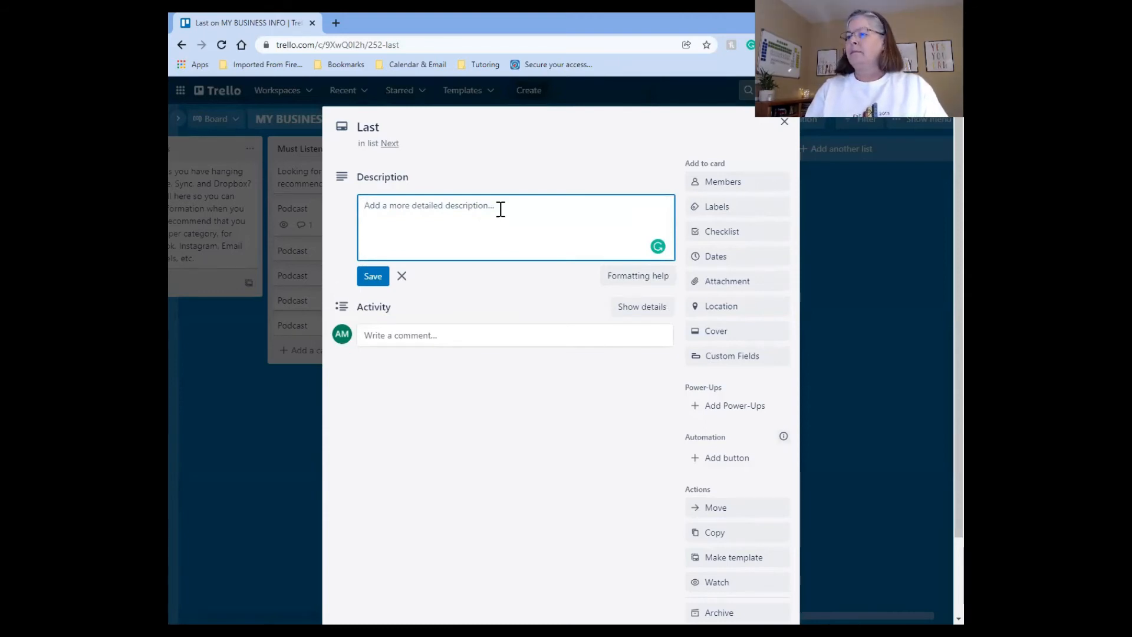
{"action": "type", "text": "These are"}
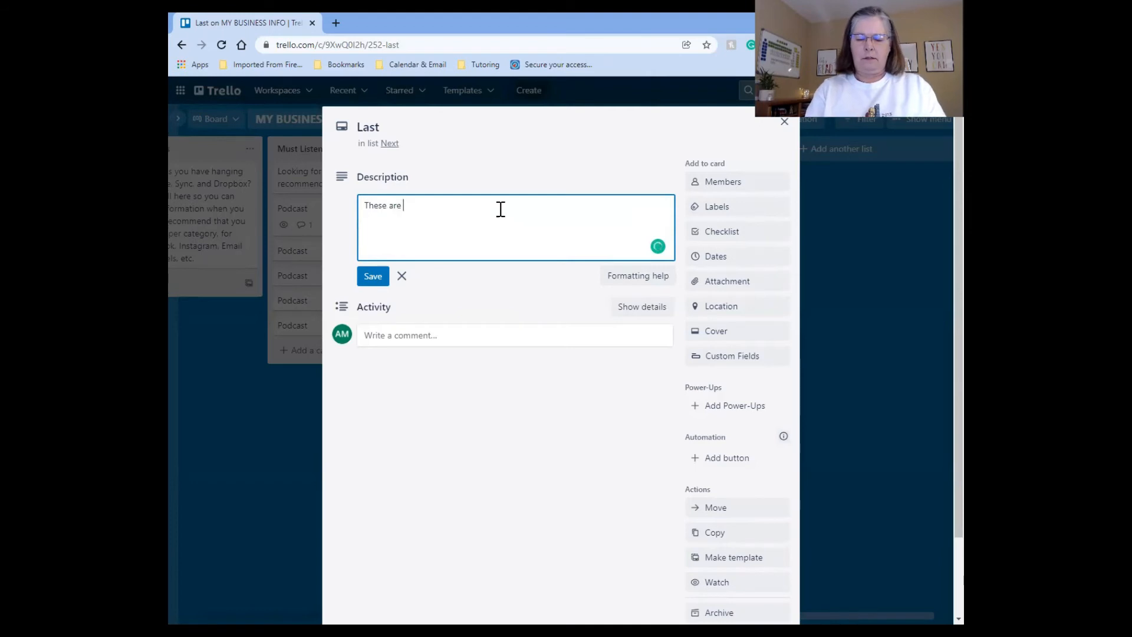
{"action": "type", "text": "next ta"}
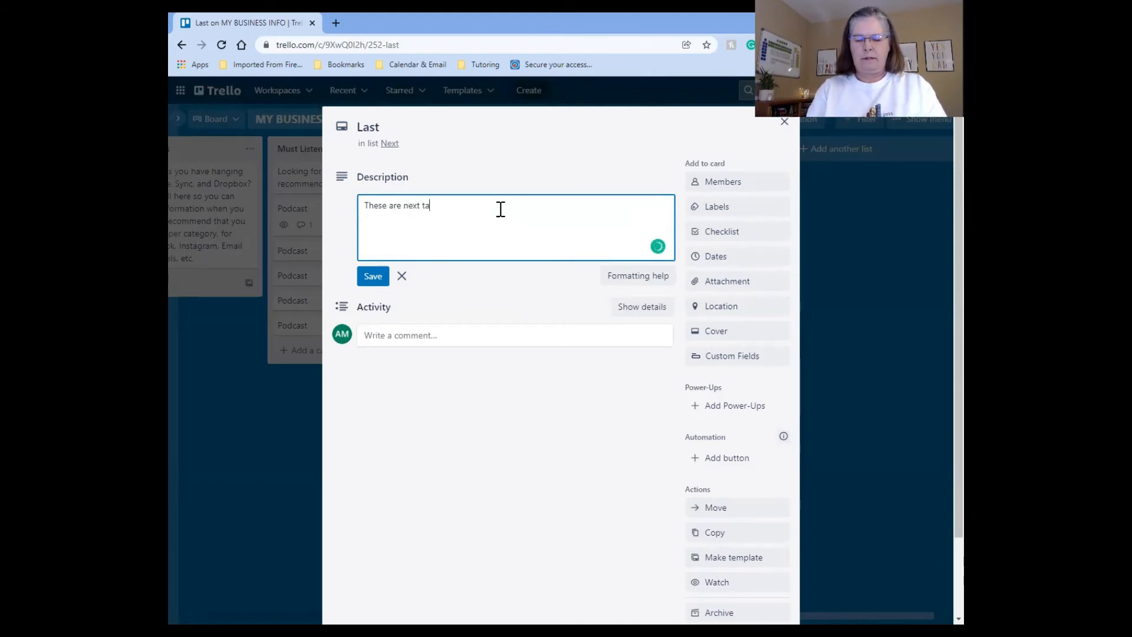
{"action": "type", "text": "sks"}
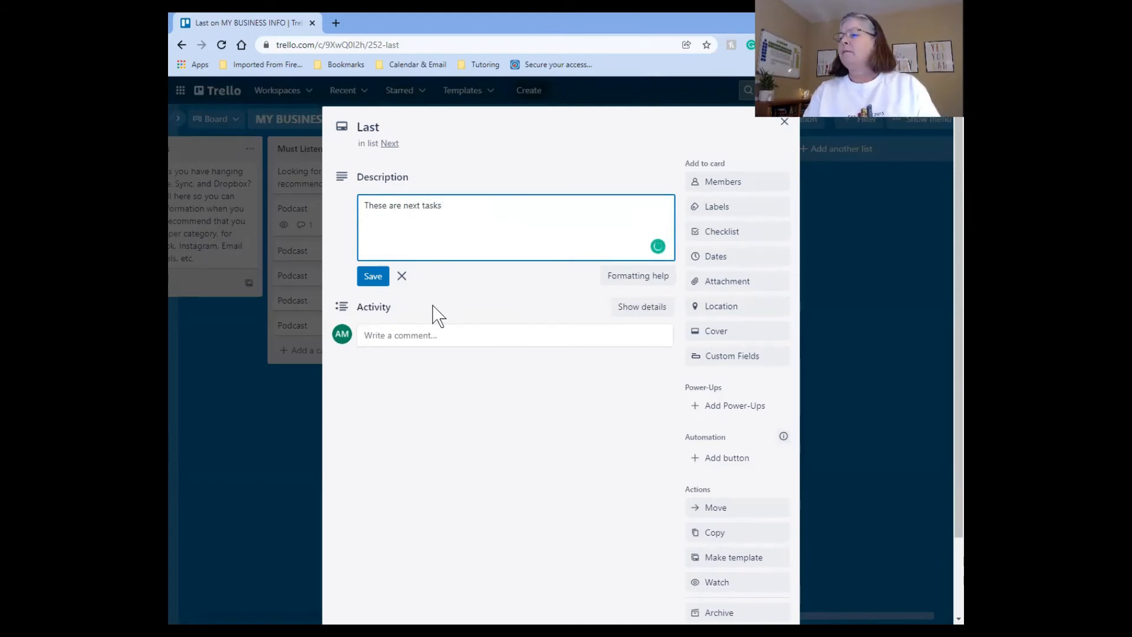
{"action": "left_click", "coordinate": [373, 276]}
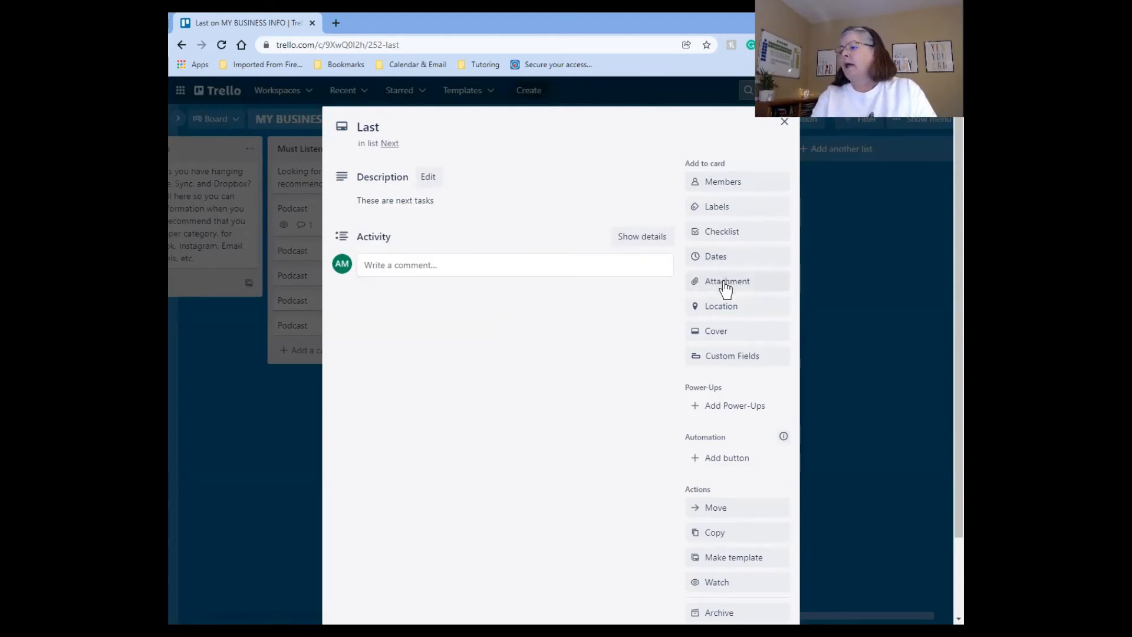
{"action": "left_click", "coordinate": [727, 281]}
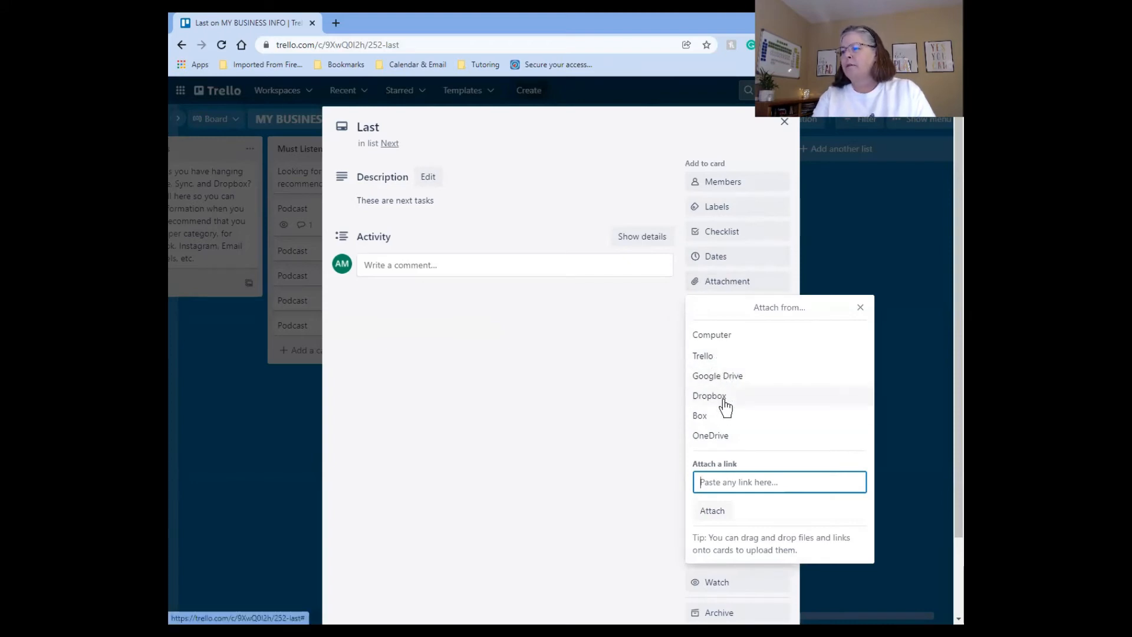
{"action": "mouse_move", "coordinate": [642, 448]}
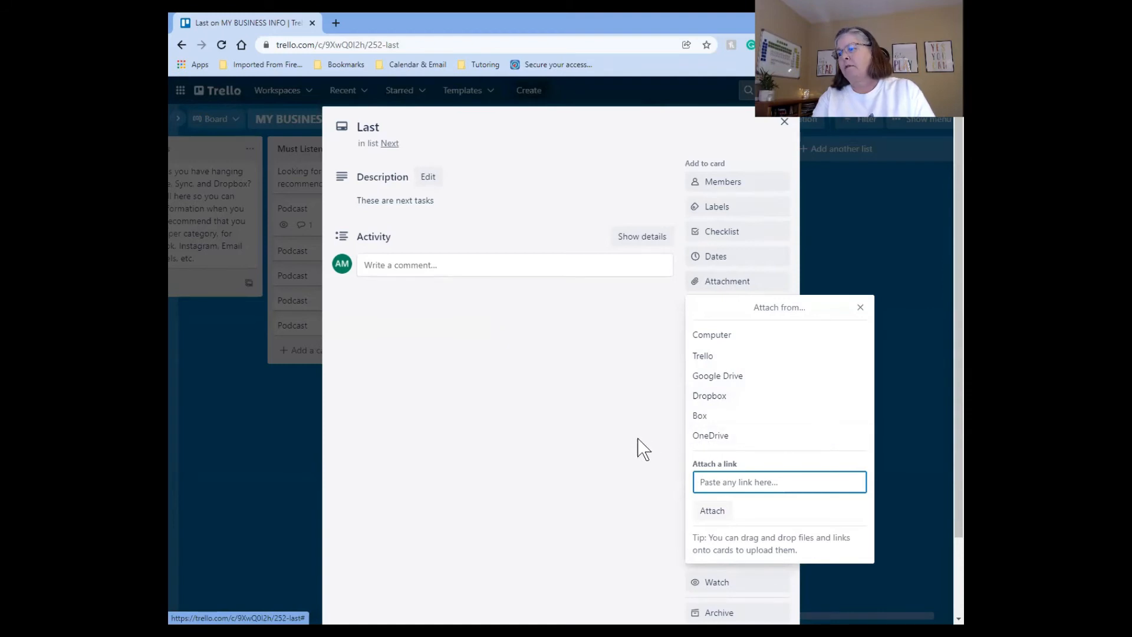
{"action": "left_click", "coordinate": [859, 307]}
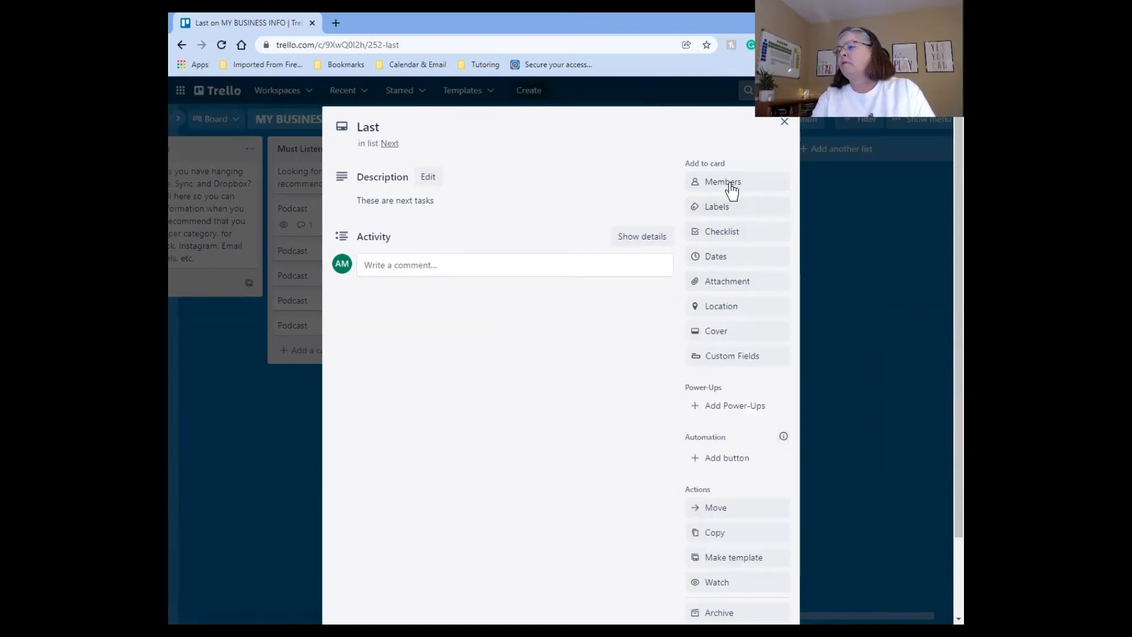
{"action": "left_click", "coordinate": [721, 181]}
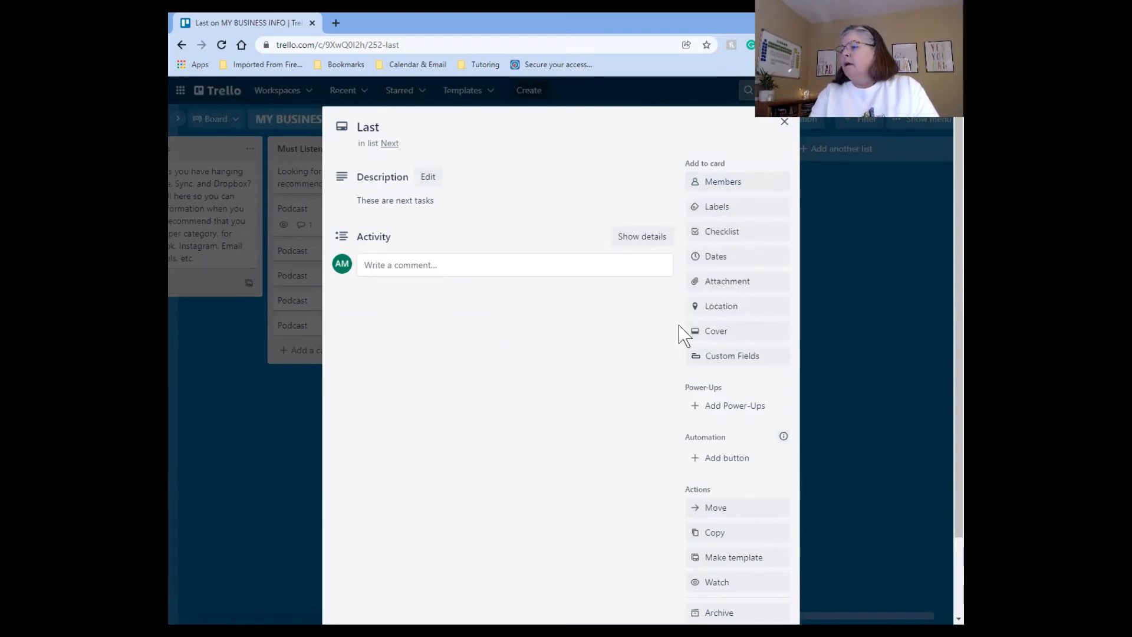
Give the Last card a green patterned cover and return to the board.
{"action": "left_click", "coordinate": [716, 330]}
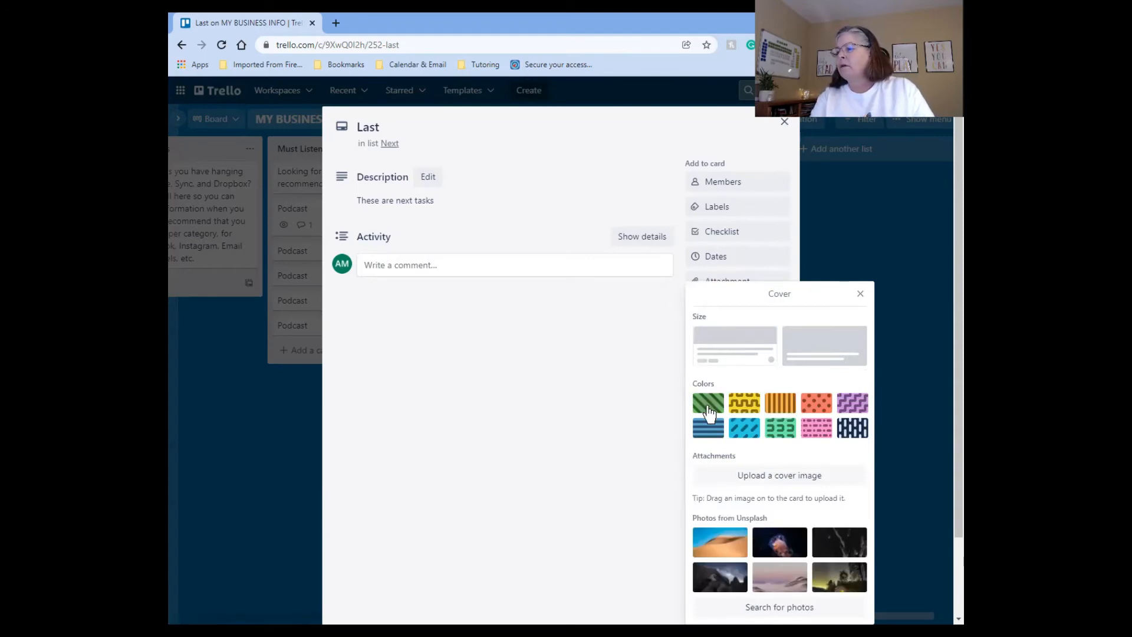
{"action": "left_click", "coordinate": [707, 404]}
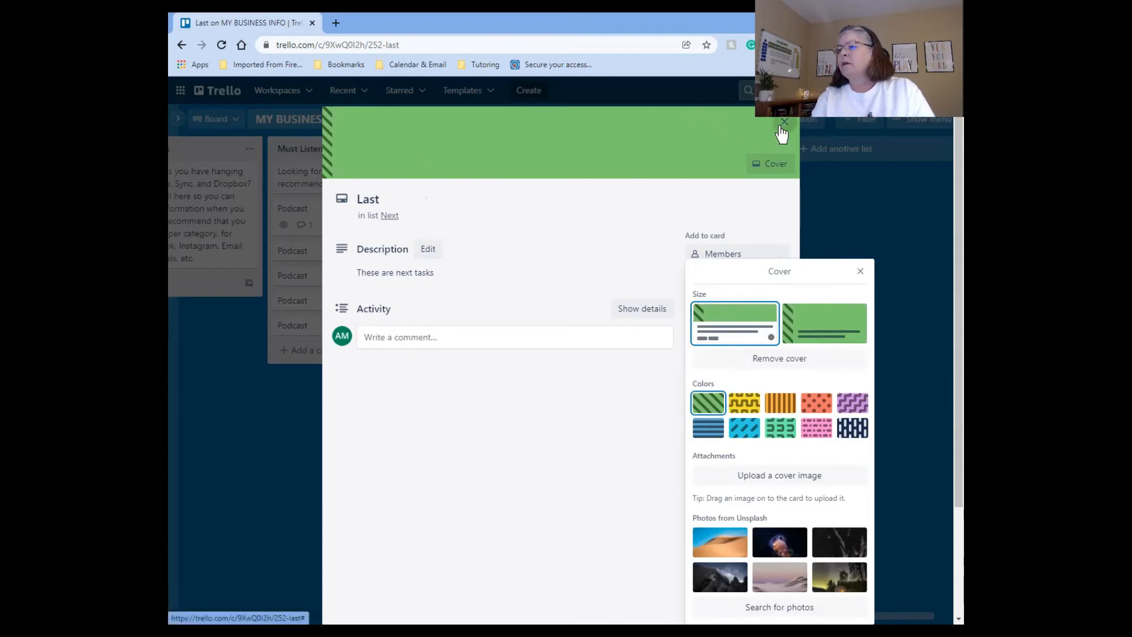
{"action": "mouse_move", "coordinate": [860, 276]}
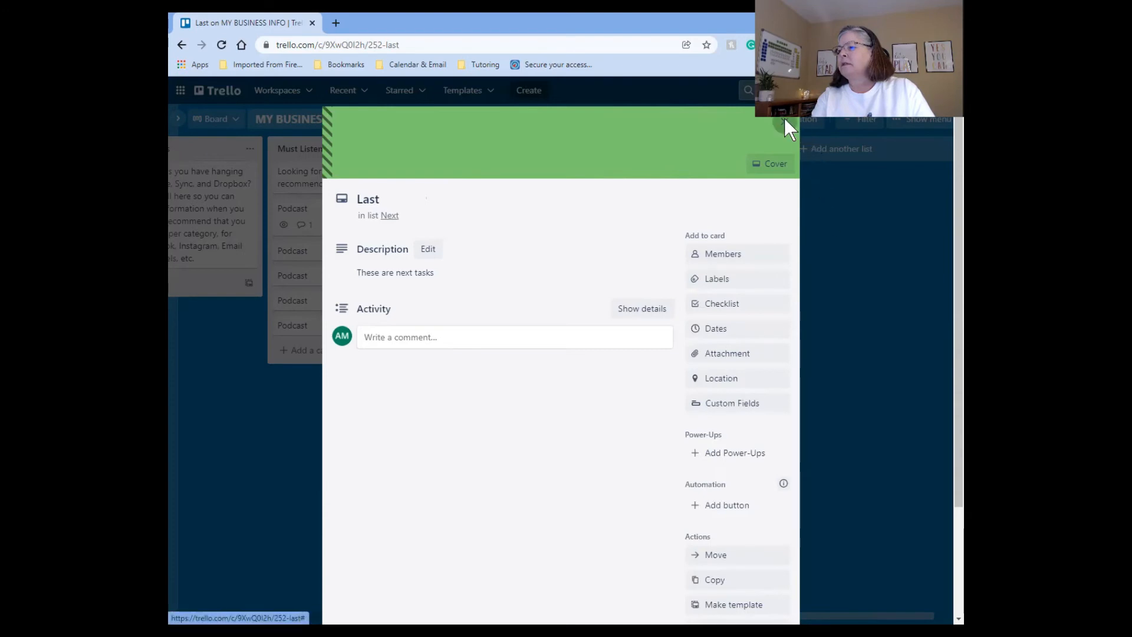
{"action": "left_click", "coordinate": [787, 126]}
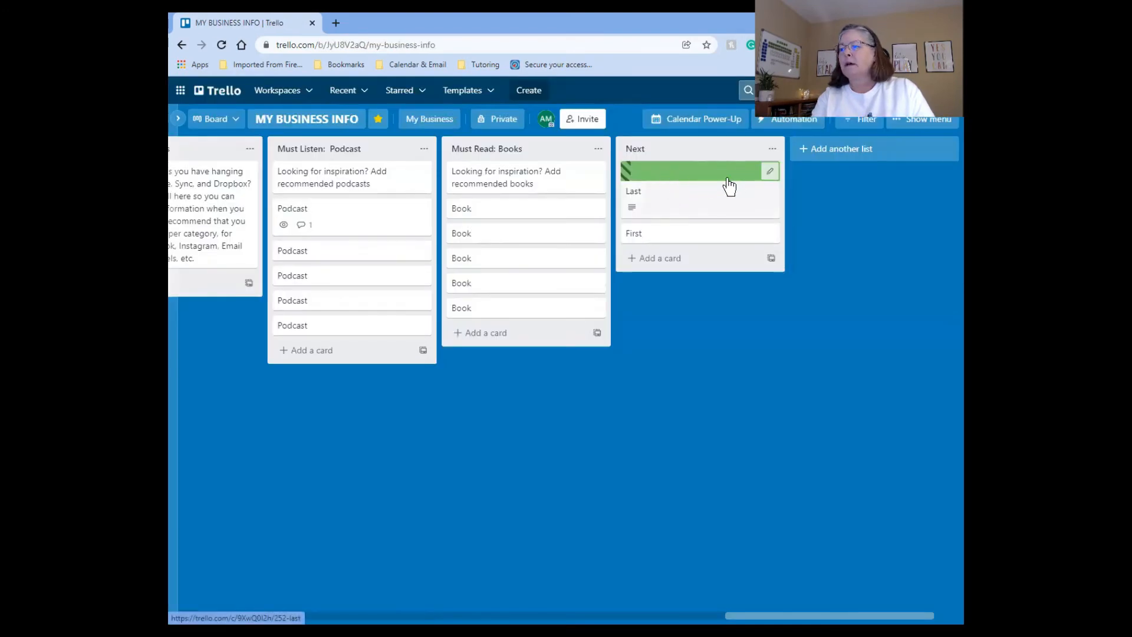
Reach the Last card's labels from its quick actions and full details.
{"action": "left_click", "coordinate": [769, 171]}
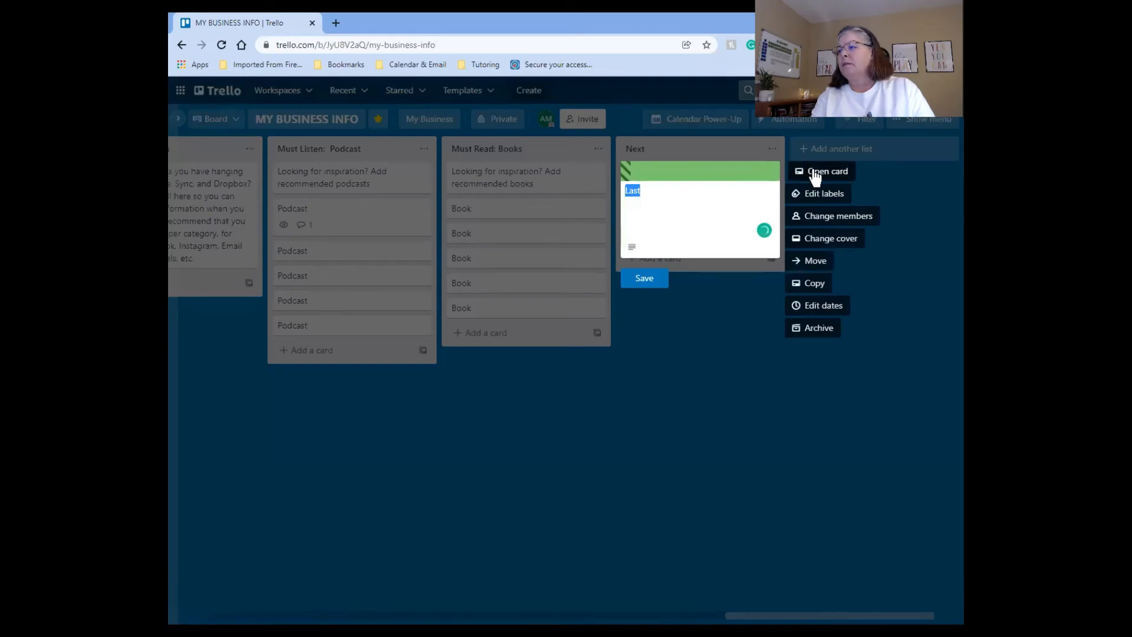
{"action": "left_click", "coordinate": [828, 171]}
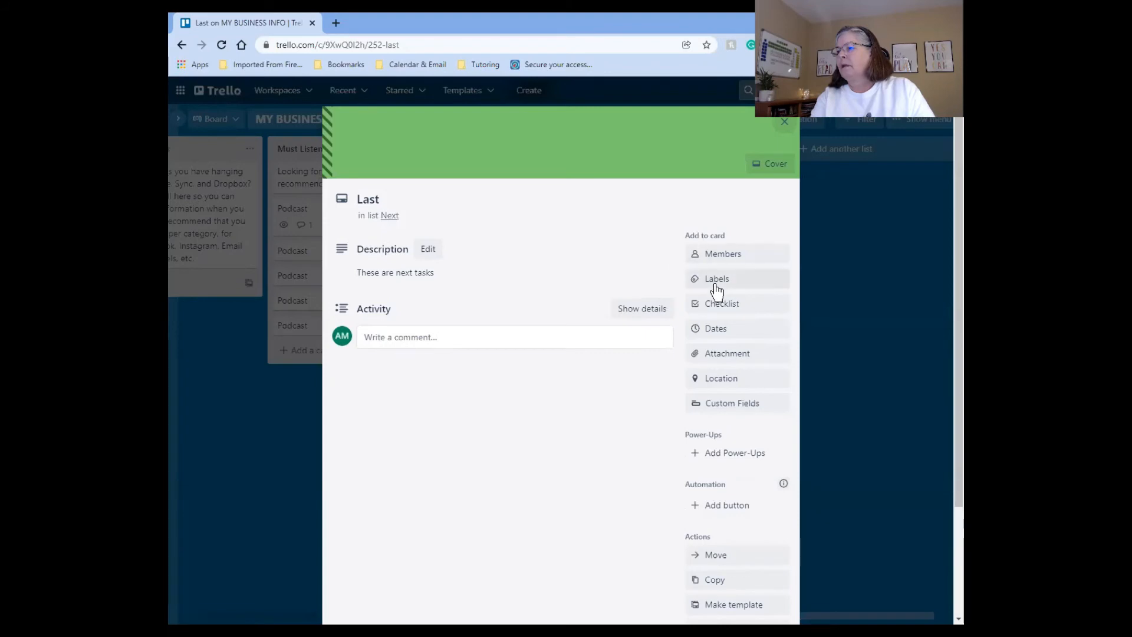
{"action": "left_click", "coordinate": [715, 278]}
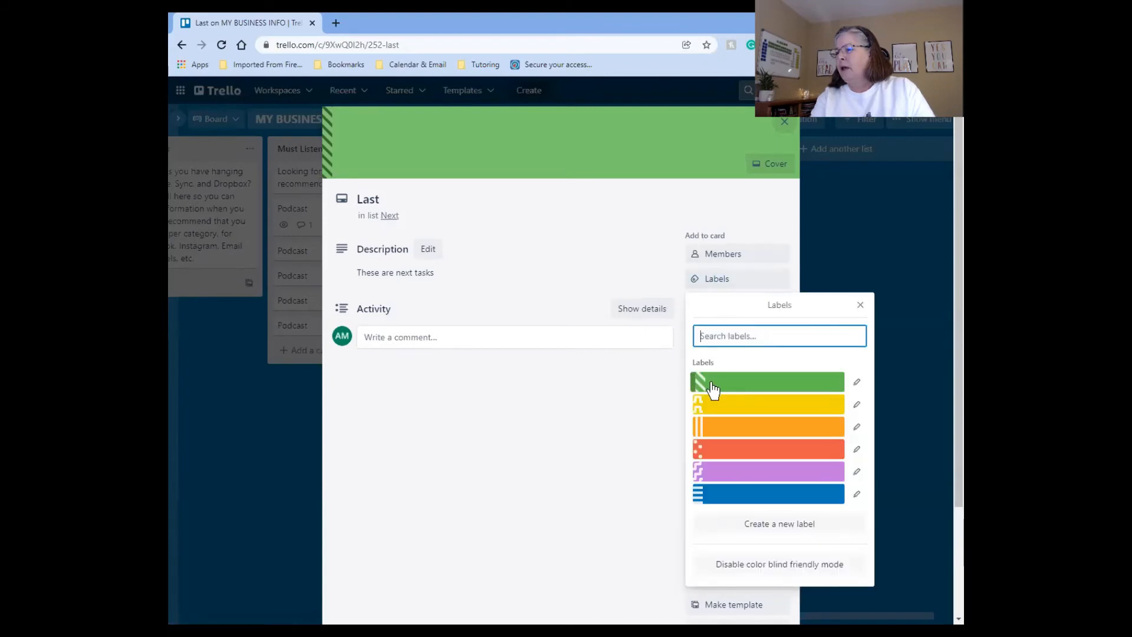
{"action": "mouse_move", "coordinate": [850, 394]}
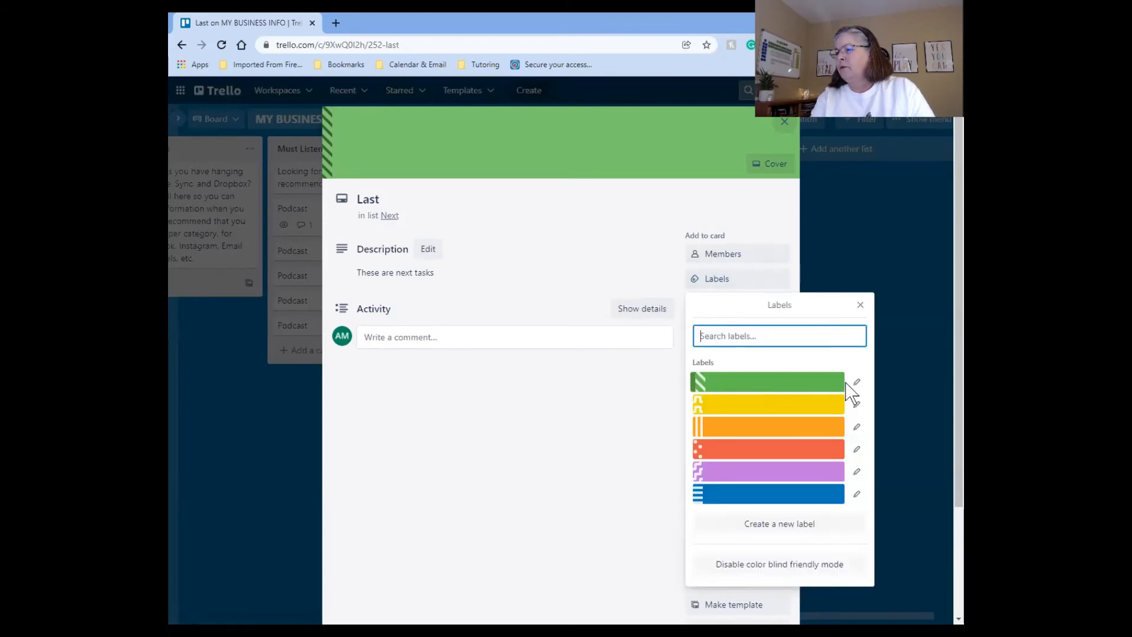
Rename the green label to 'Tasks' and dismiss the labels list.
{"action": "left_click", "coordinate": [856, 382]}
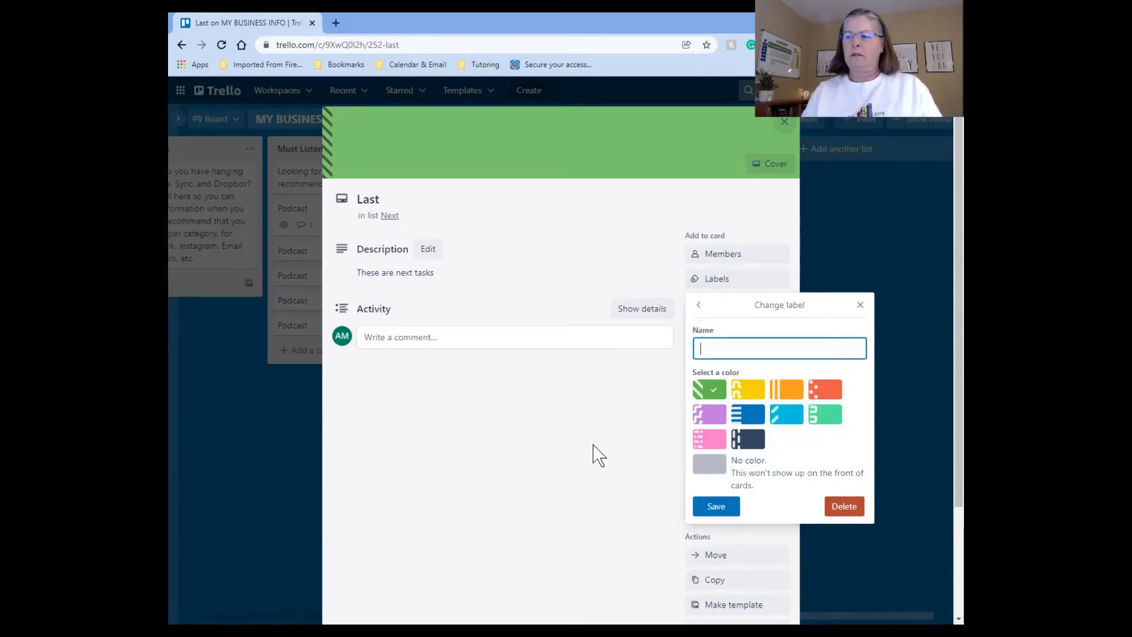
{"action": "type", "text": "T"}
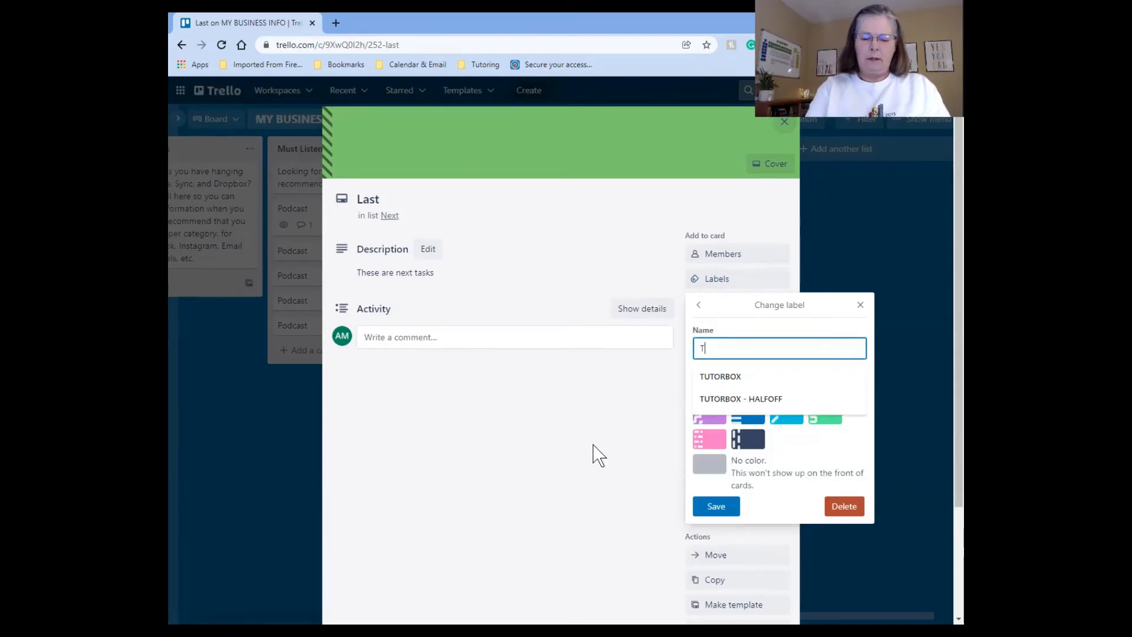
{"action": "type", "text": "asks"}
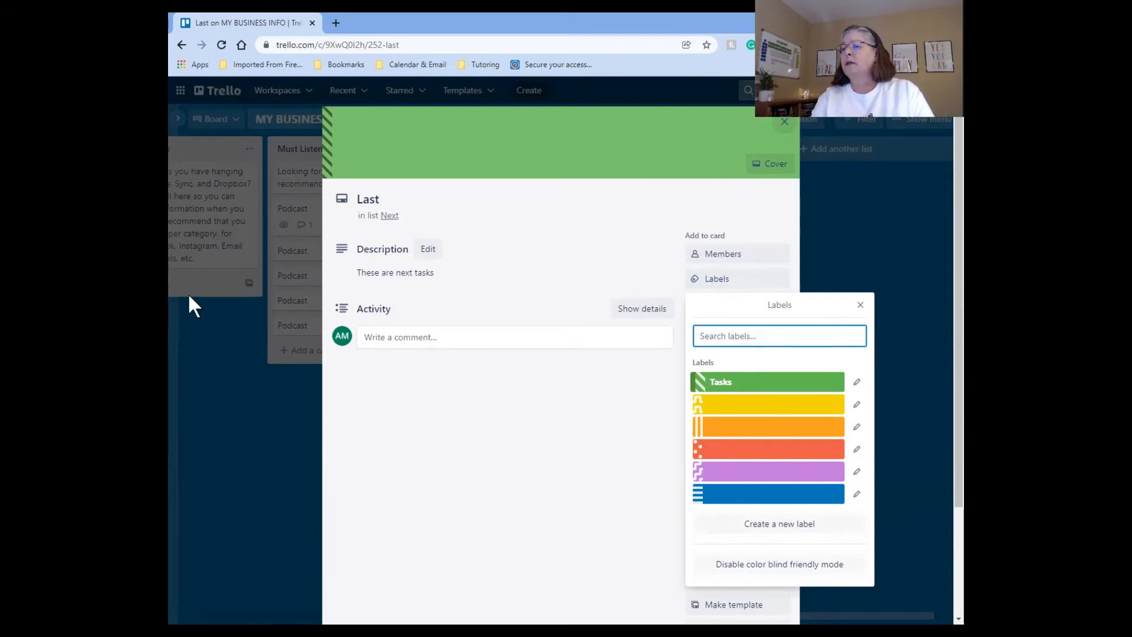
{"action": "mouse_move", "coordinate": [325, 412]}
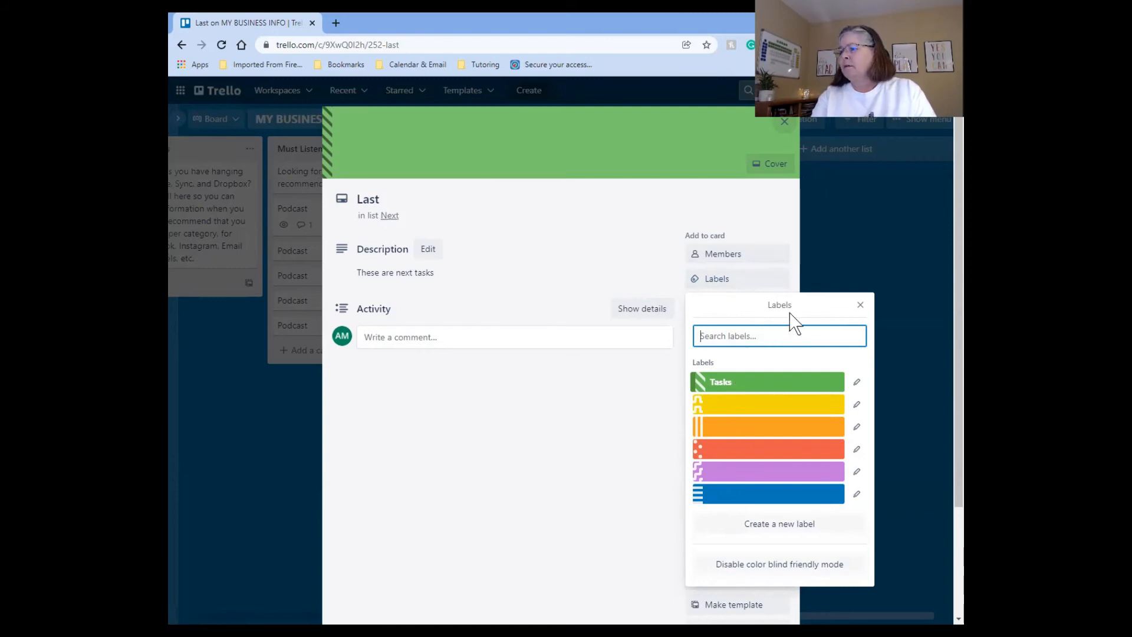
{"action": "left_click", "coordinate": [859, 304]}
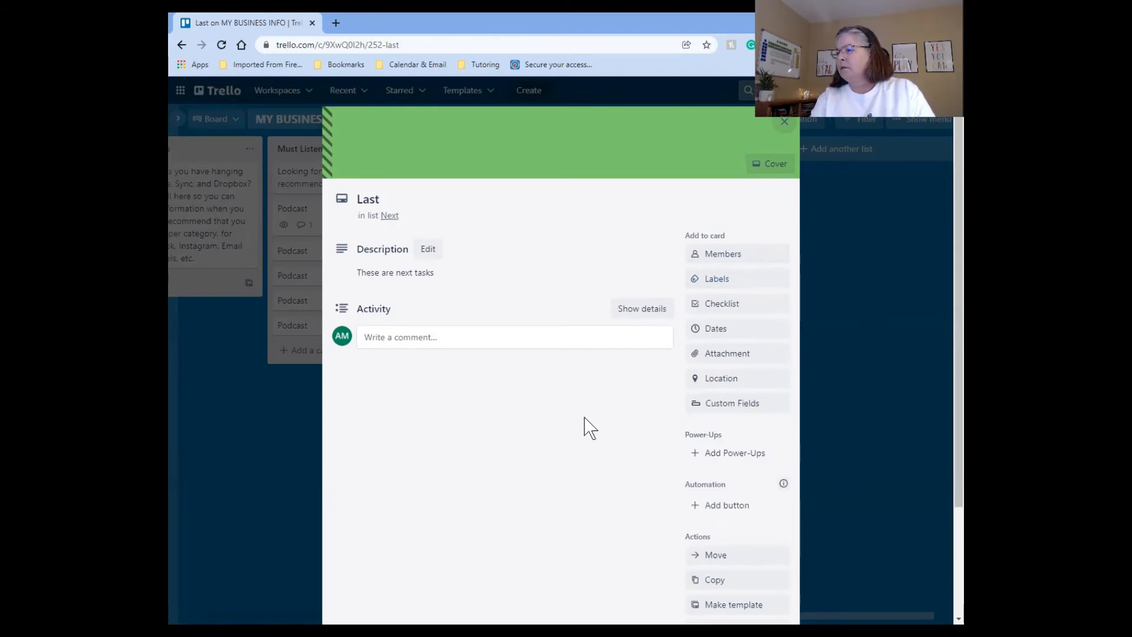
Try January 28 as the Last card's due date, then remove the due date entirely.
{"action": "left_click", "coordinate": [714, 329]}
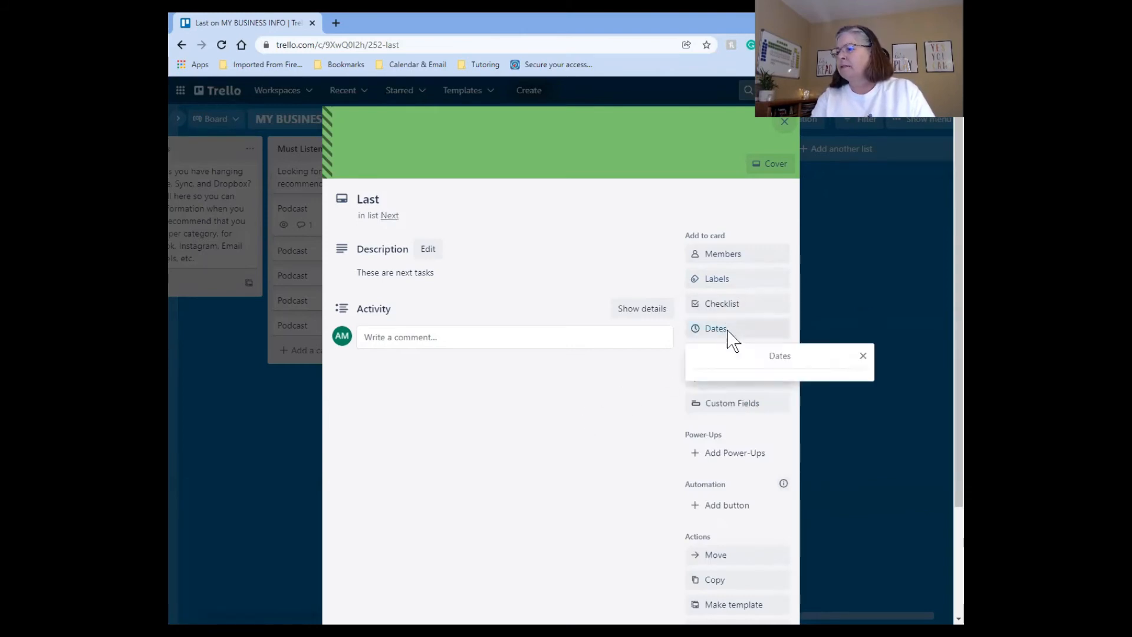
{"action": "left_click", "coordinate": [715, 328]}
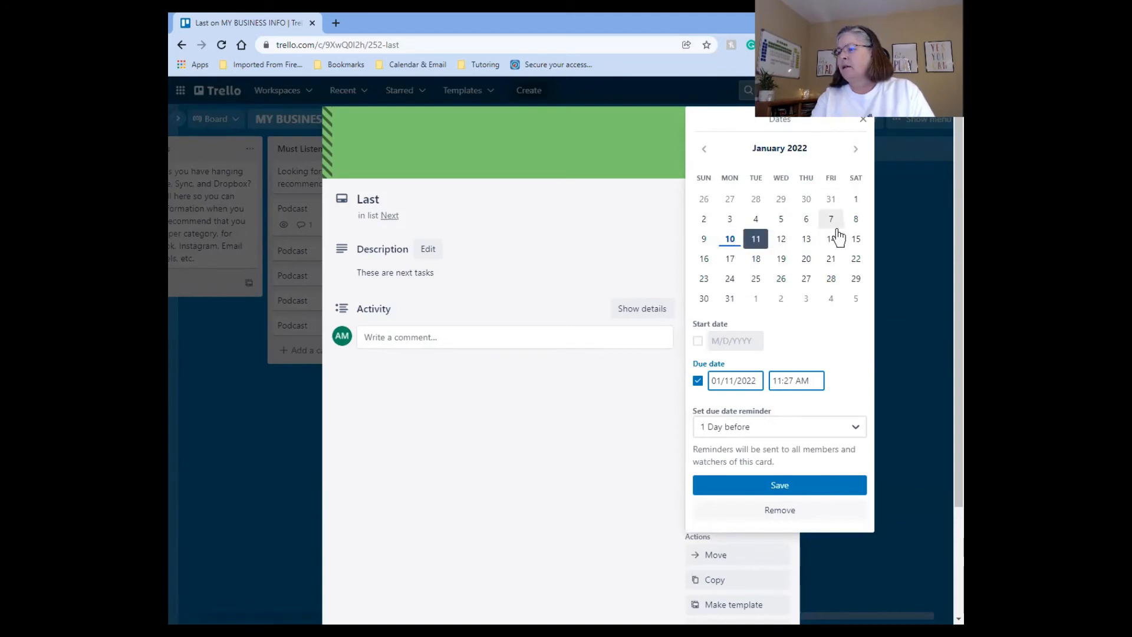
{"action": "left_click", "coordinate": [830, 278]}
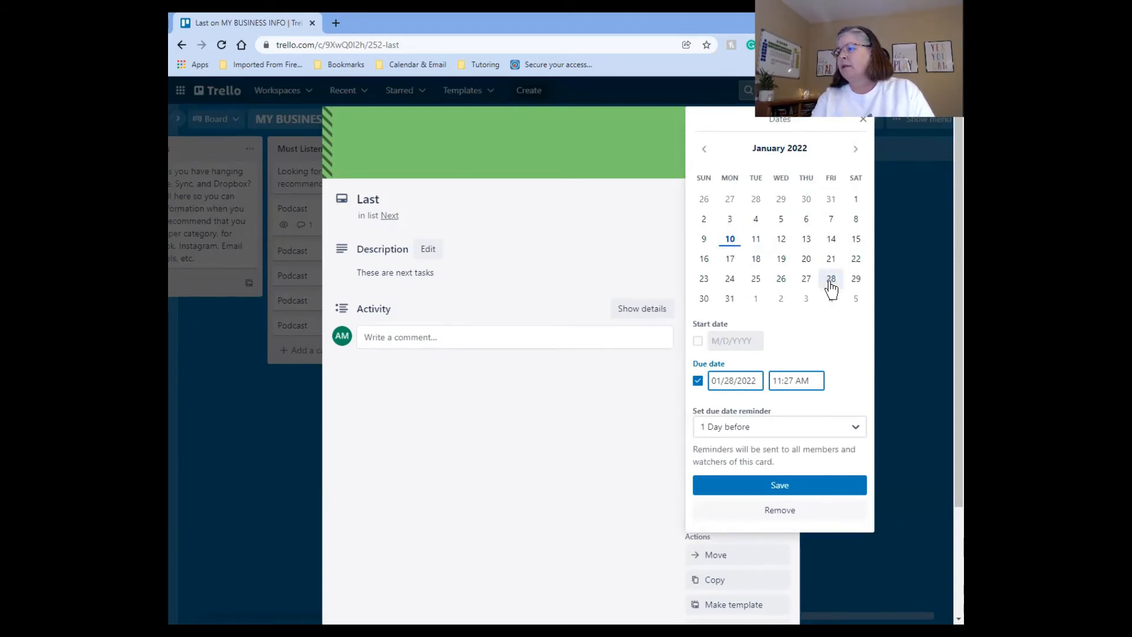
{"action": "left_click", "coordinate": [830, 278]}
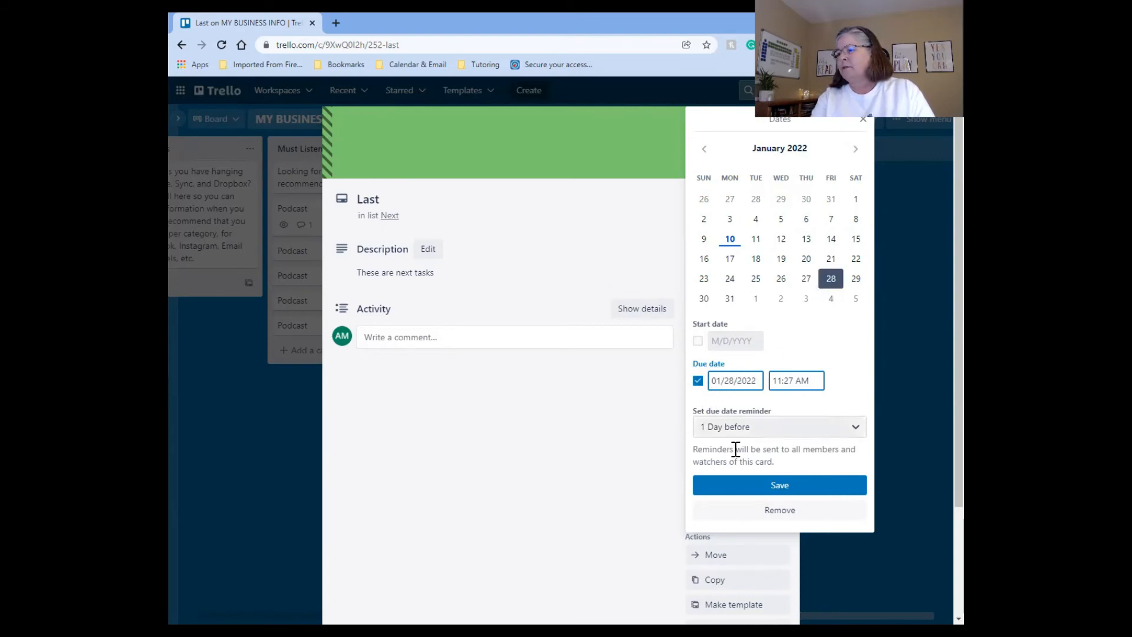
{"action": "mouse_move", "coordinate": [779, 509]}
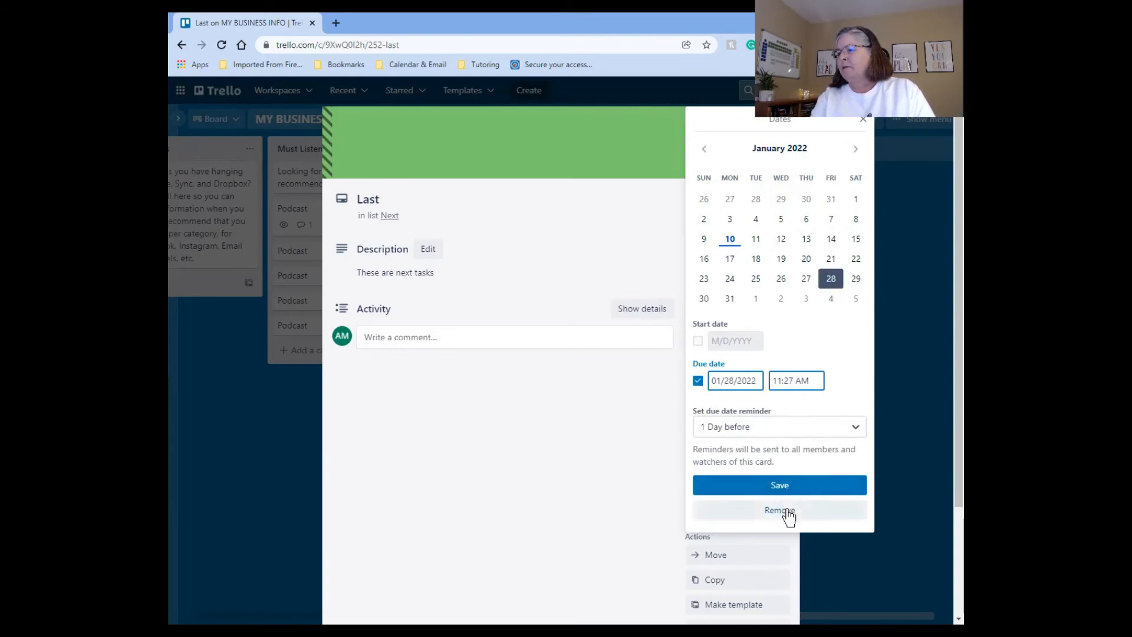
{"action": "left_click", "coordinate": [779, 509]}
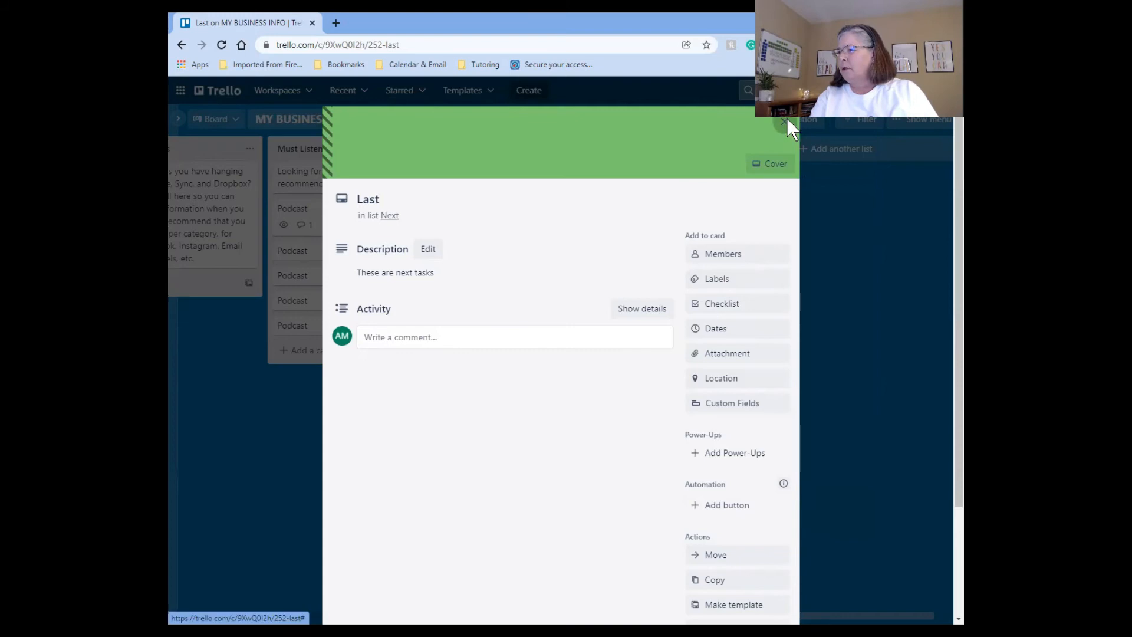
Return to the board and archive the Next list.
{"action": "left_click", "coordinate": [786, 124]}
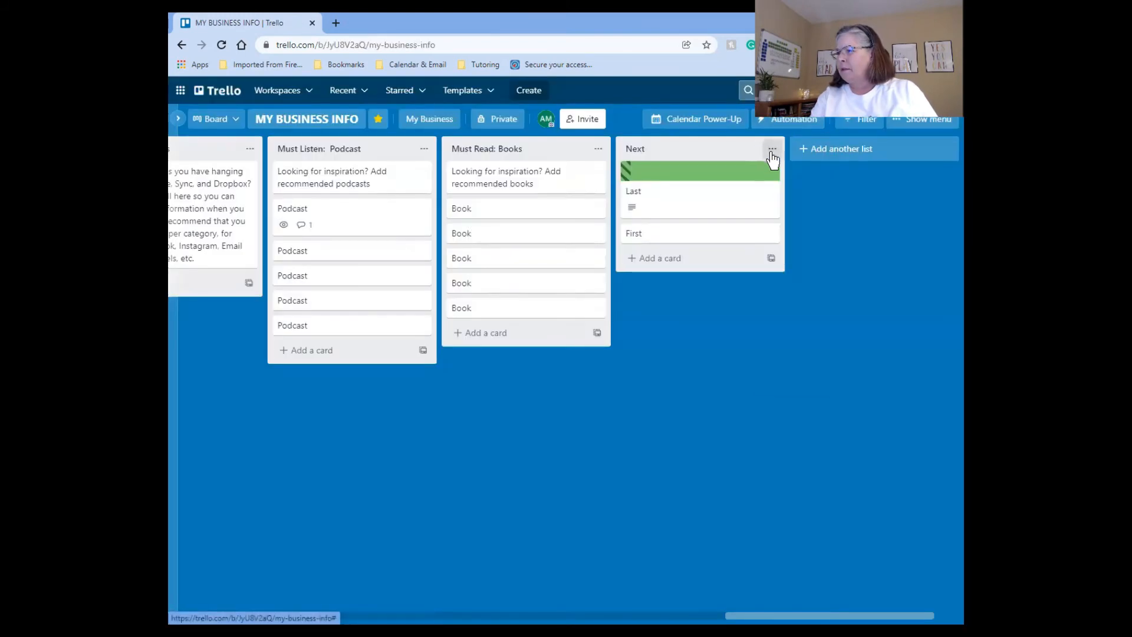
{"action": "left_click", "coordinate": [771, 150]}
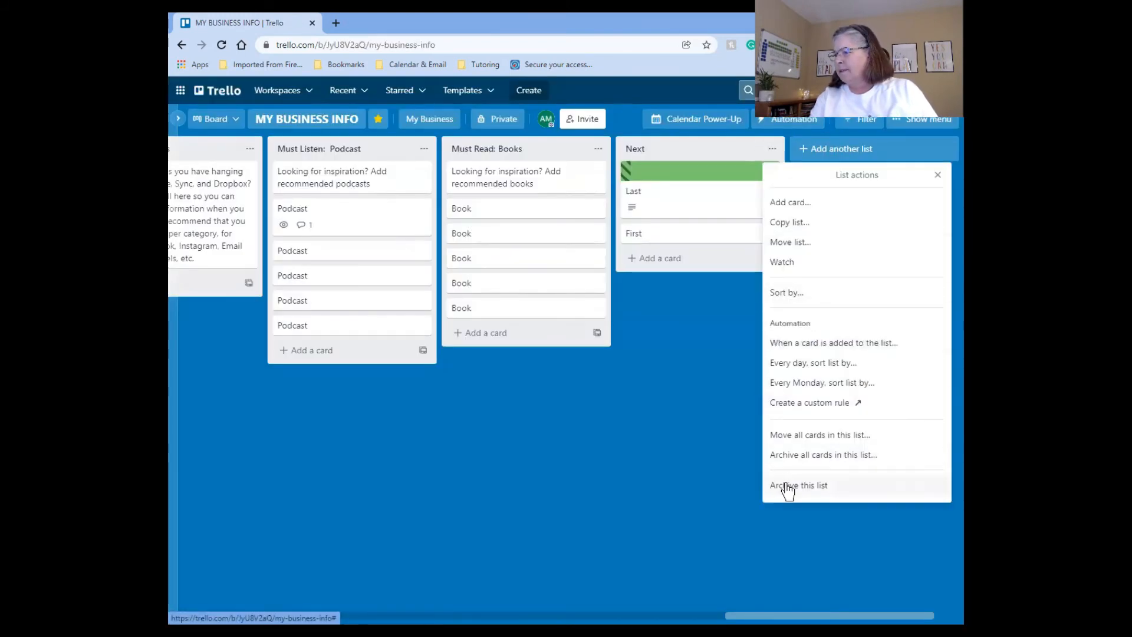
{"action": "left_click", "coordinate": [798, 485]}
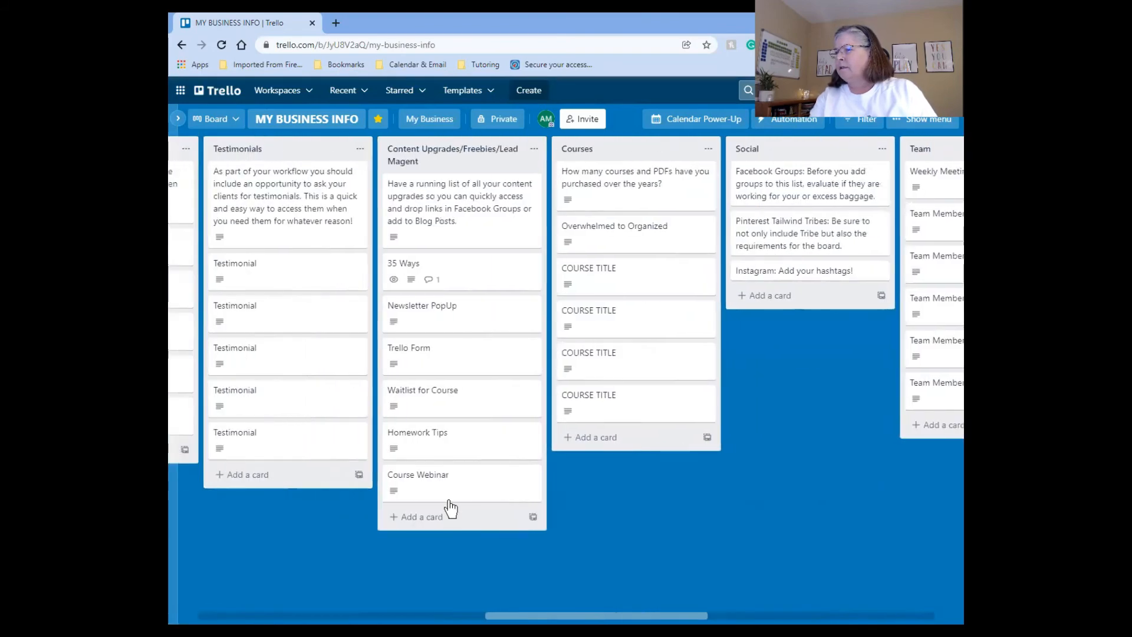
{"action": "scroll", "scroll_direction": "right", "scroll_amount": 3}
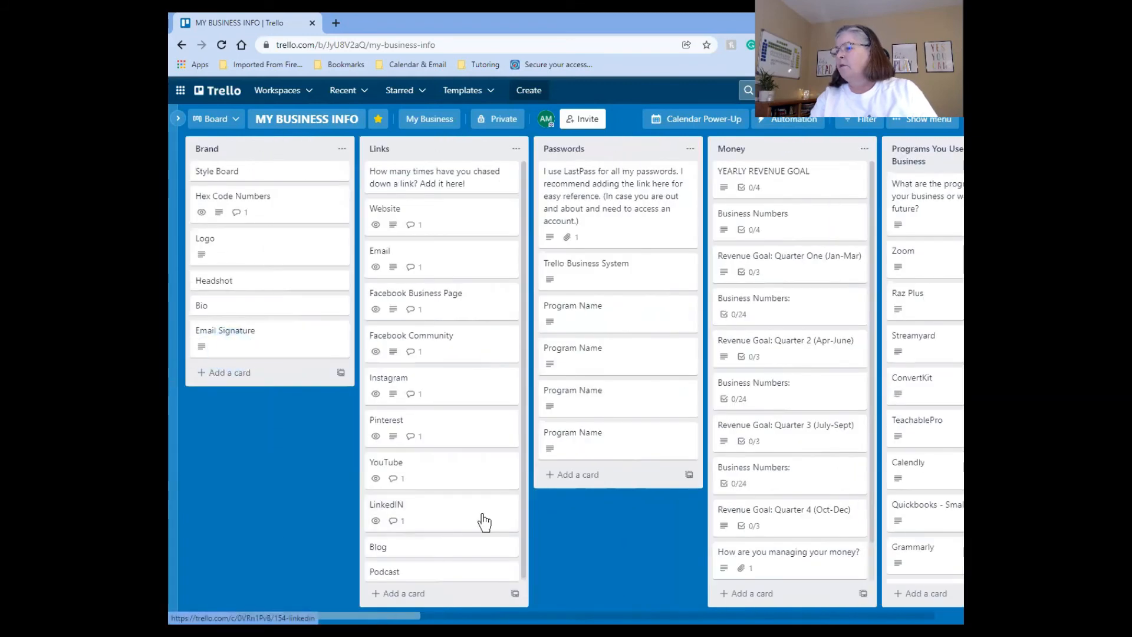
{"action": "mouse_move", "coordinate": [300, 455]}
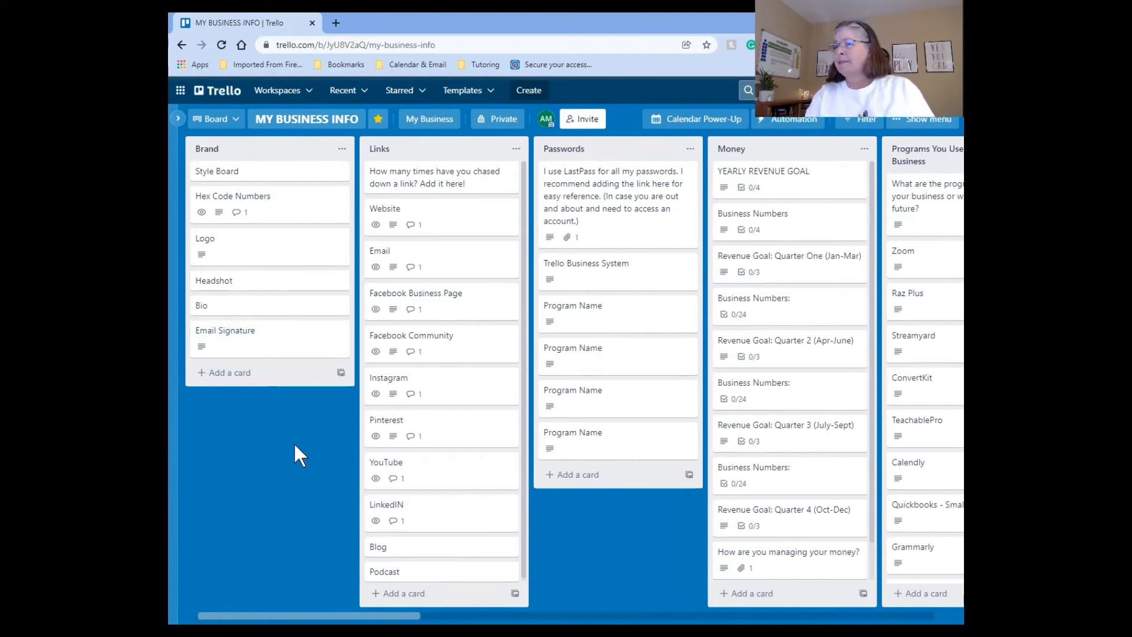
{"action": "mouse_move", "coordinate": [278, 420]}
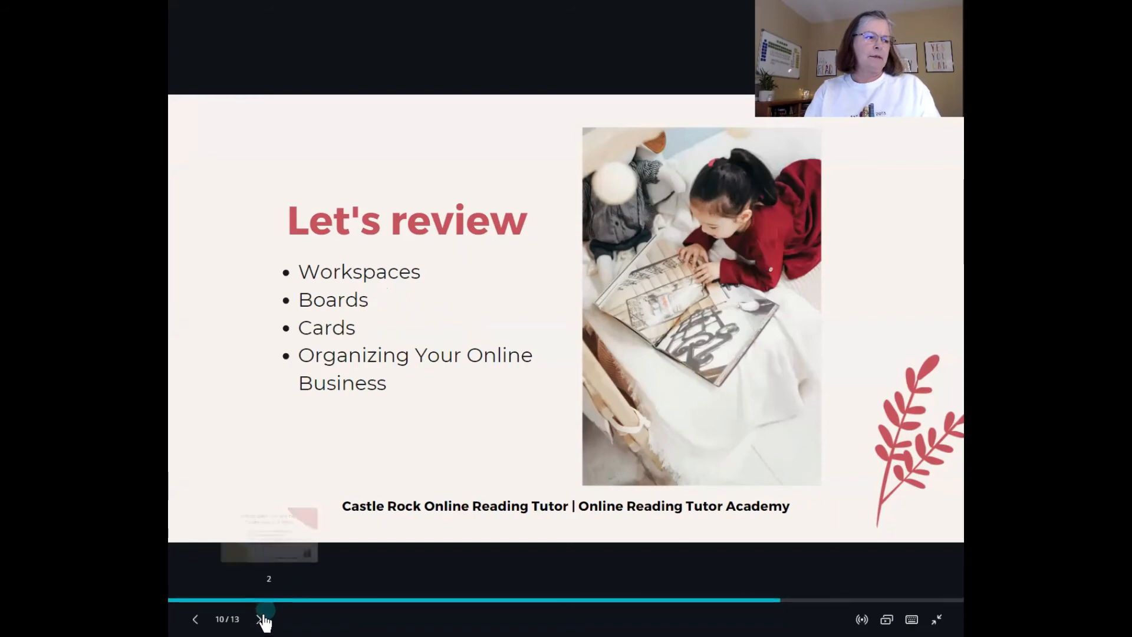
Advance through the Any questions? and contact-details slides to the end of the presentation.
{"action": "left_click", "coordinate": [260, 619]}
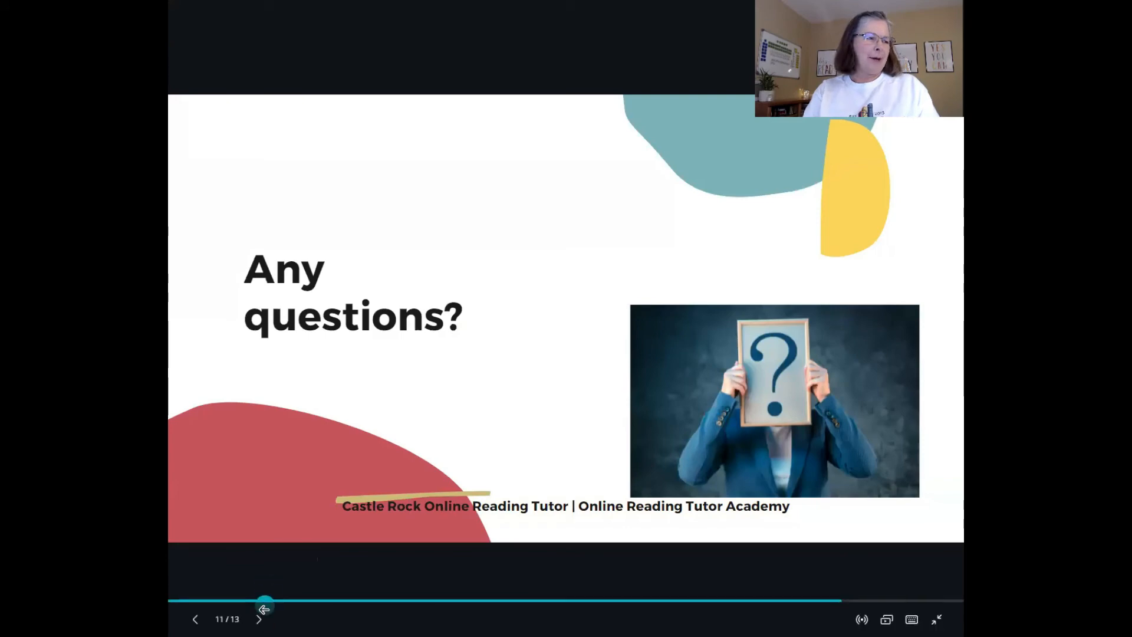
{"action": "left_click", "coordinate": [258, 619]}
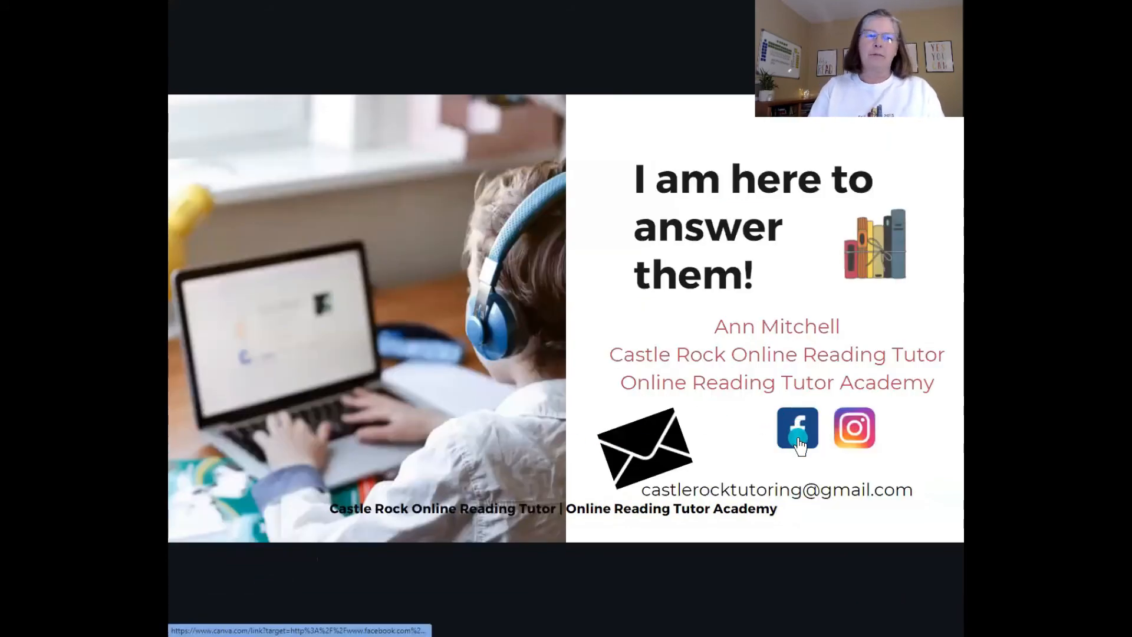
{"action": "mouse_move", "coordinate": [855, 430]}
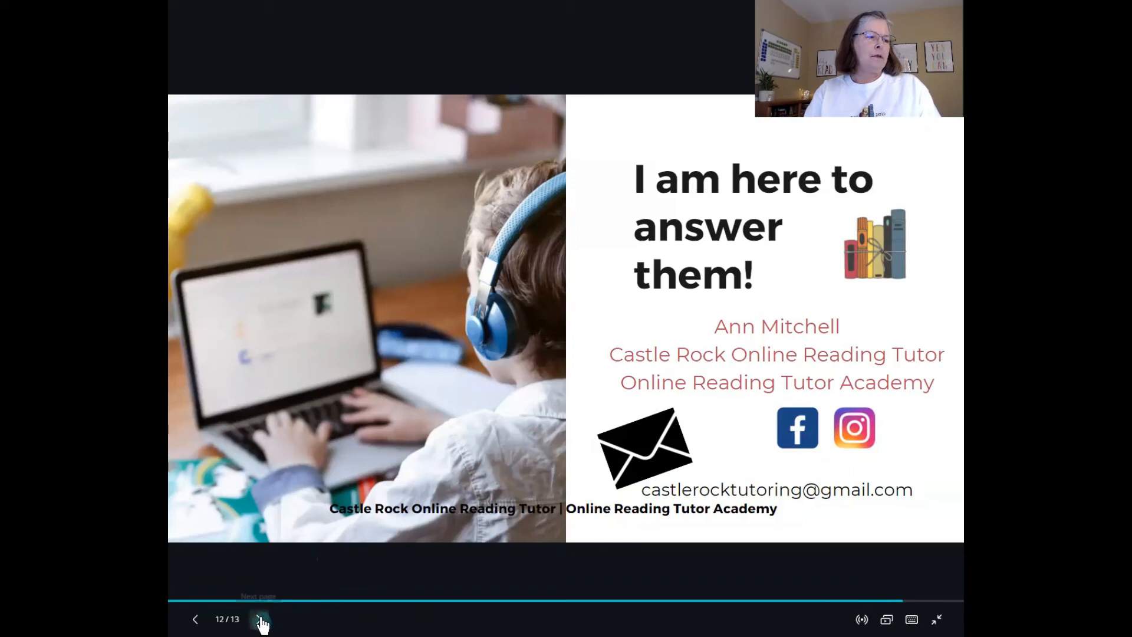
{"action": "left_click", "coordinate": [260, 619]}
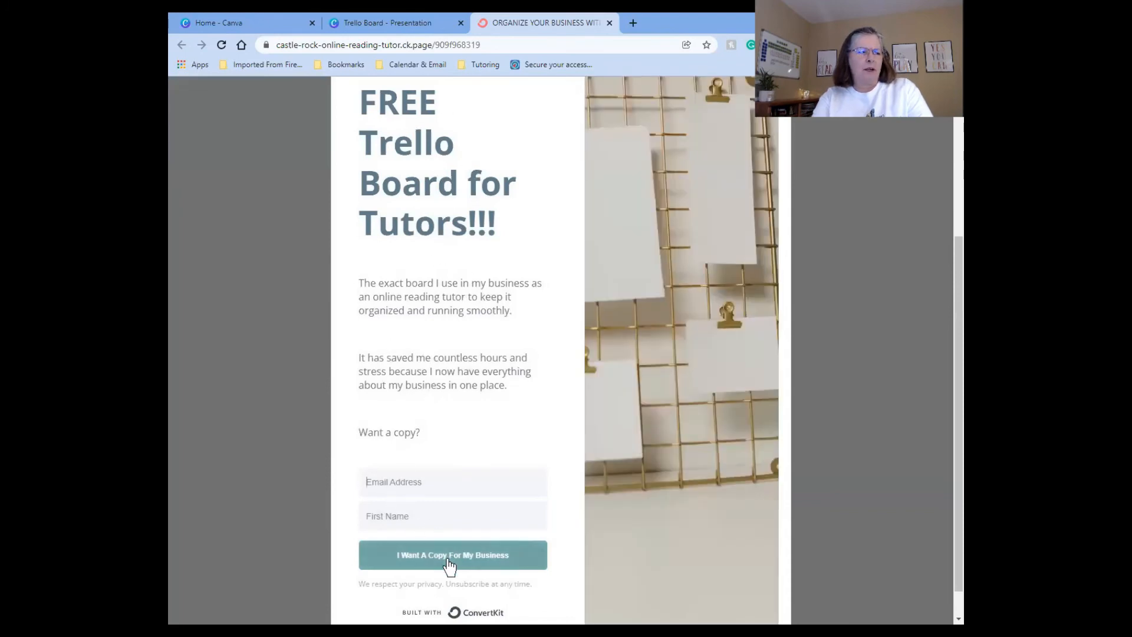
Scroll the FREE Trello Board for Tutors page to show its email and first-name sign-up form.
{"action": "scroll", "scroll_direction": "down", "scroll_amount": 3}
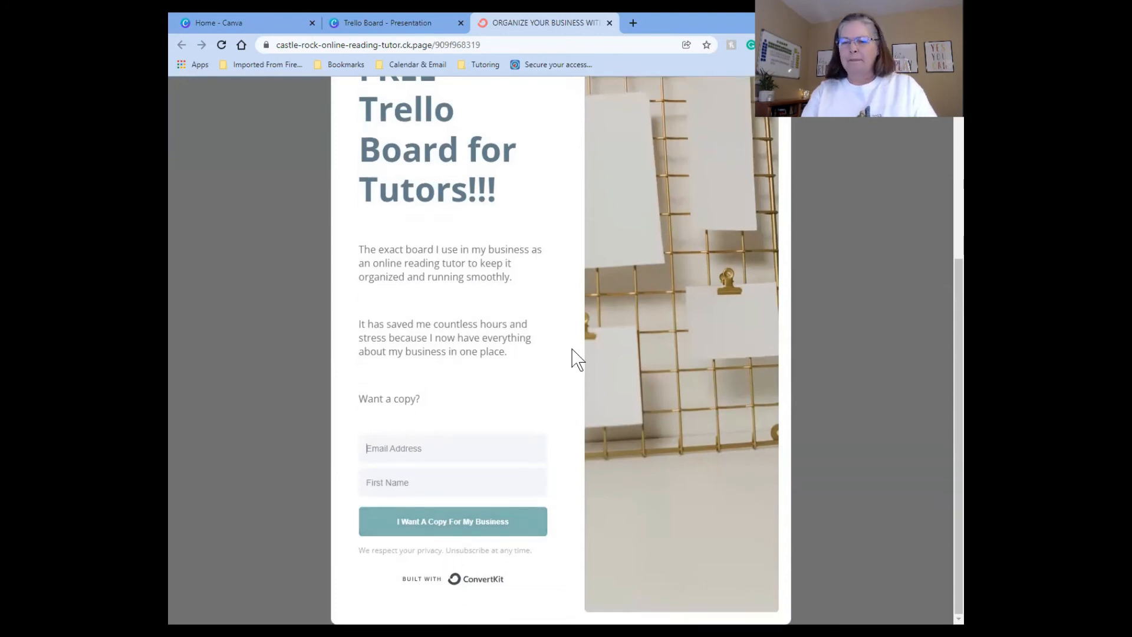
{"action": "scroll", "scroll_direction": "up", "scroll_amount": 3}
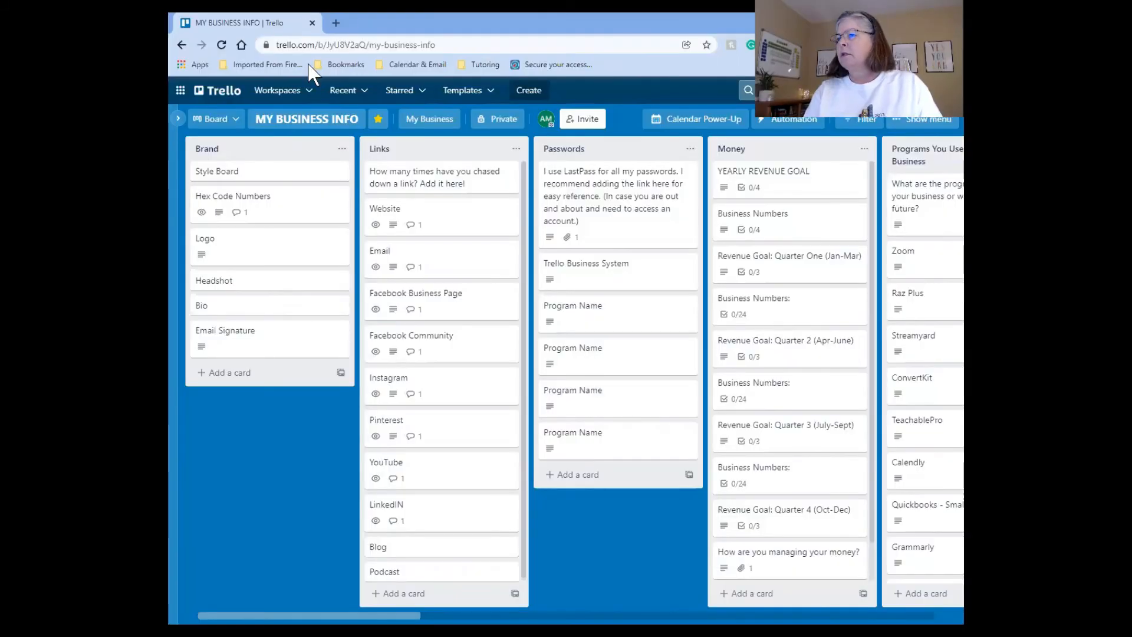
Switch to the Templates Only workspace and open its Trello for Tutors board.
{"action": "left_click", "coordinate": [277, 90]}
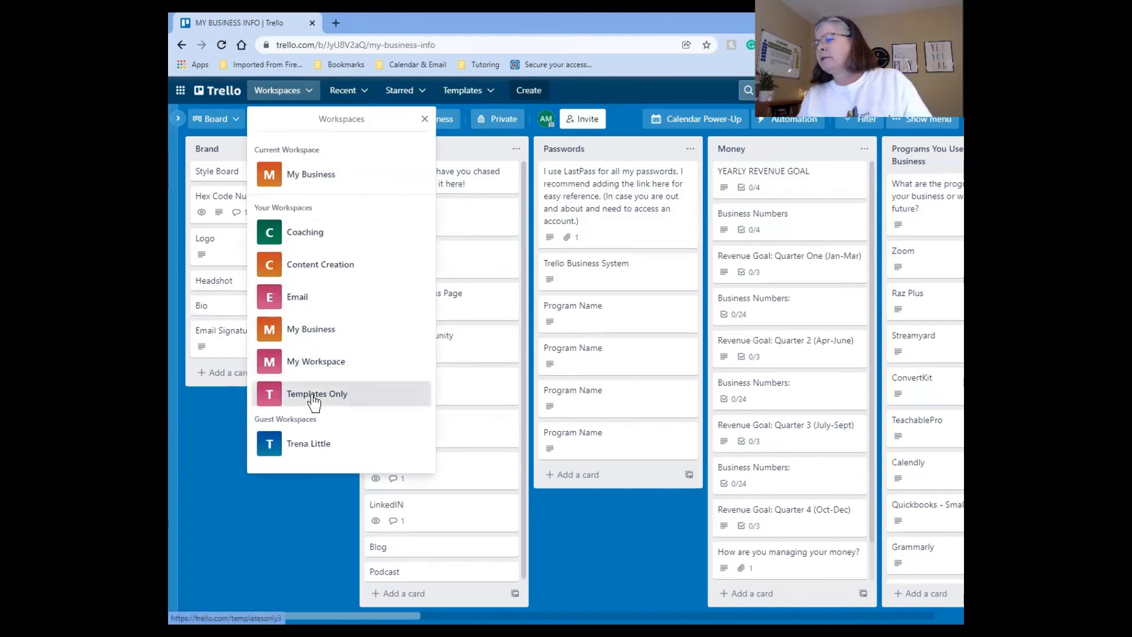
{"action": "left_click", "coordinate": [316, 394]}
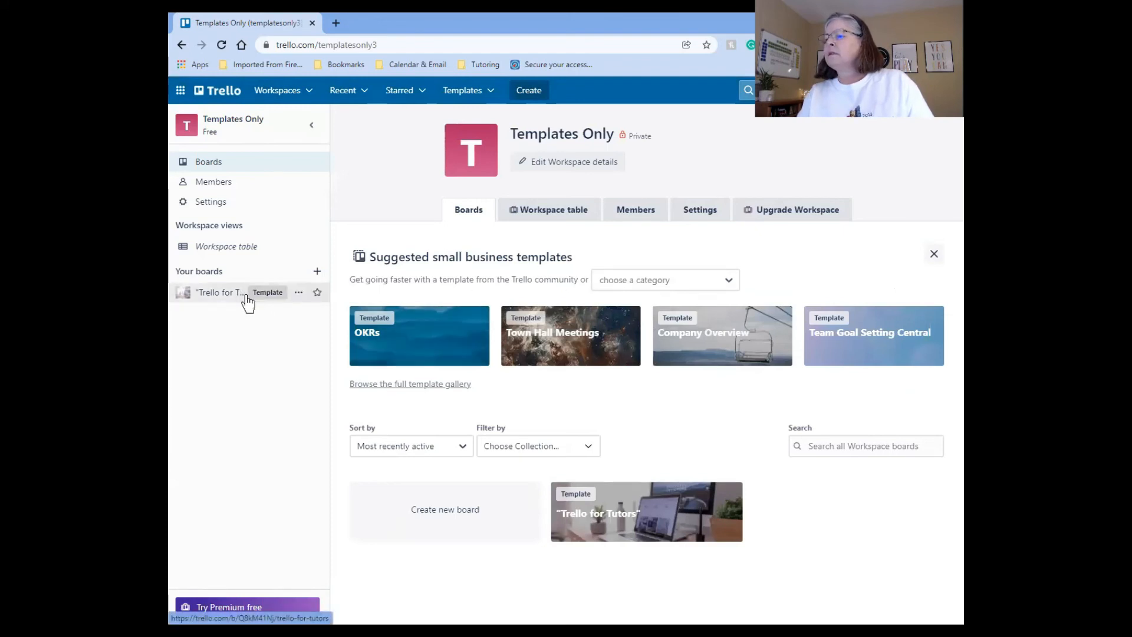
{"action": "left_click", "coordinate": [217, 291]}
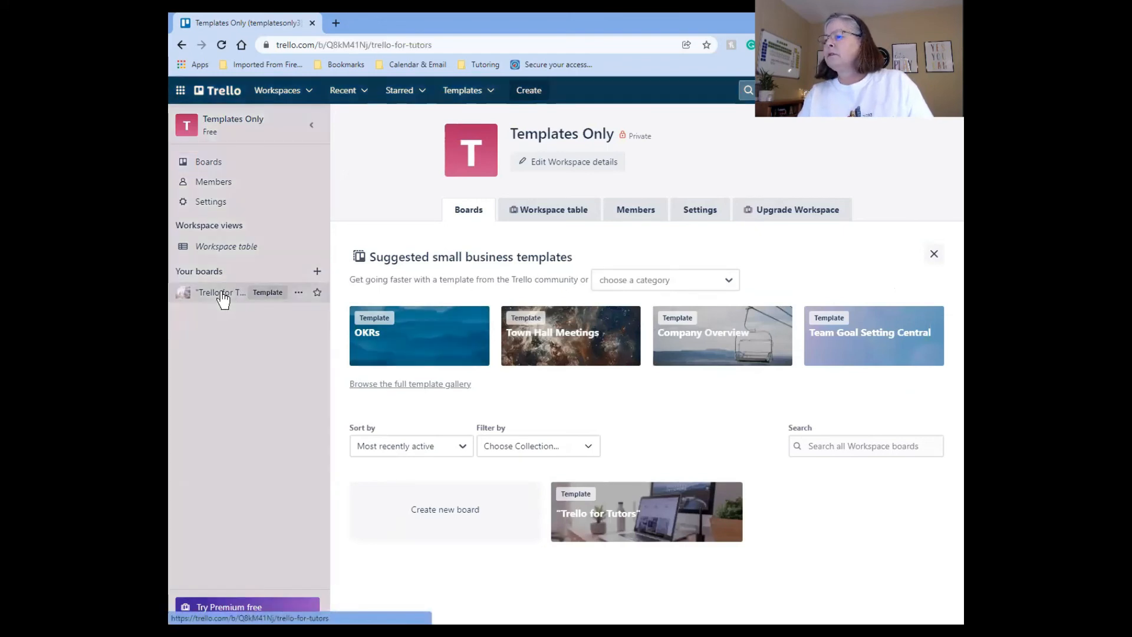
{"action": "left_click", "coordinate": [221, 292]}
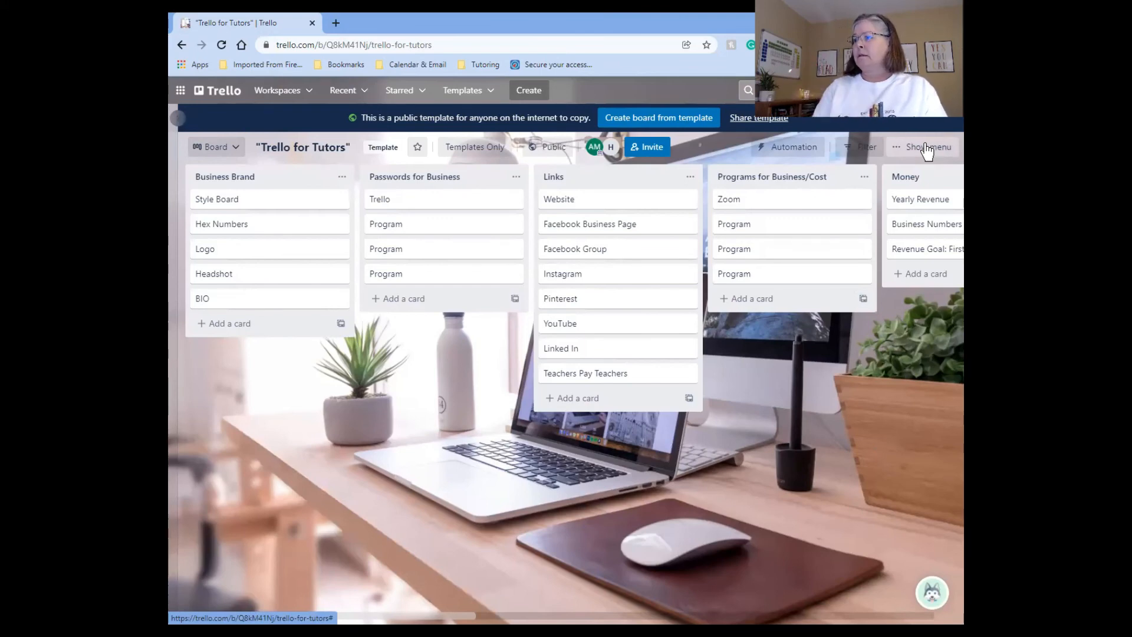
{"action": "left_click", "coordinate": [927, 147]}
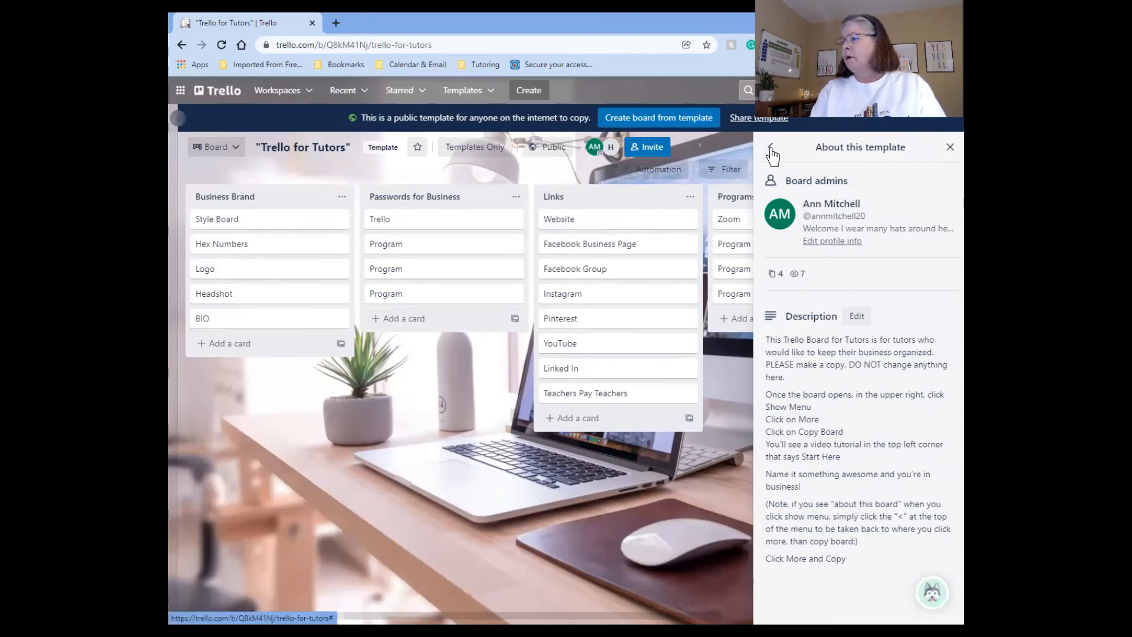
{"action": "left_click", "coordinate": [771, 153]}
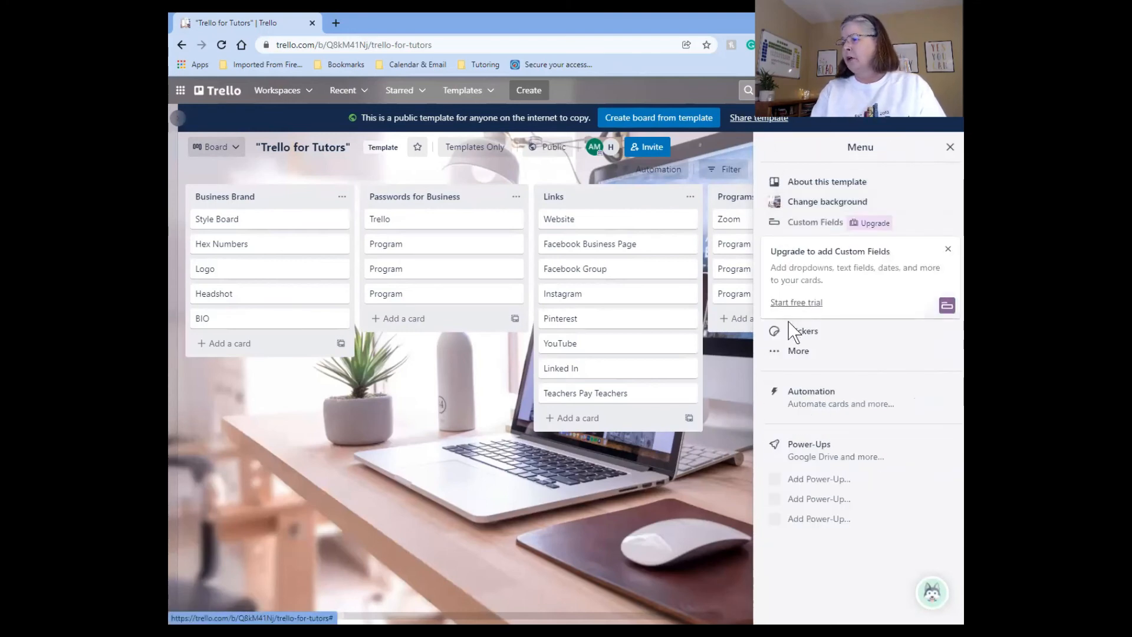
{"action": "left_click", "coordinate": [799, 350]}
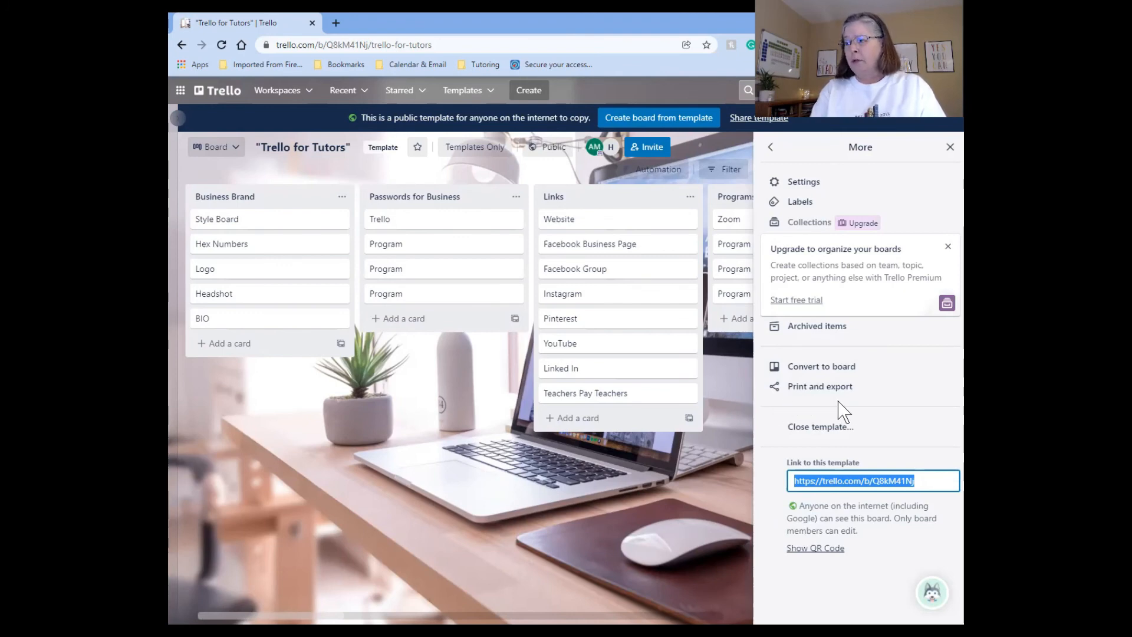
{"action": "mouse_move", "coordinate": [577, 513]}
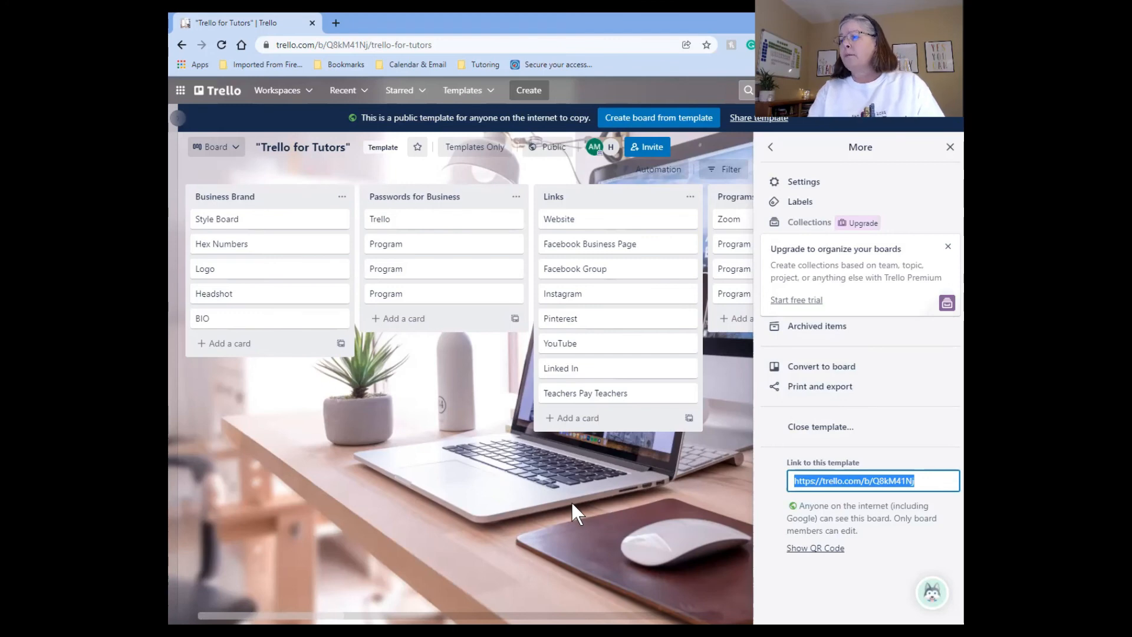
{"action": "mouse_move", "coordinate": [296, 156]}
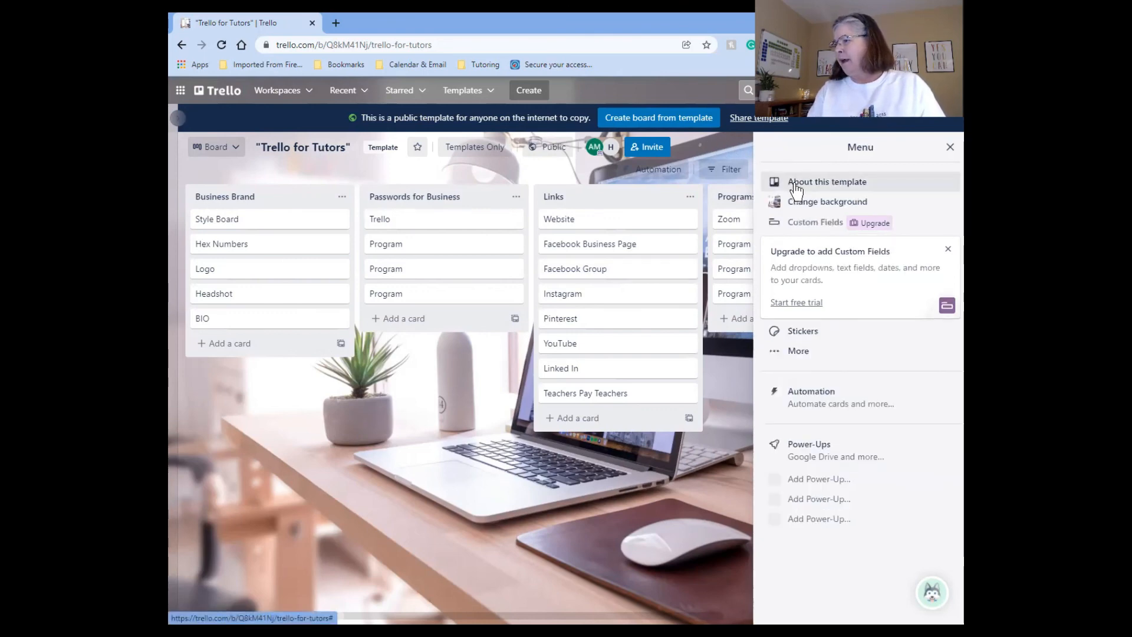
{"action": "left_click", "coordinate": [828, 201]}
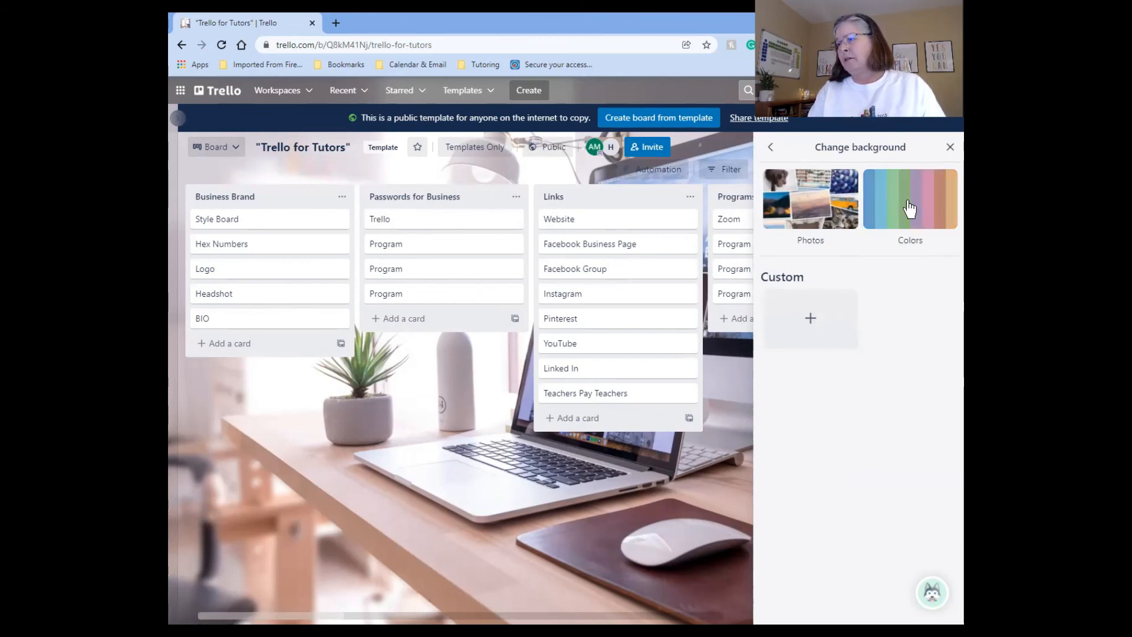
{"action": "left_click", "coordinate": [810, 198]}
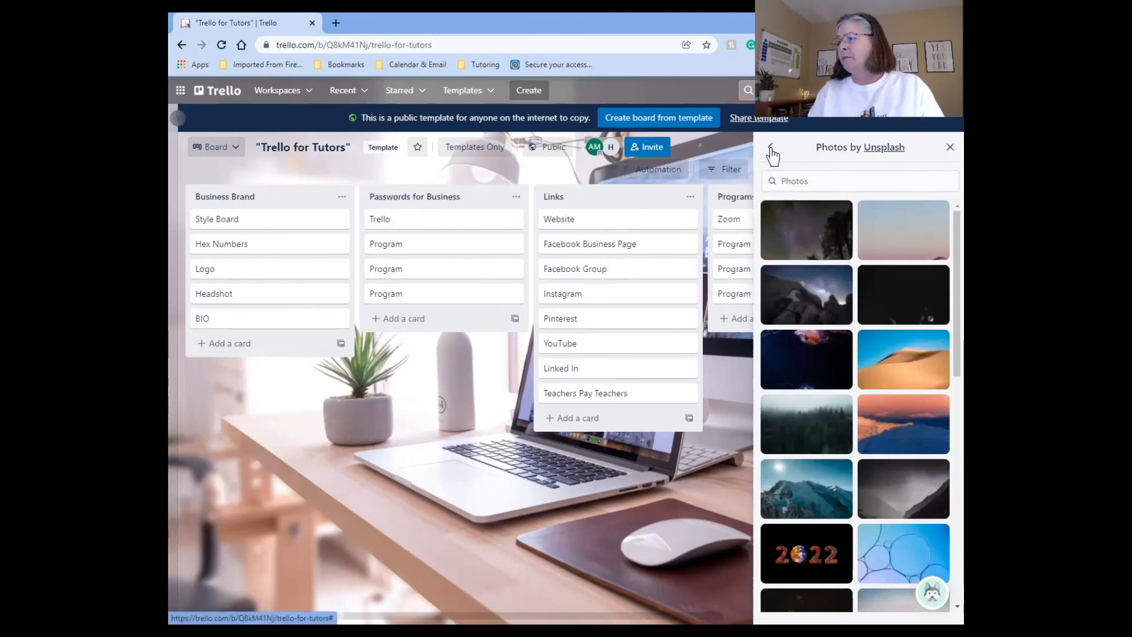
{"action": "left_click", "coordinate": [771, 152]}
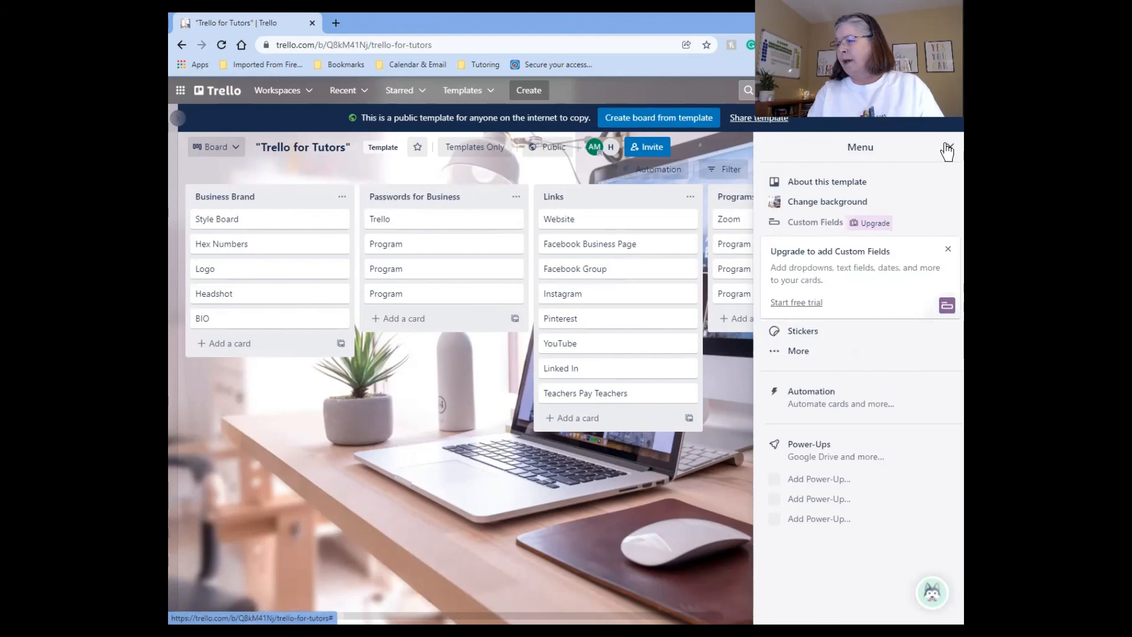
{"action": "left_click", "coordinate": [946, 150]}
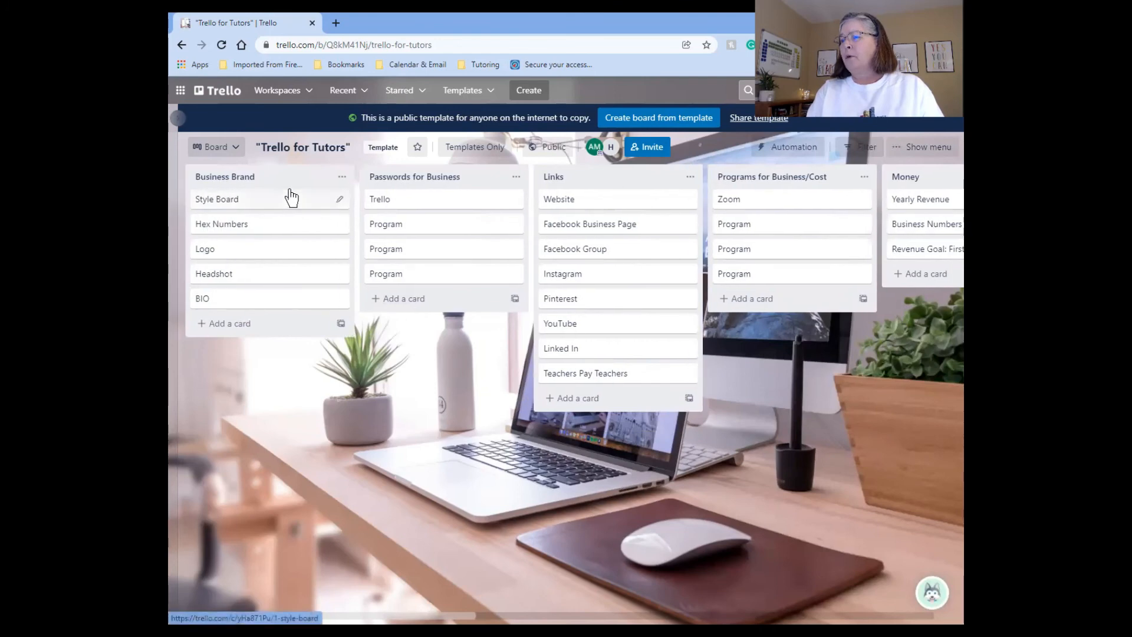
{"action": "mouse_move", "coordinate": [455, 187]}
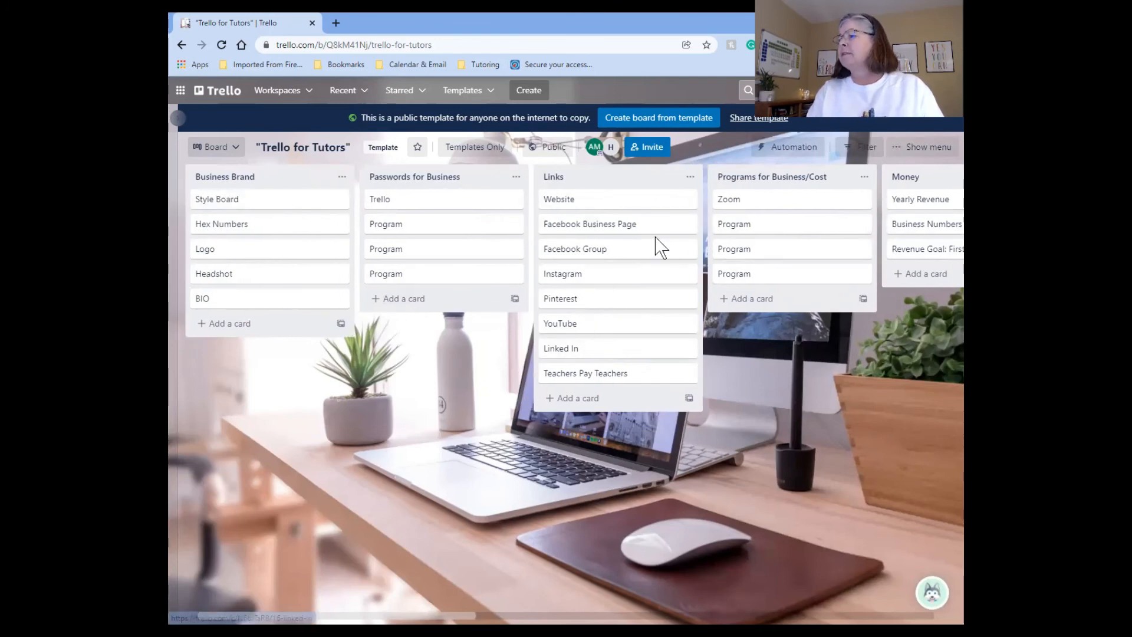
{"action": "mouse_move", "coordinate": [790, 401]}
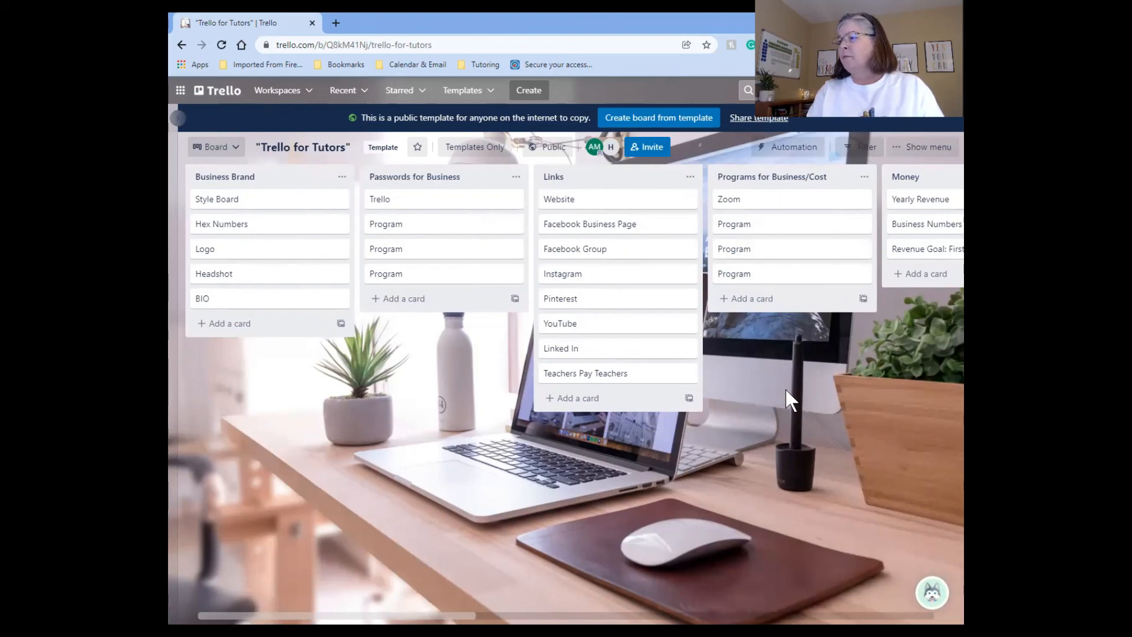
{"action": "scroll", "scroll_direction": "right", "scroll_amount": 3}
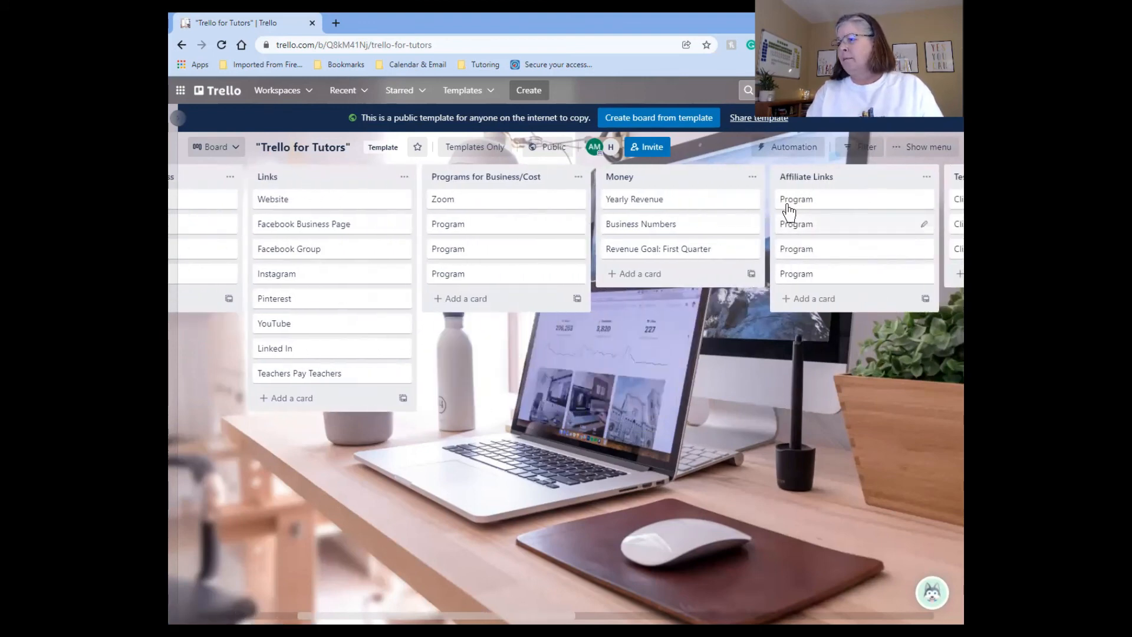
{"action": "mouse_move", "coordinate": [634, 199]}
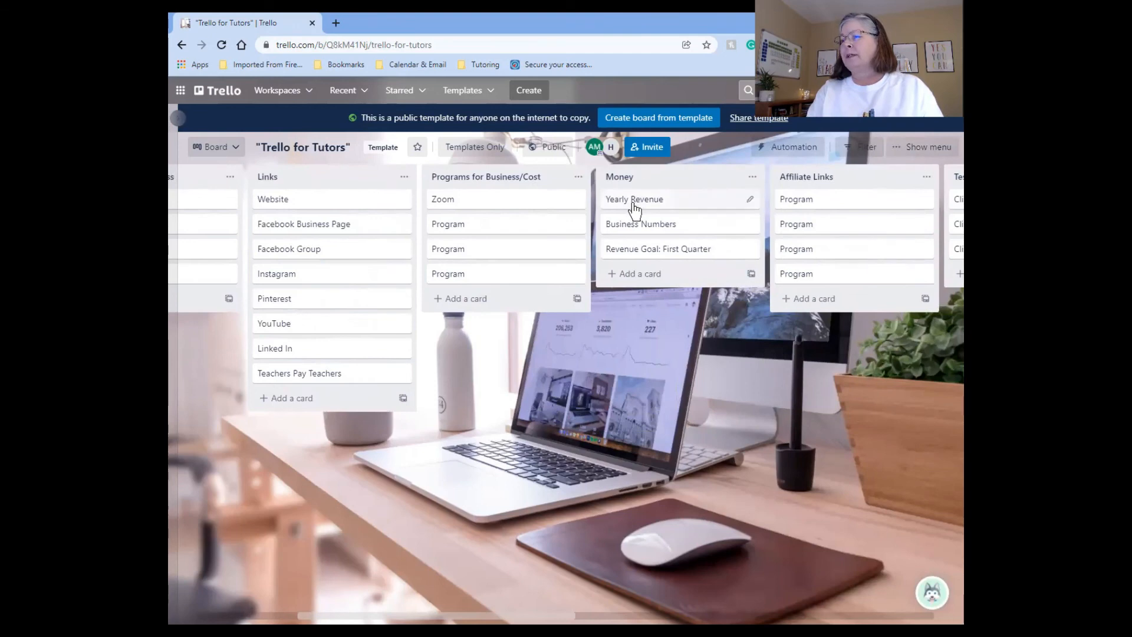
{"action": "mouse_move", "coordinate": [683, 249]}
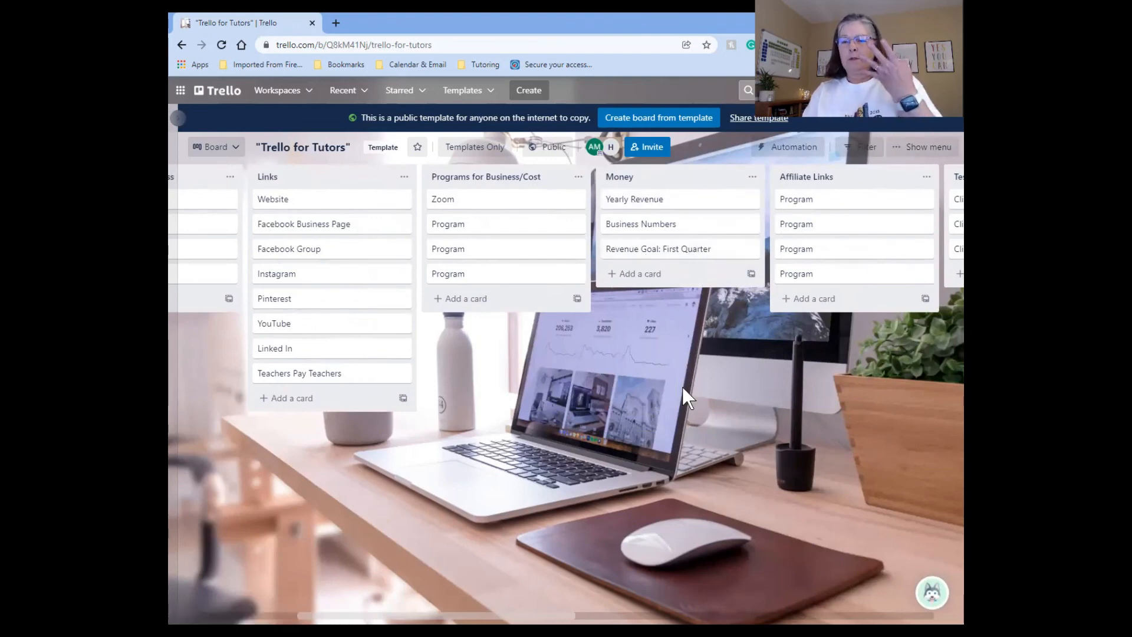
{"action": "scroll", "scroll_direction": "right", "scroll_amount": 3}
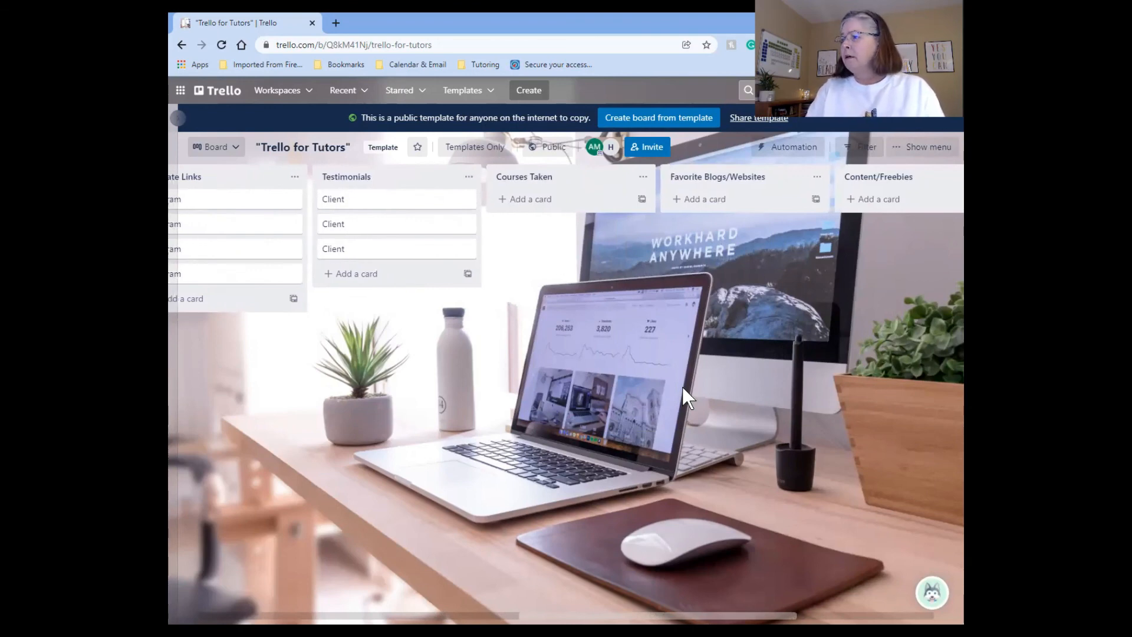
{"action": "scroll", "scroll_direction": "right", "scroll_amount": 3}
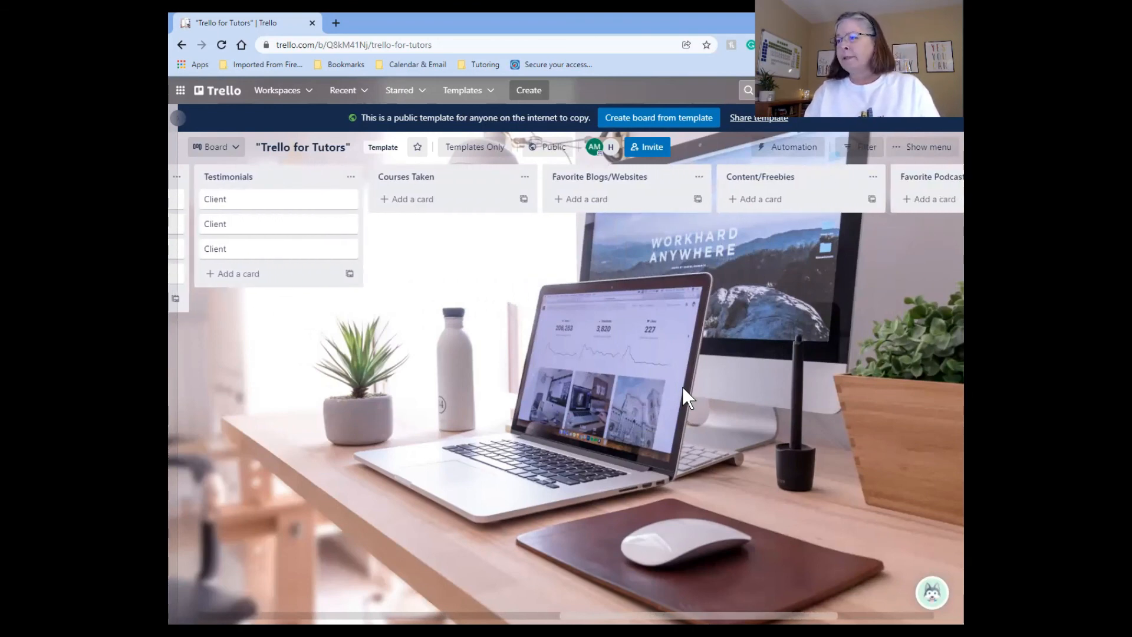
{"action": "scroll", "scroll_direction": "right", "scroll_amount": 3}
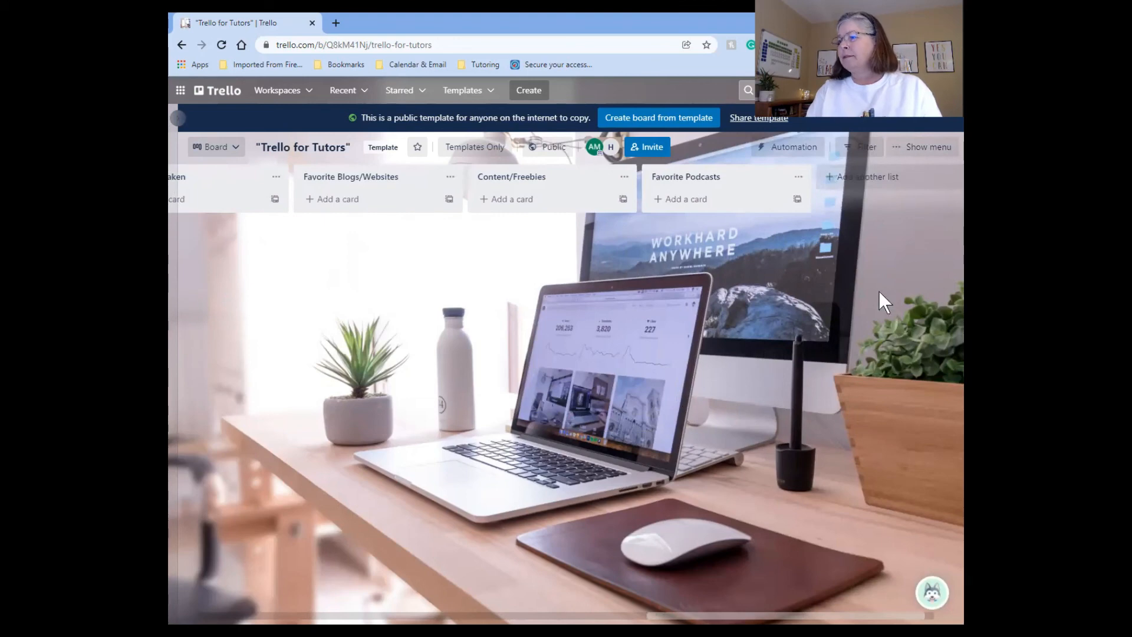
{"action": "mouse_move", "coordinate": [704, 188]}
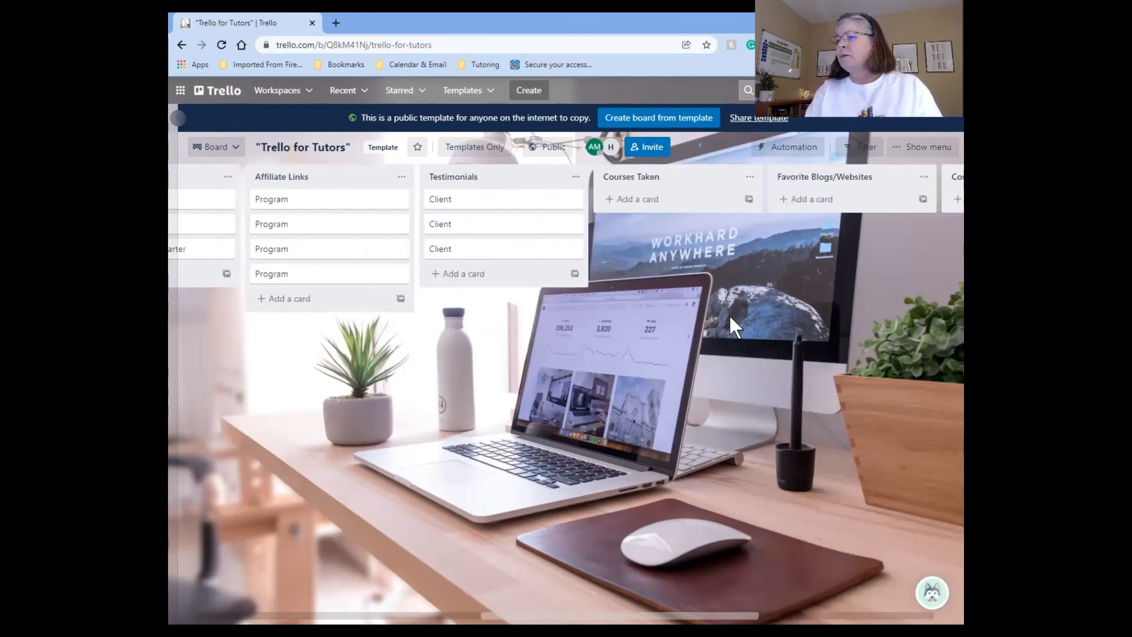
{"action": "scroll", "scroll_direction": "left", "scroll_amount": 3}
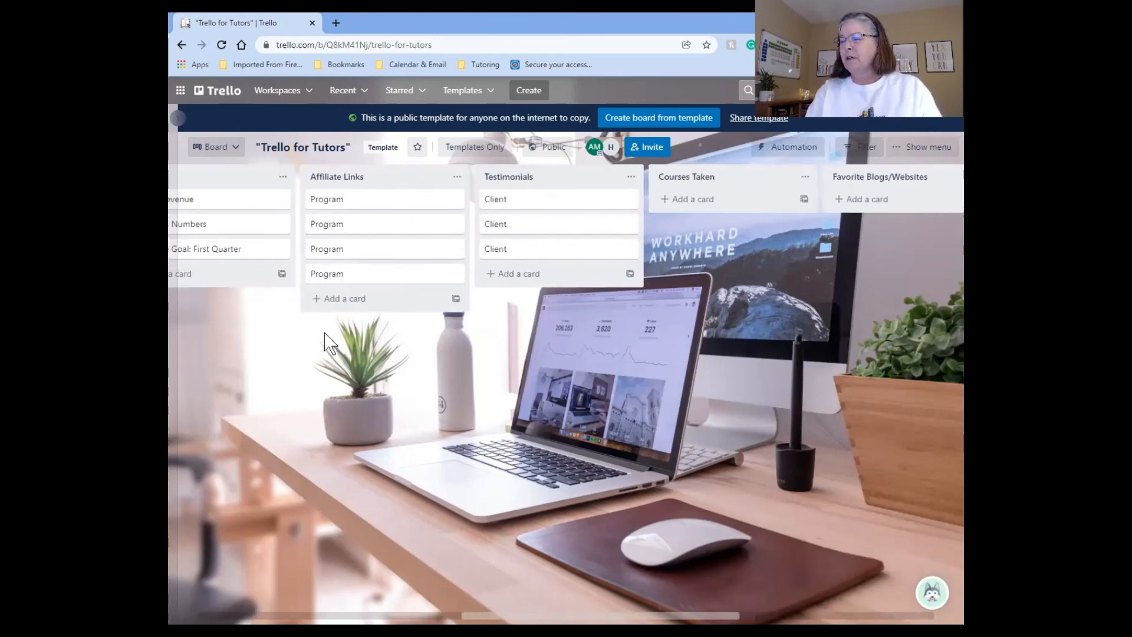